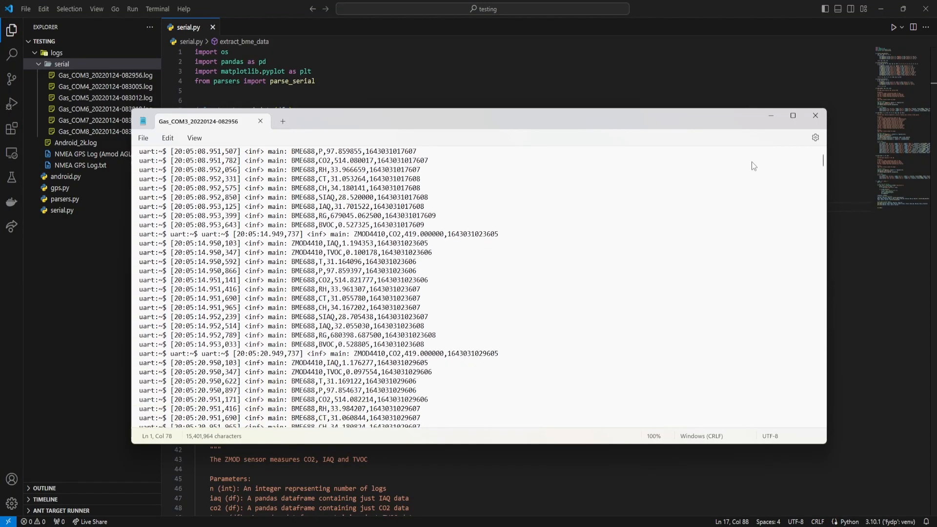
Step: Select a ZMOD4410 line in the Notepad sensor log, then switch to the empty VS Code 'code' workspace
scroll(down, 3)
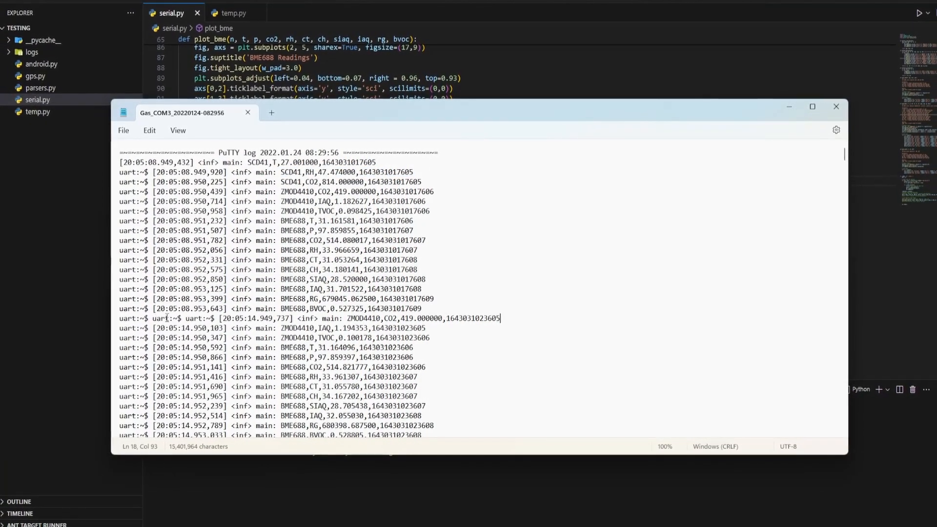
triple_click(310, 317)
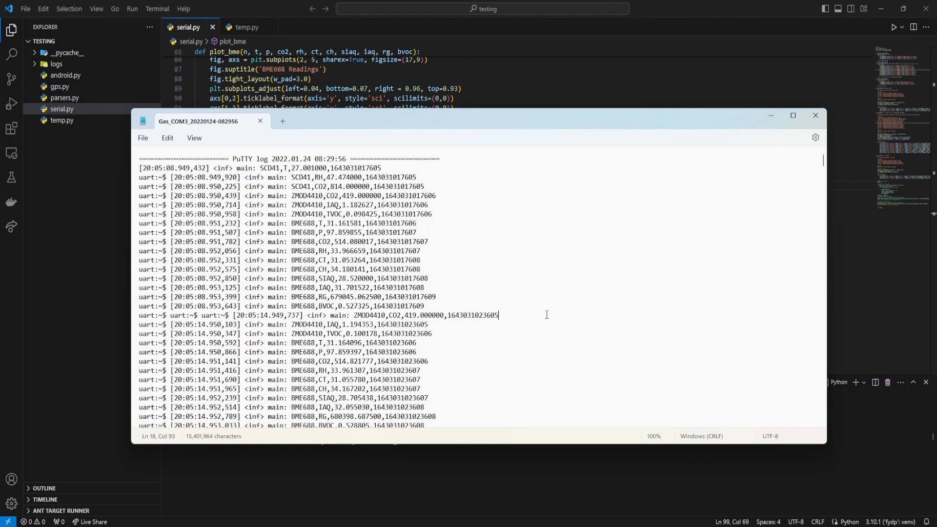
click(814, 115)
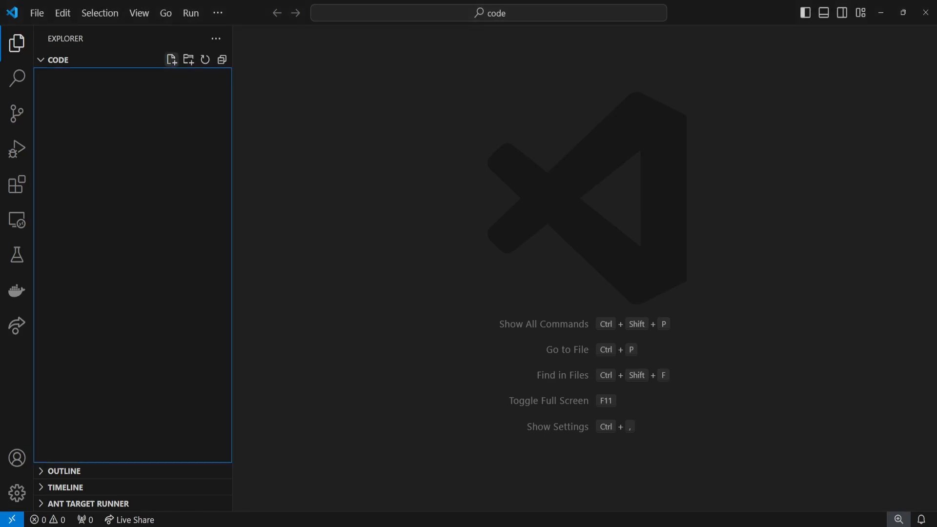
Step: Write 'import re' and a UART_PATTERN regex capturing sensor, reading, value and timestamp groups
text(import re)
text(UAR)
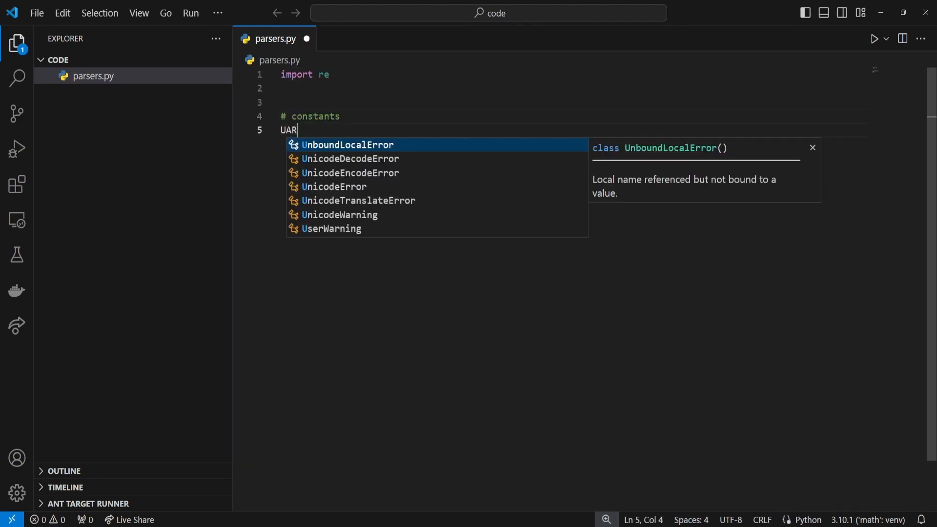
text(T_PATTERN = r')
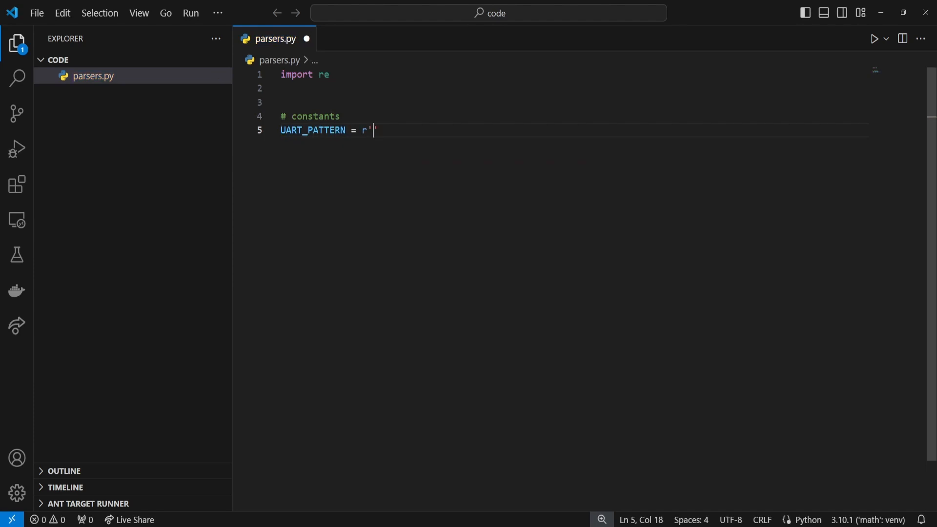
text(<inf> main:)
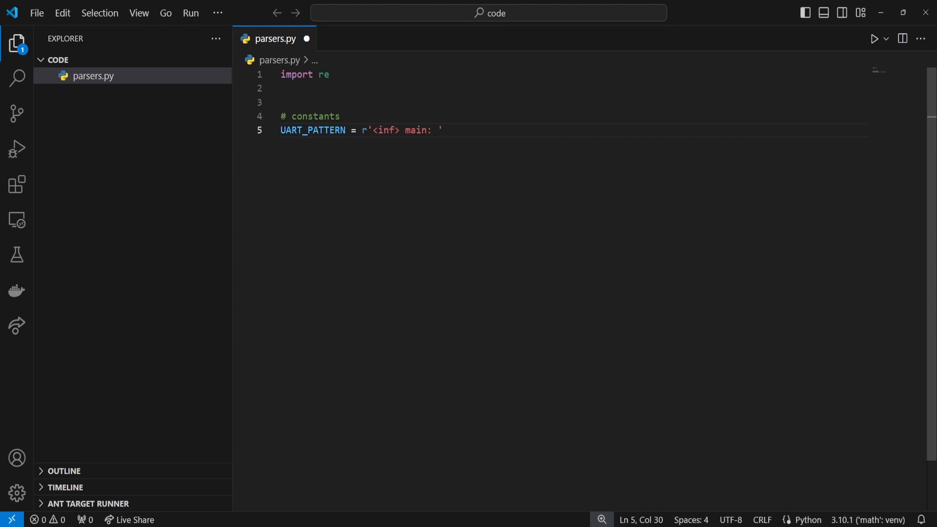
text((?)
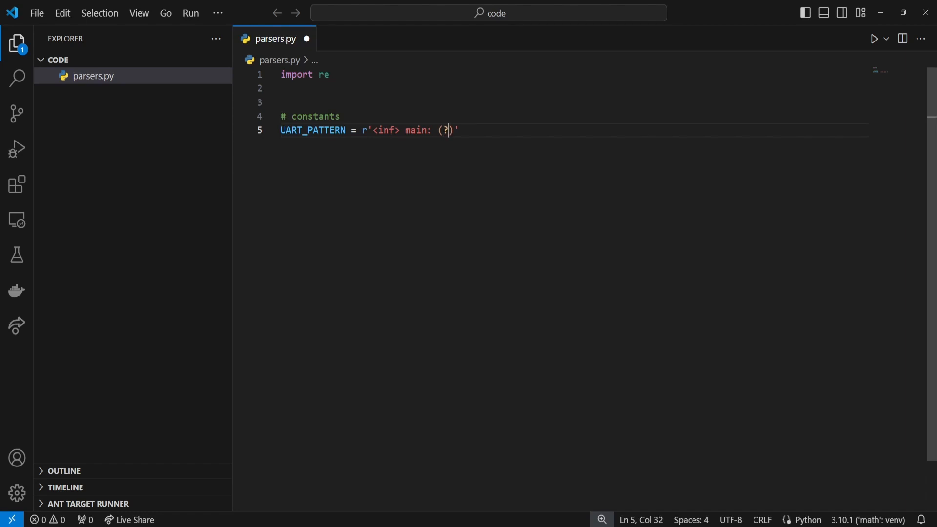
text(P)
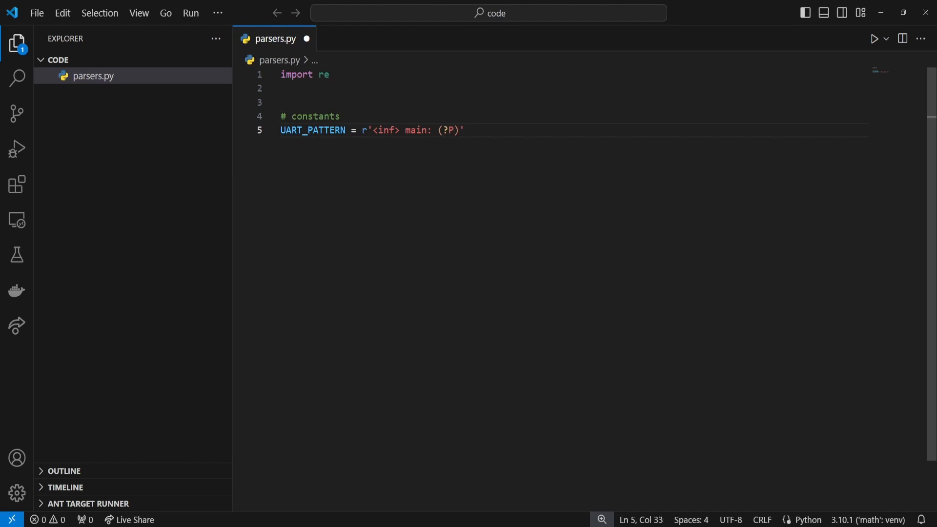
text(<sensor>)
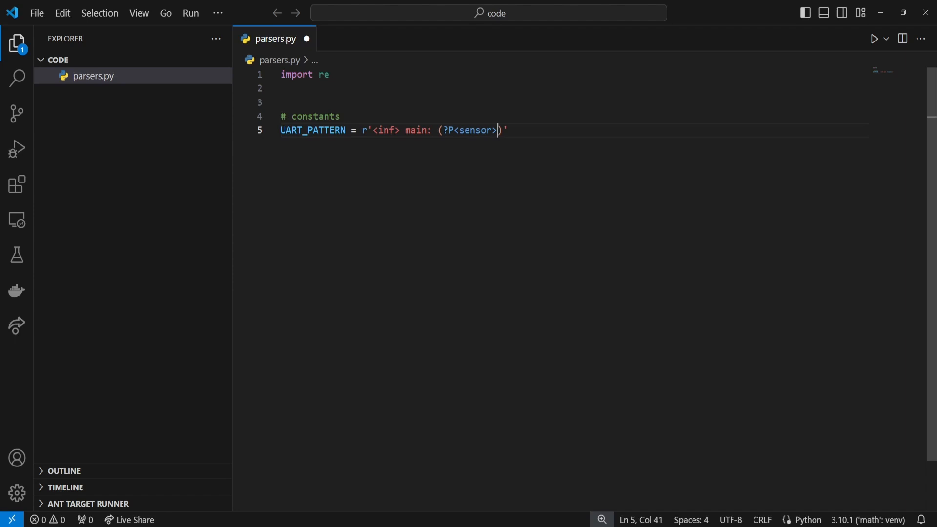
text(.)
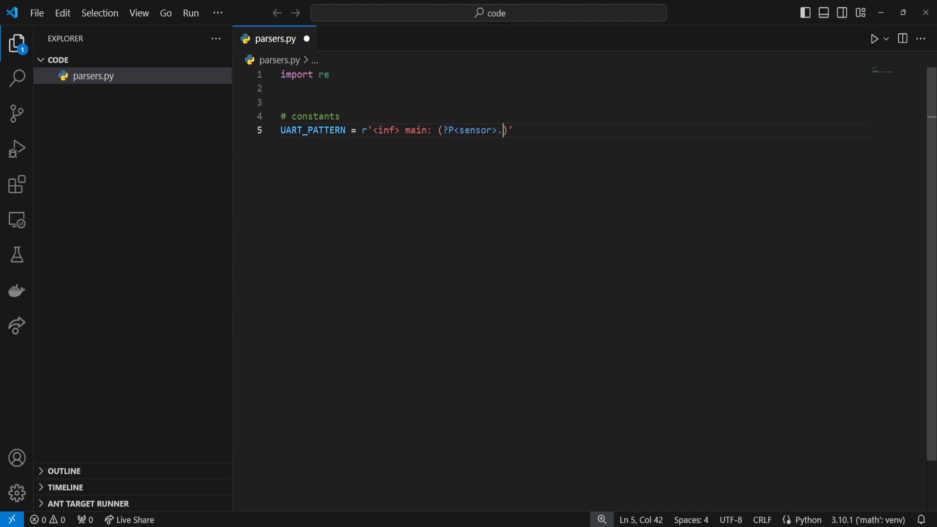
text(*),(?P<reading)
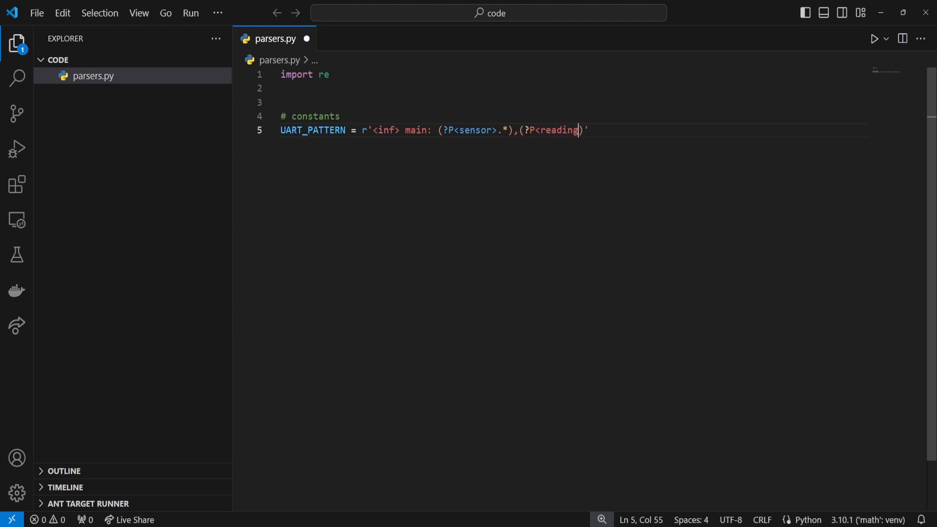
text(>.*)
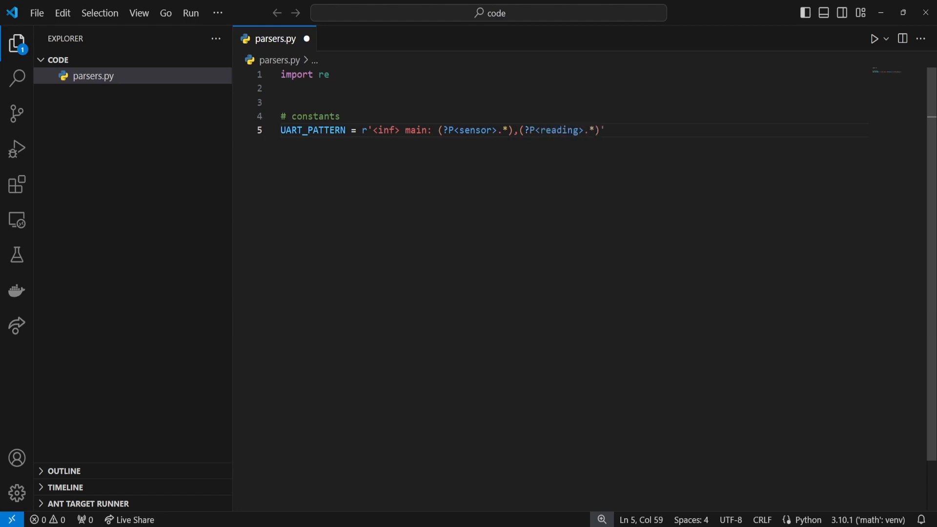
text(,(?P<value>[-+]?\d*\.\d+|\d+)
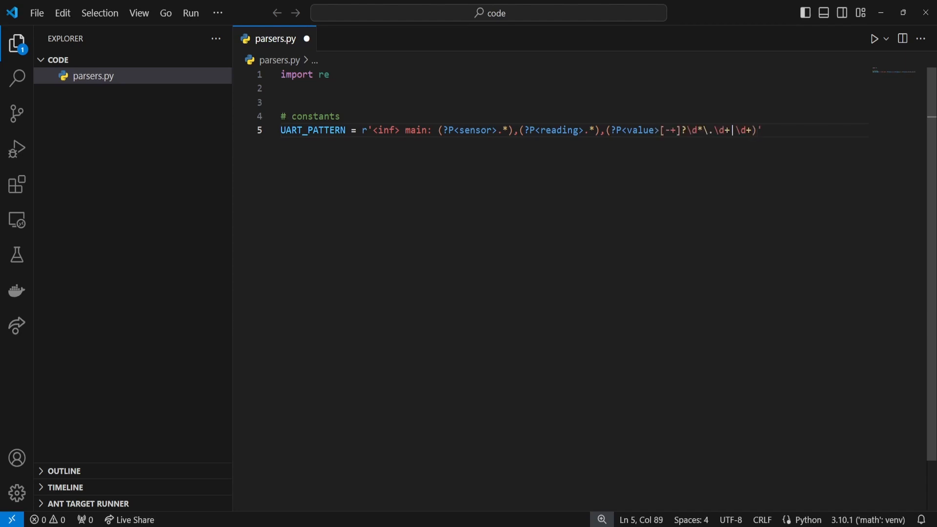
text(,(?P<timestamp)
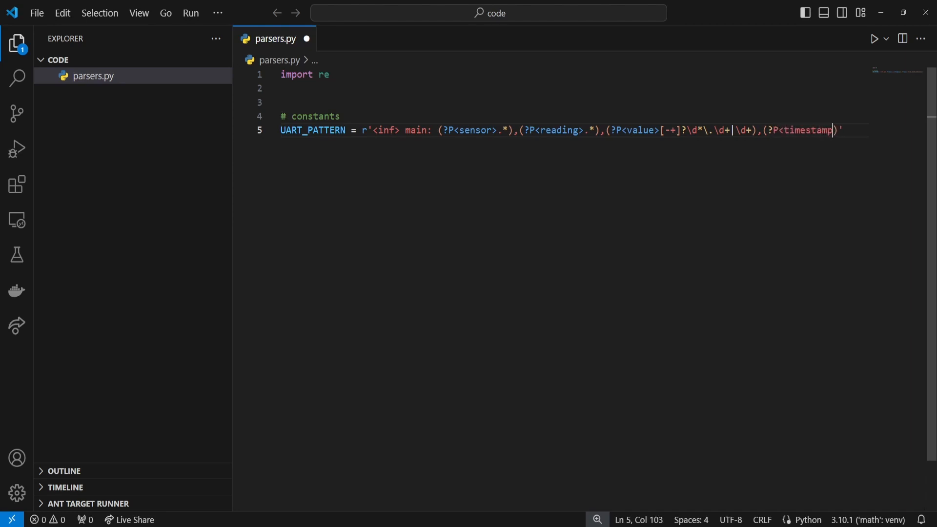
text(>\d+)
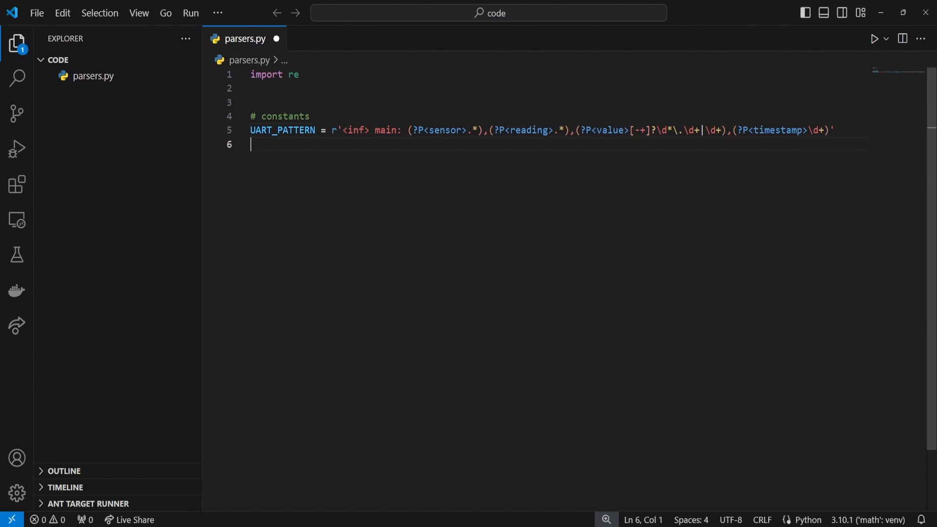
Step: Define parse_serial(file) to open the file and regex-search each line with UART_PATTERN
text(def parse_se)
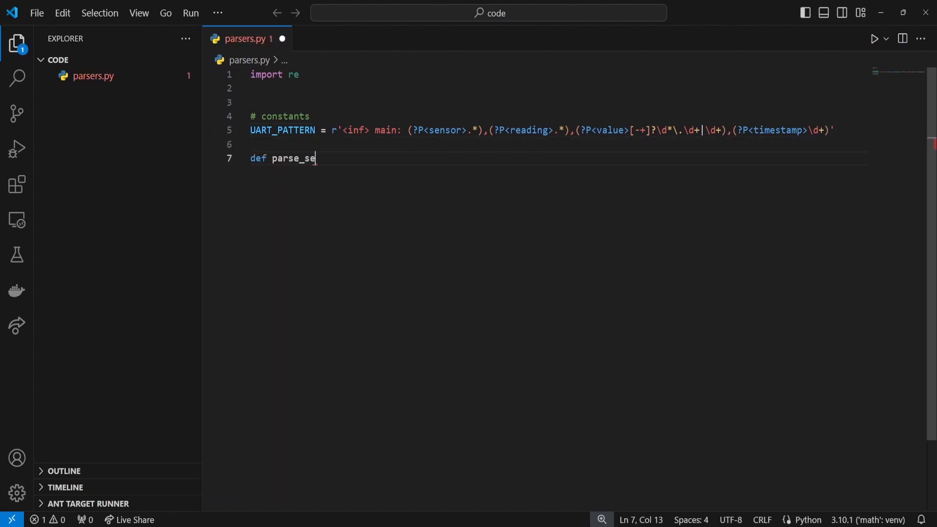
text(rial(file):)
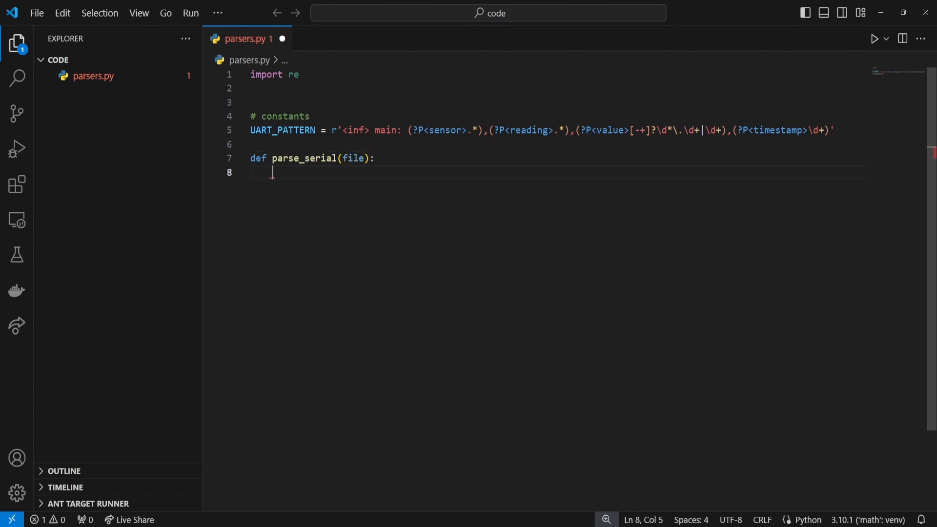
text(data = [])
text(with)
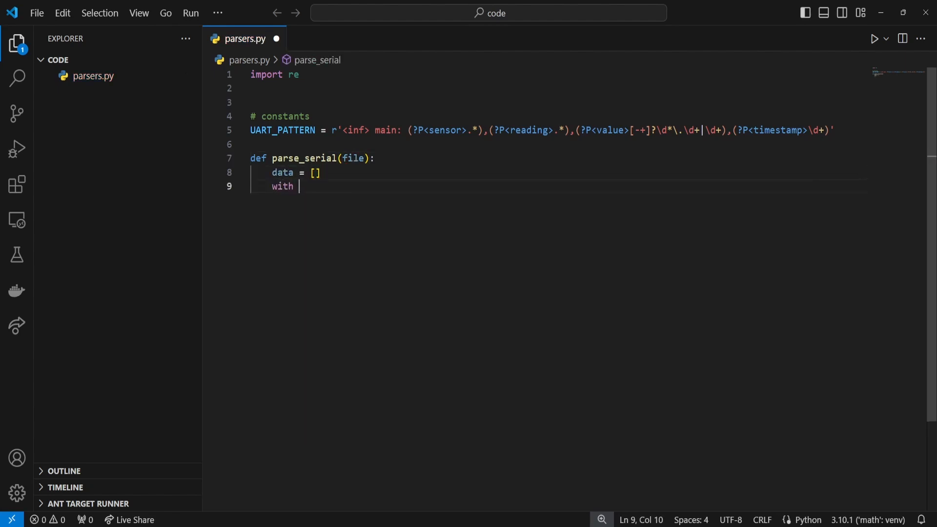
text(open(file, ')
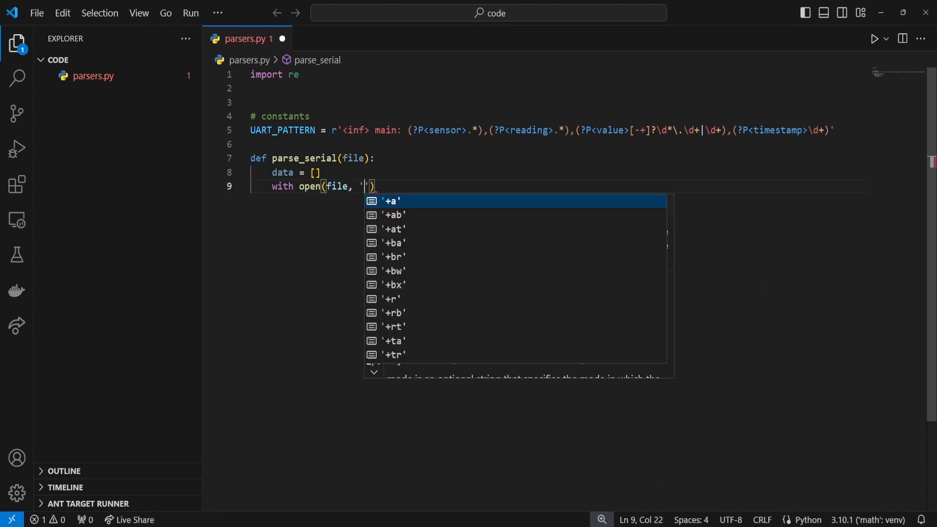
text(r') as f:)
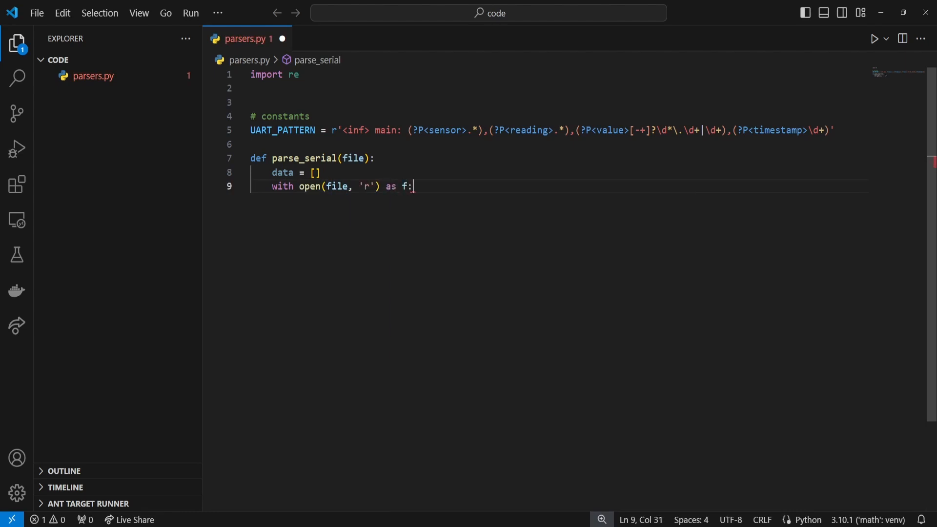
text(f)
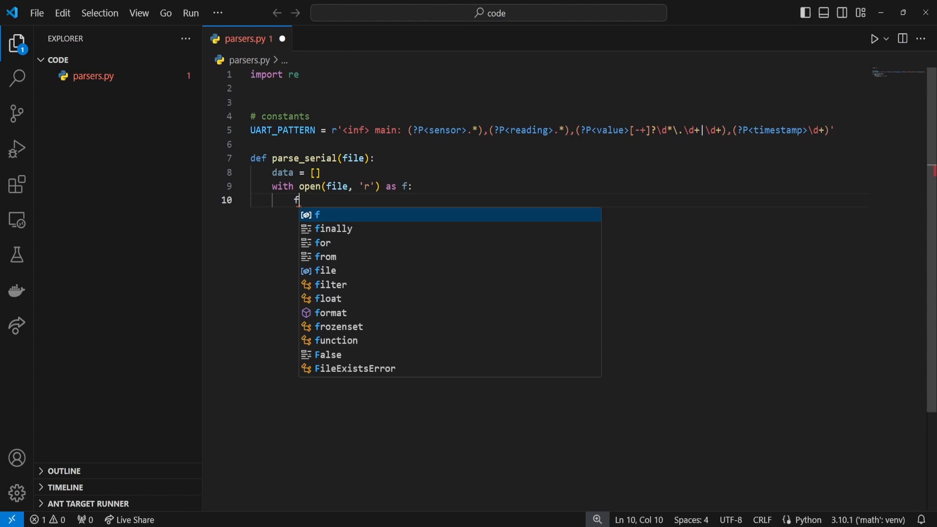
text(or line in f.readlines():)
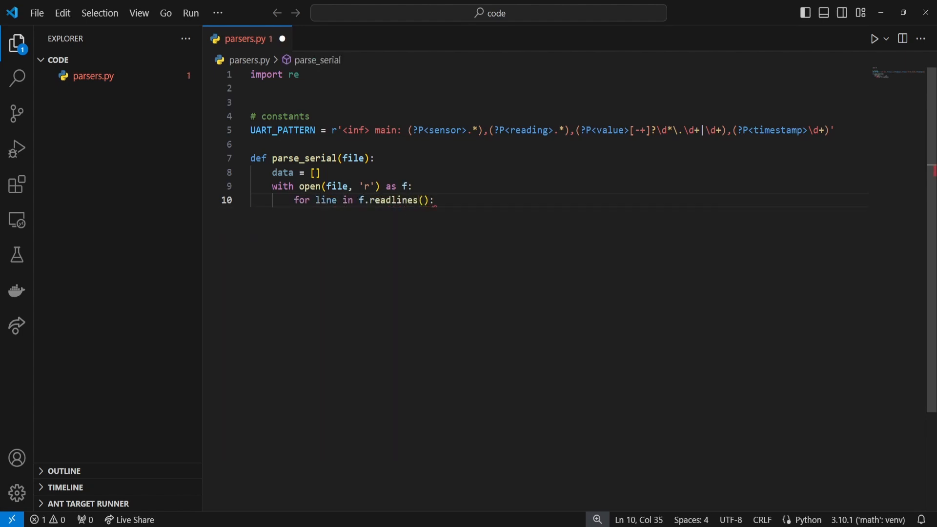
text(match = re)
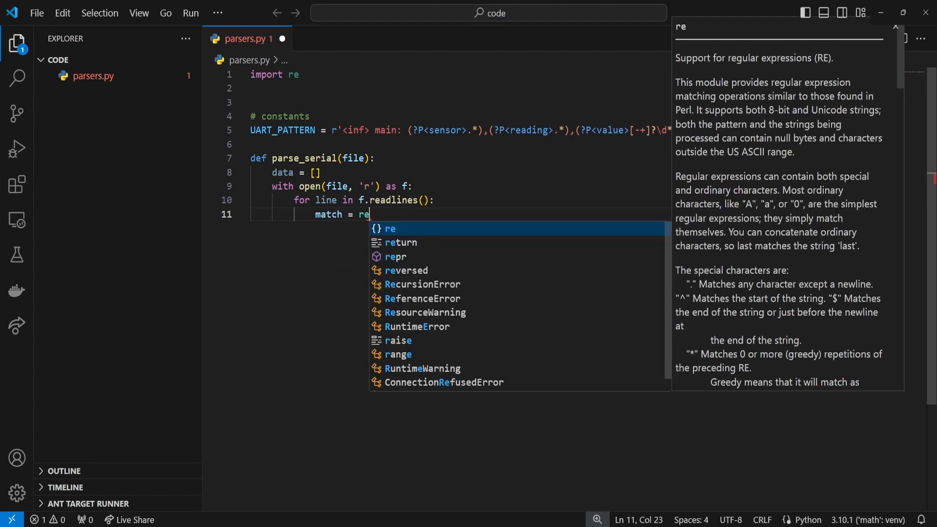
text(.search()
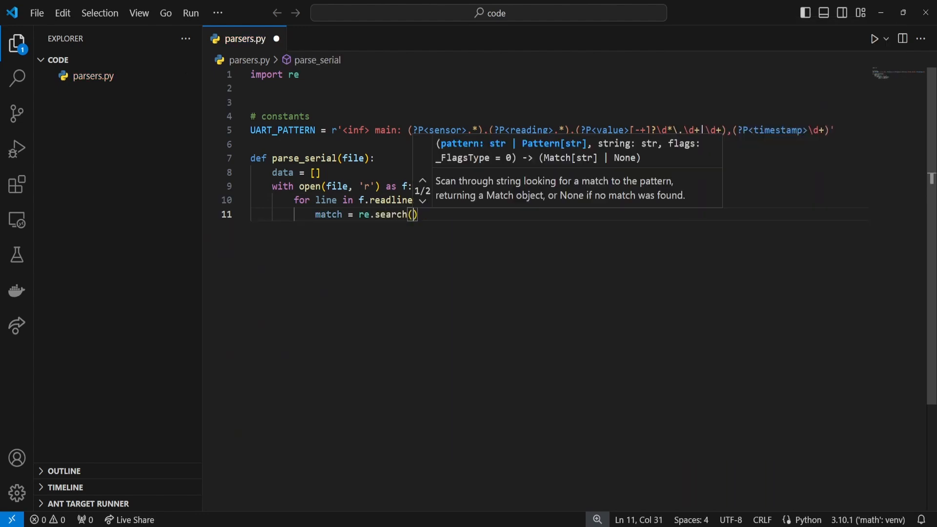
text(UART_PATTERN,)
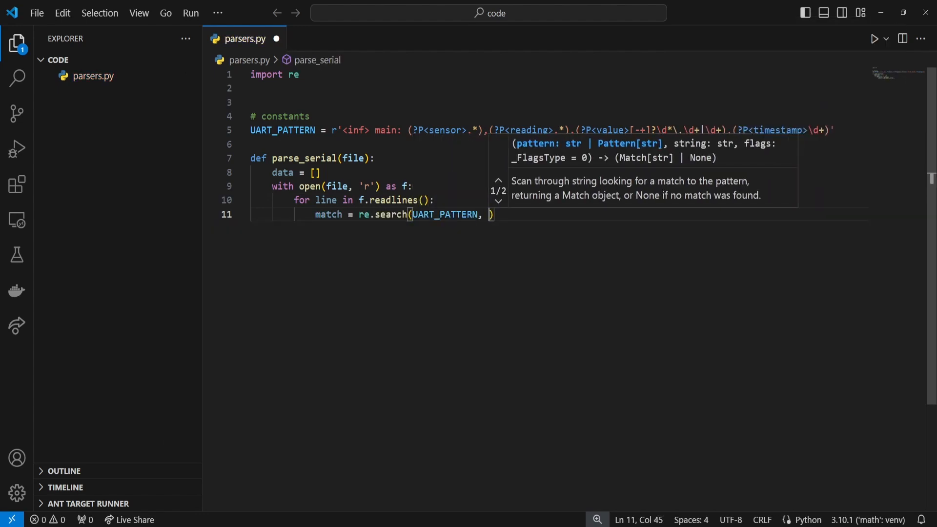
text(line)
text(# ex)
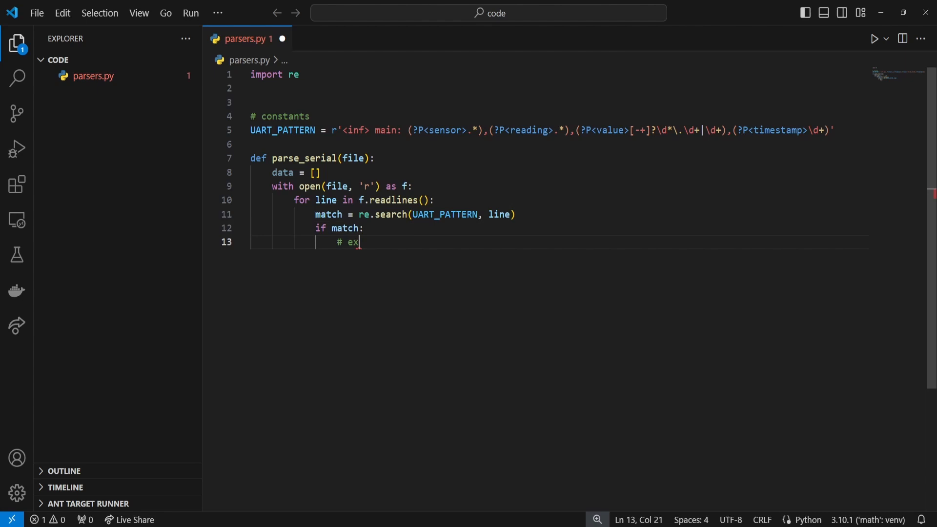
Step: Extract sensor, reading, value and timestamp from the match groups
text(tract values)
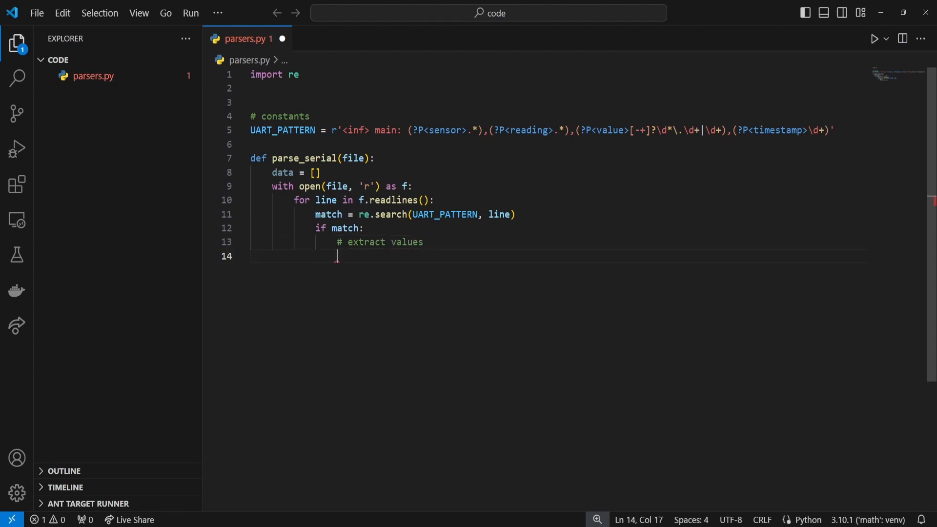
text(sensor = match.group('sensor')
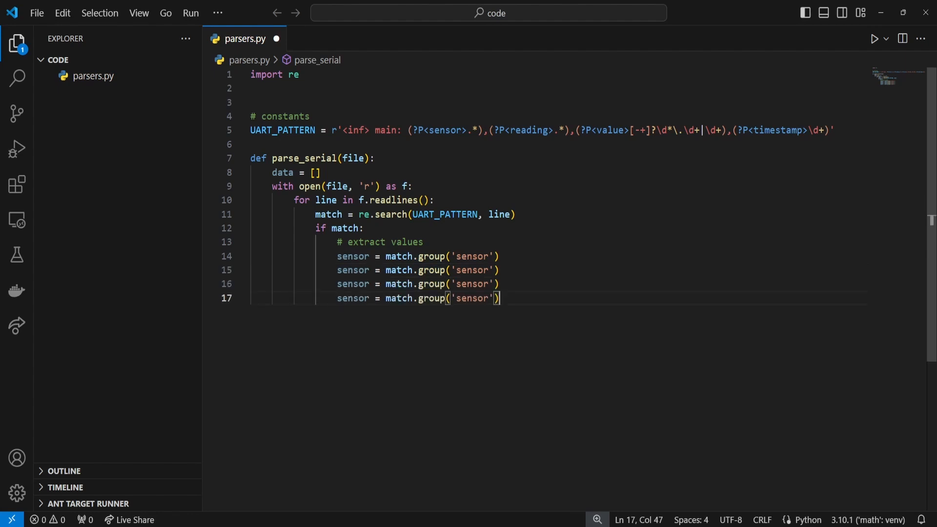
text(reading)
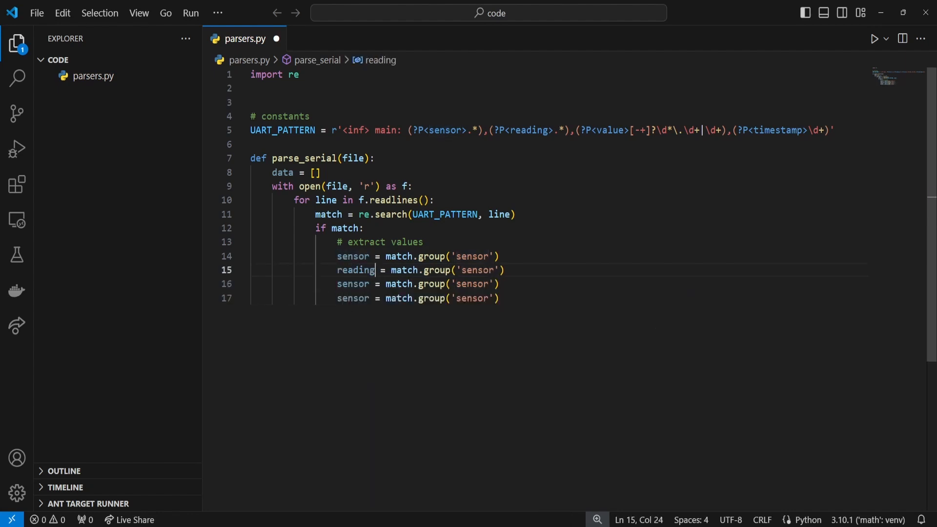
text(reading)
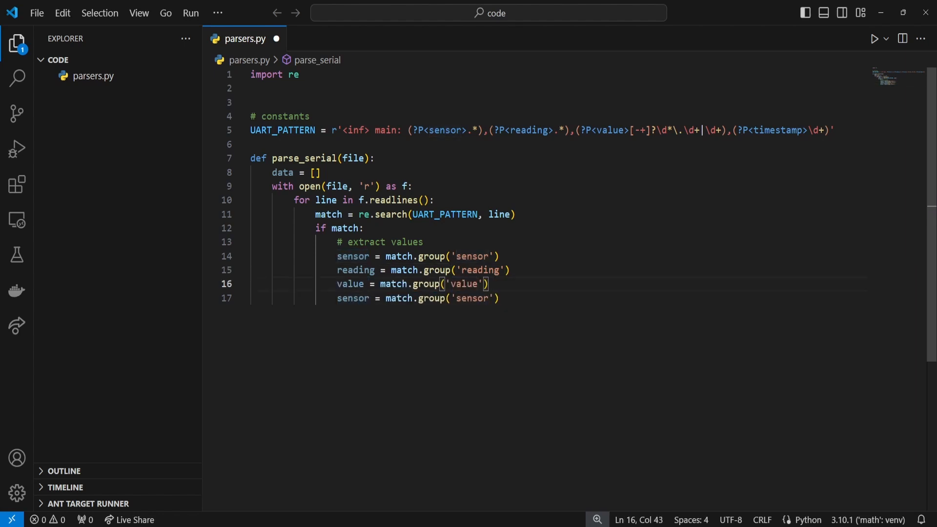
text(timestamp)
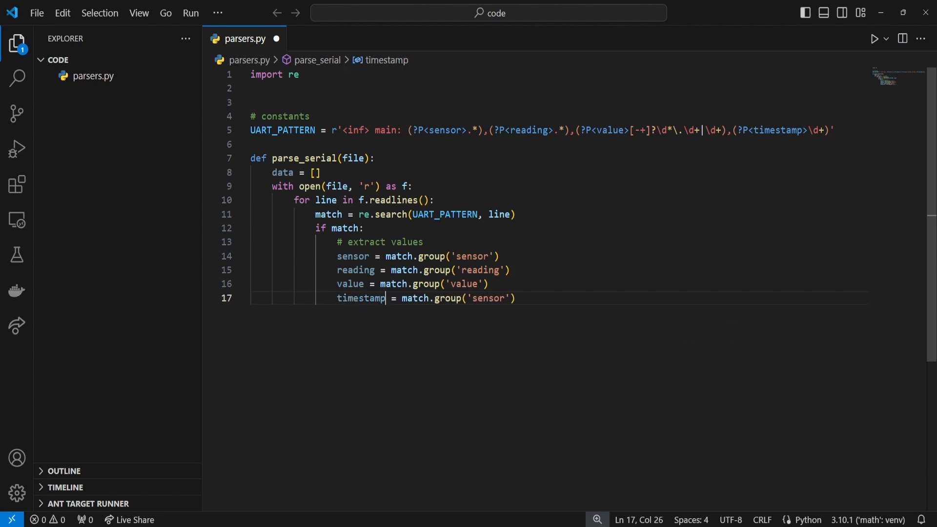
text(timestamp)
text(#)
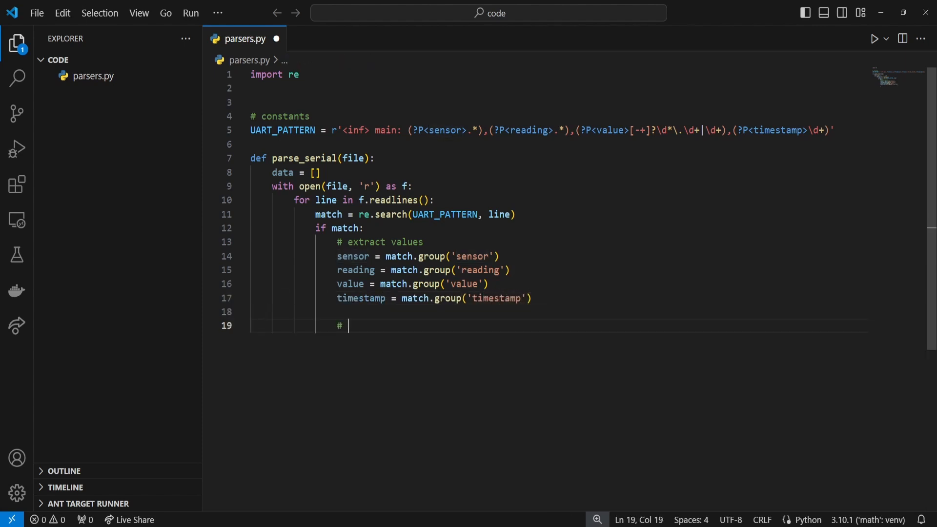
Step: Append a row dict of sensor, reading, value and time to data, then return data
text(store values in d)
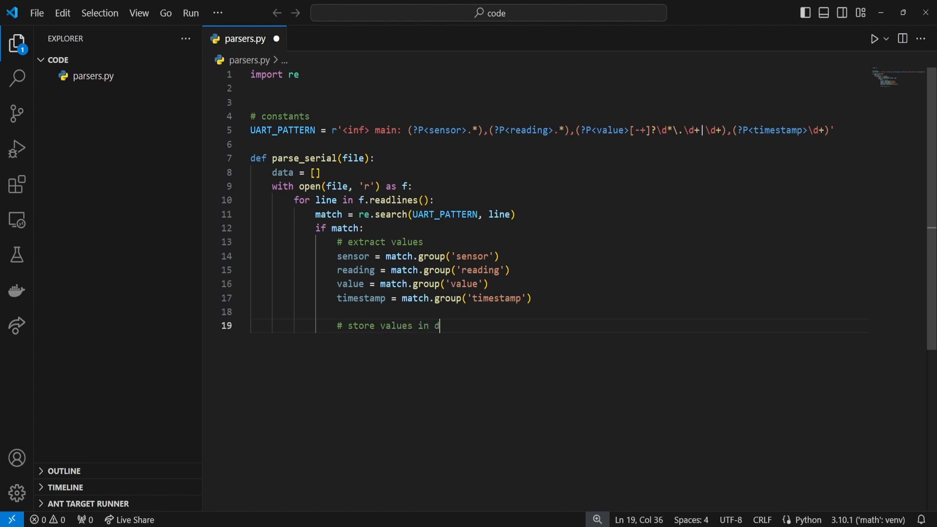
key(enter)
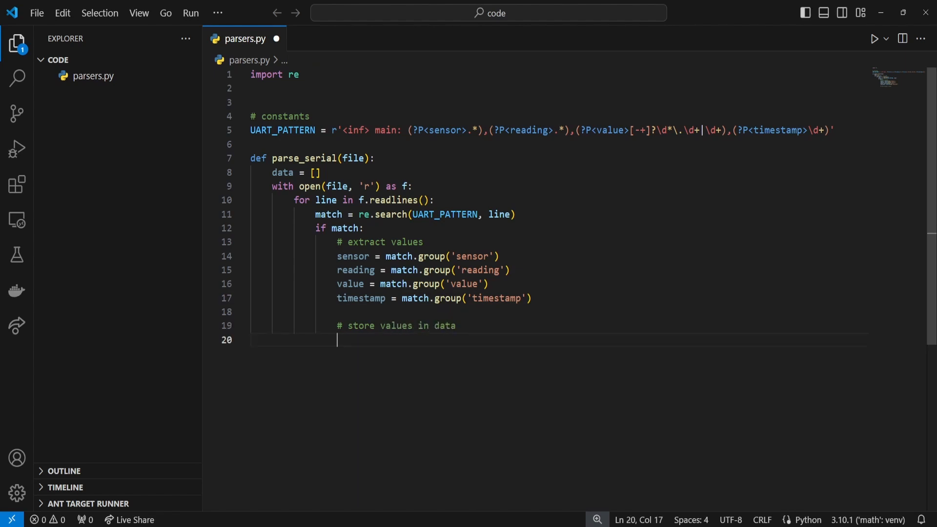
text(row = {})
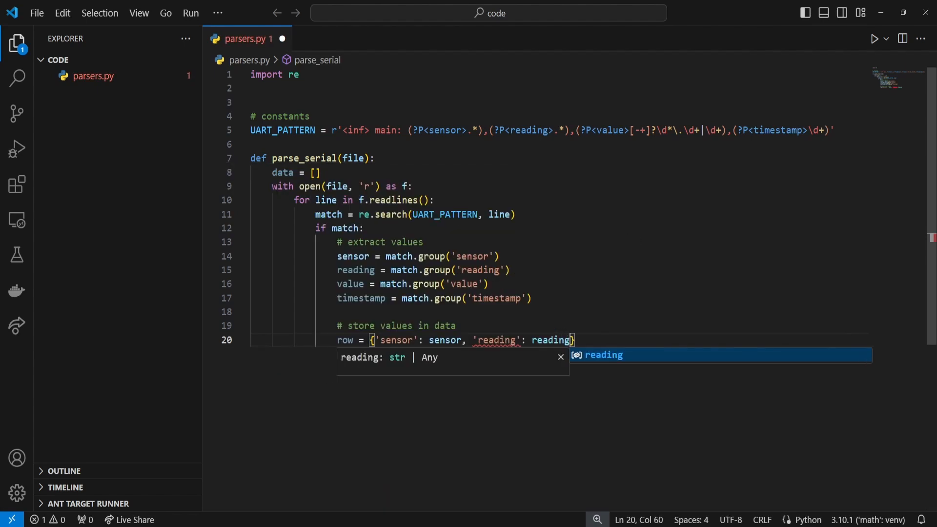
text(, 'value':)
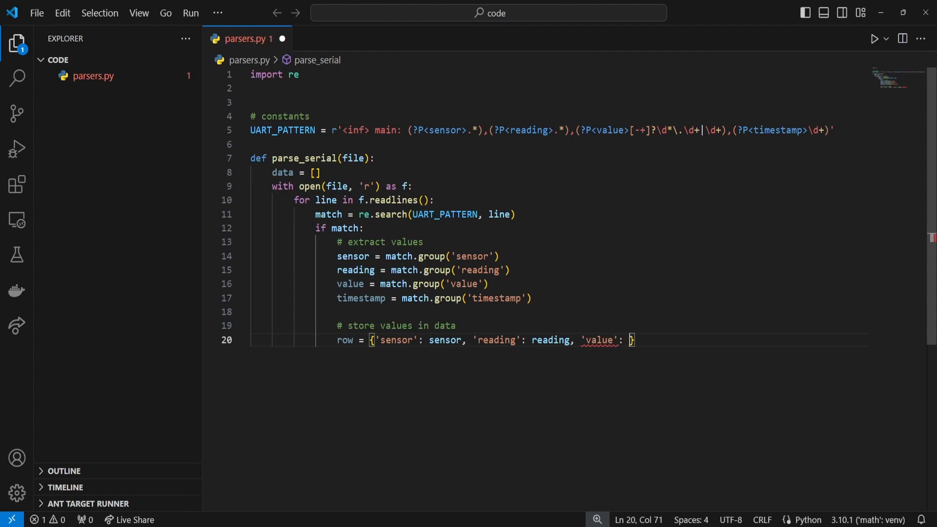
text(value, 'time': timestamp)
text(data.append(row)
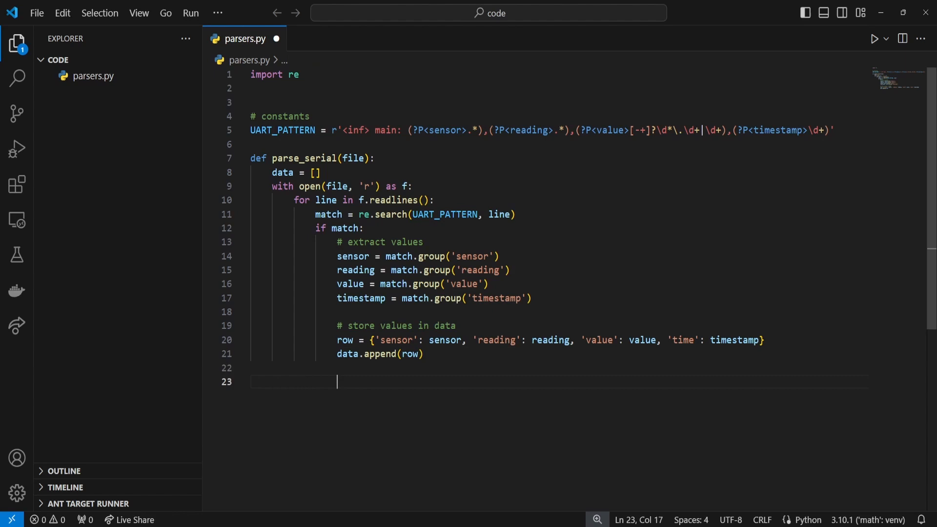
text(return data)
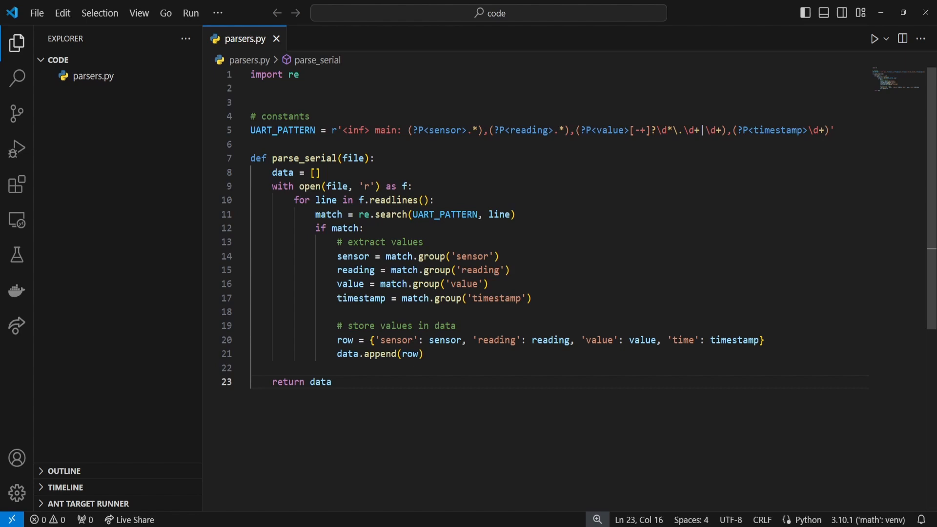
Step: Initialise 'base = 0' inside the with block
click(315, 173)
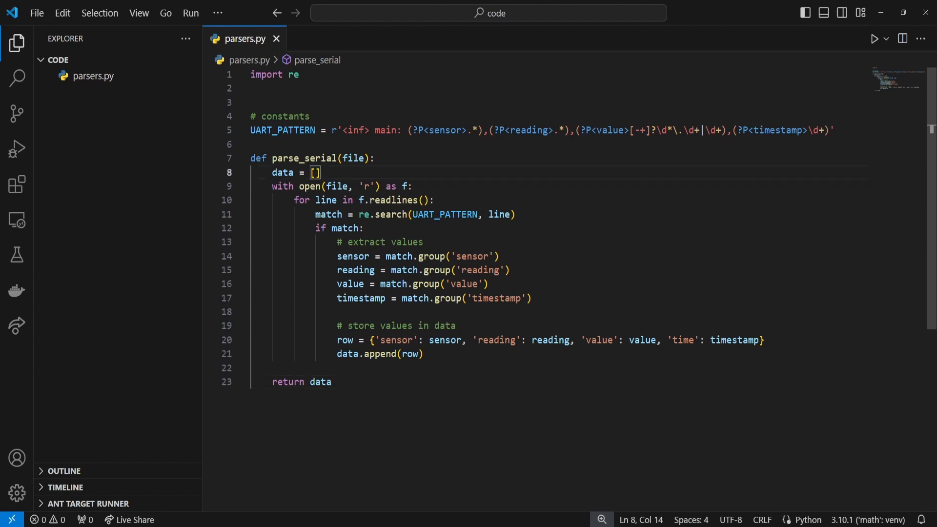
text(base)
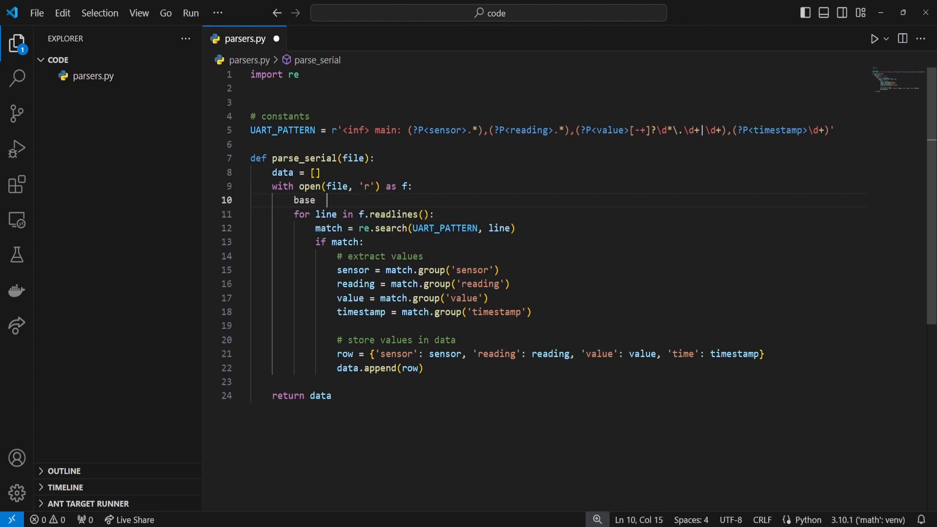
text(= 0)
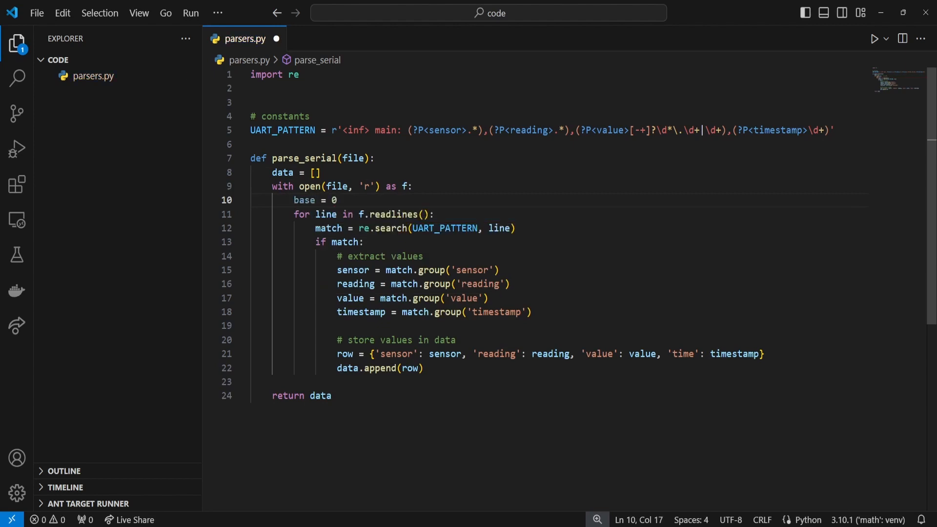
Step: Add a '# specify base time' block setting base = timestamp when data is empty
click(531, 311)
text(#)
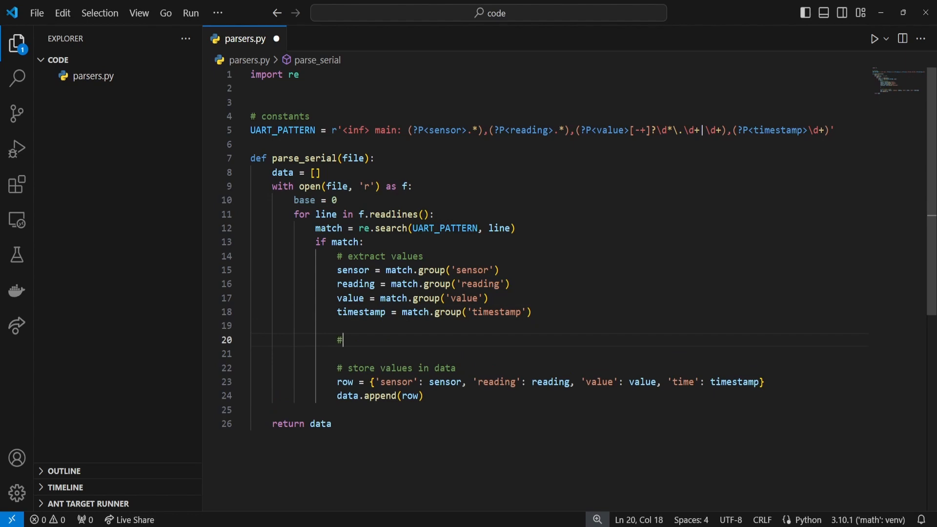
text(specify base)
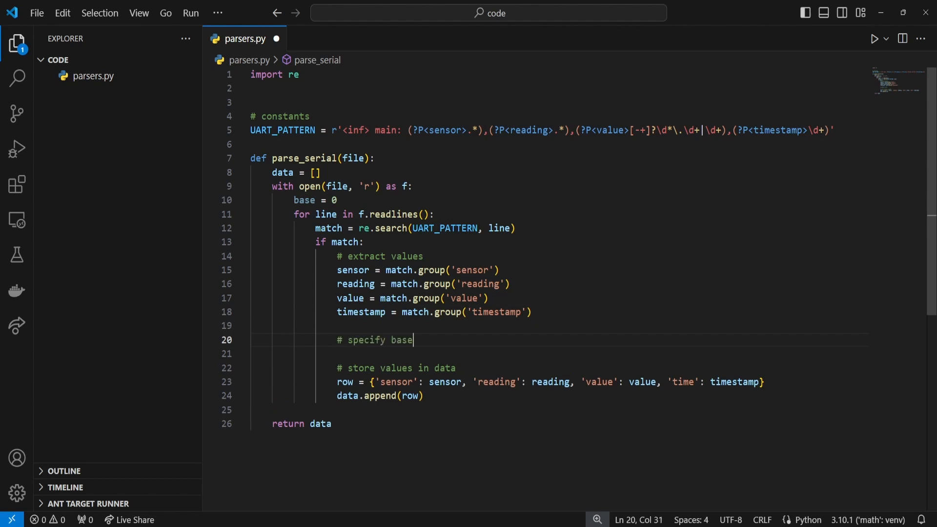
text(if d)
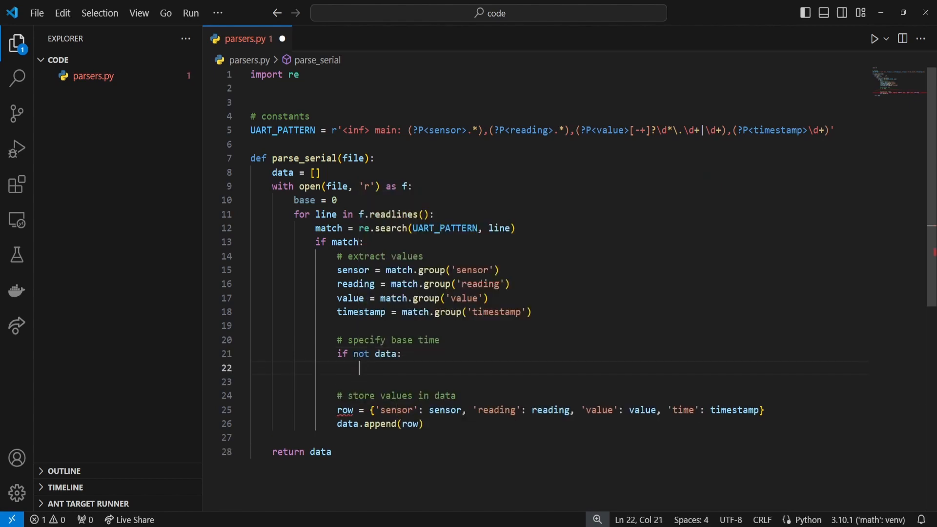
text(base = timestamp)
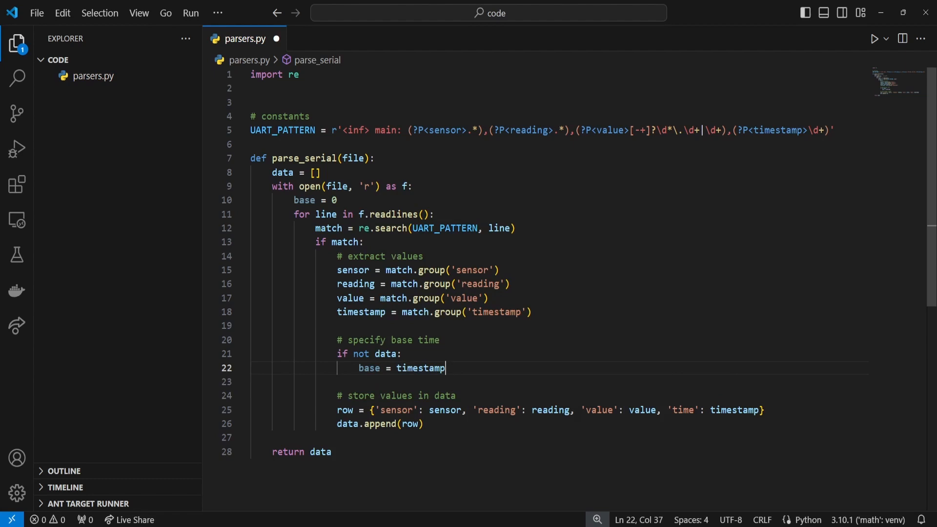
key(Enter)
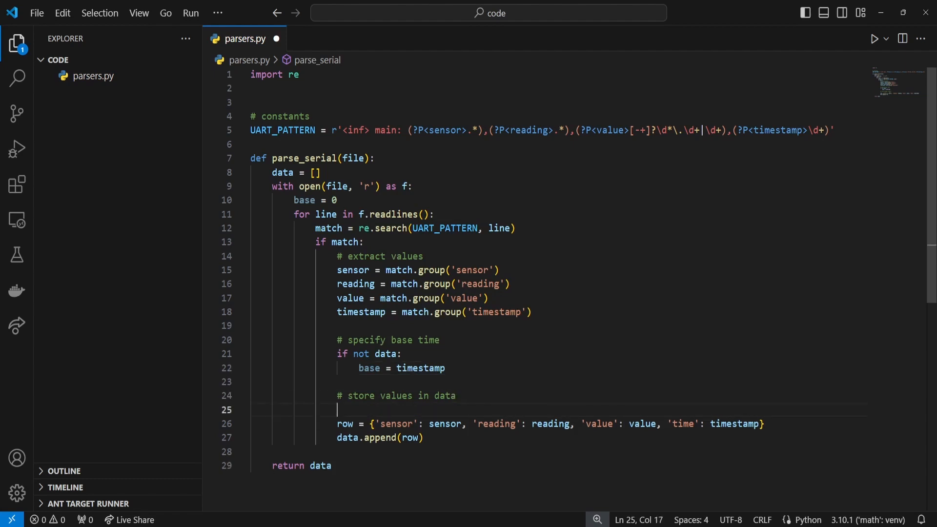
Step: Define time_to_duration(t, b) returning (t - b)/1000
text(time)
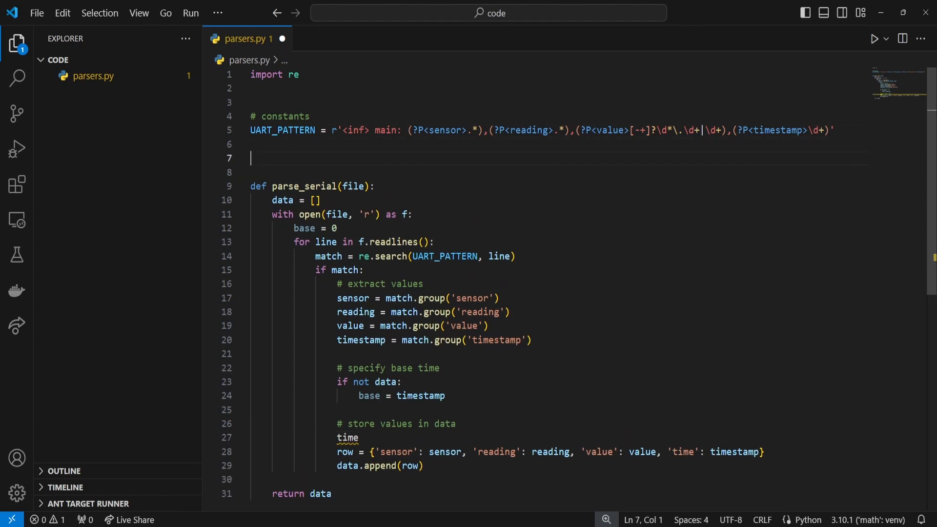
text(def tim)
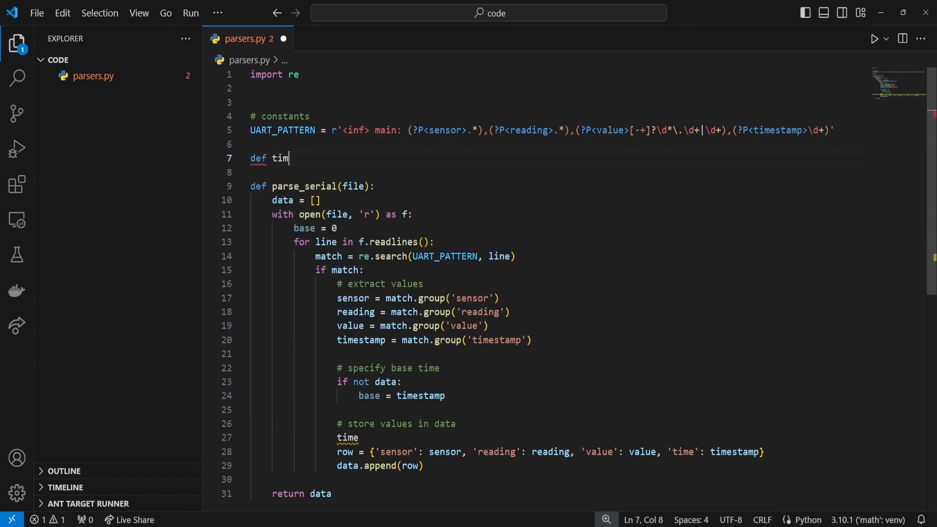
text(e_to_duratio)
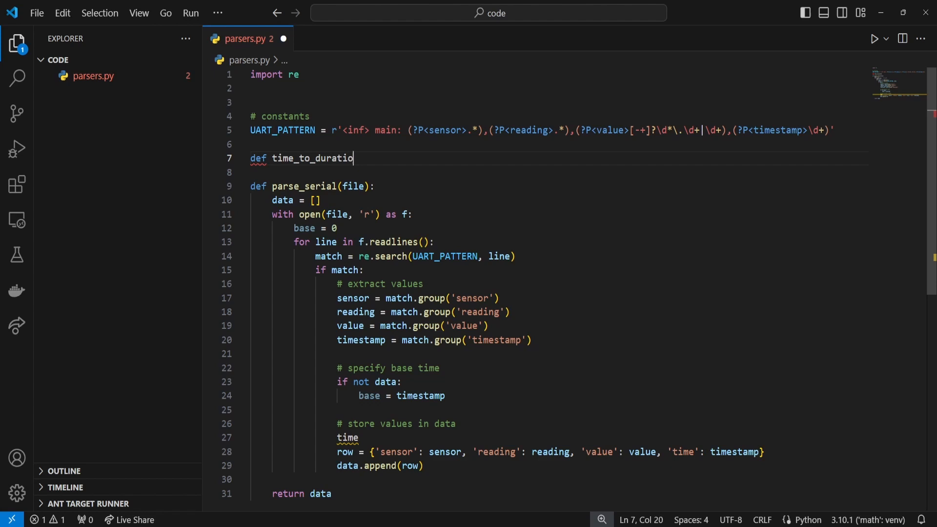
text(n(t, b):)
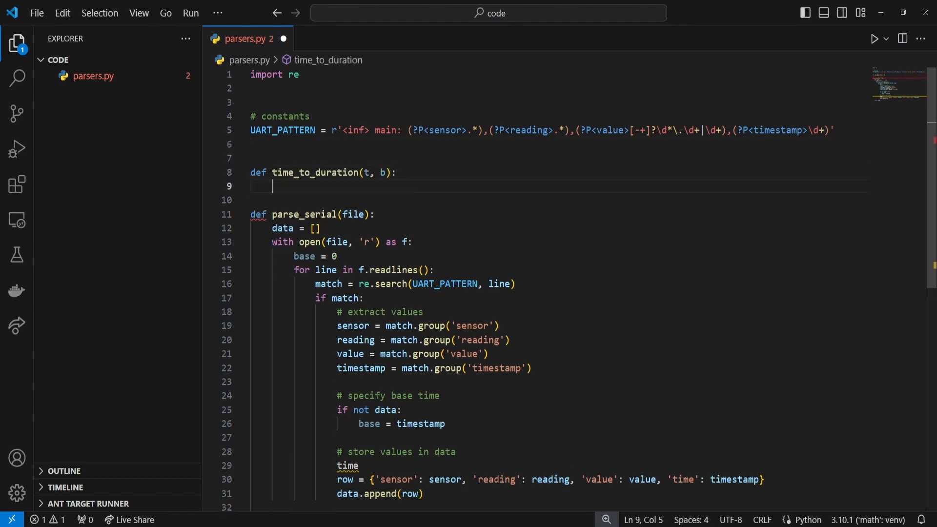
text(return (t -)
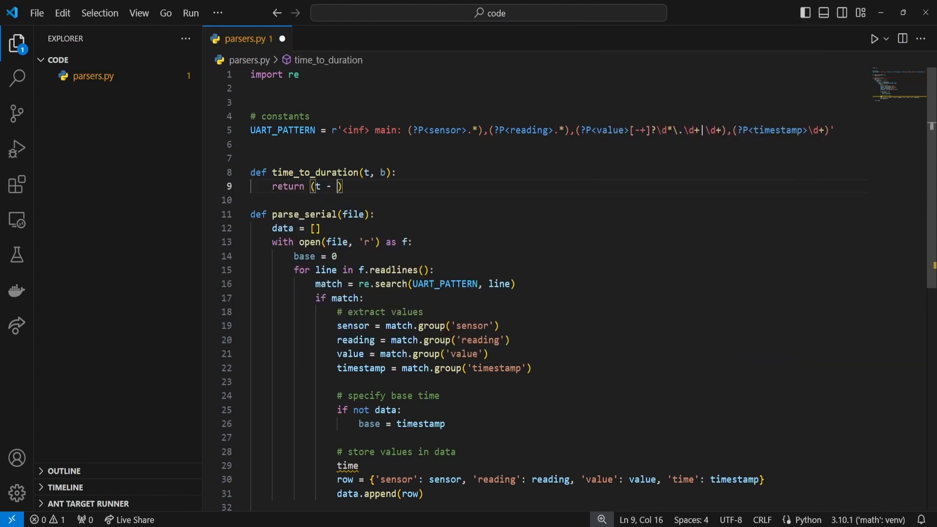
text(b)
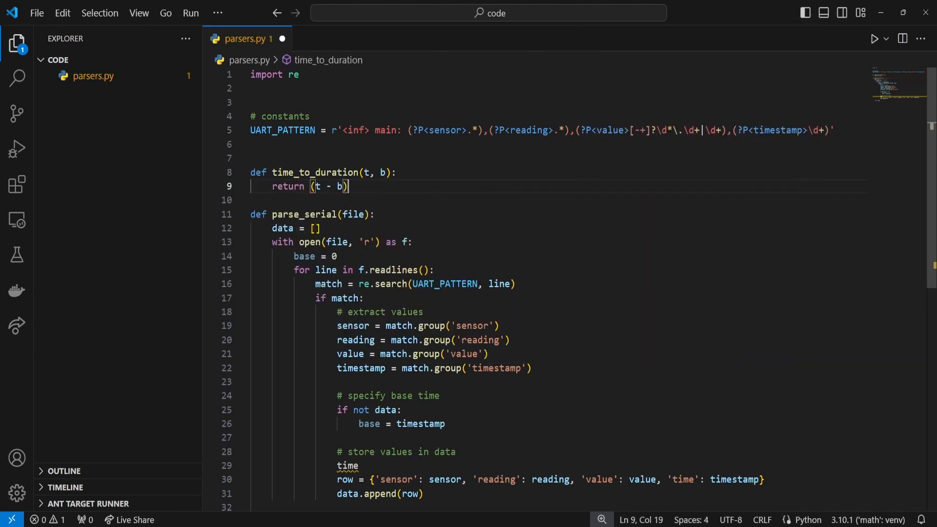
text(/1000)
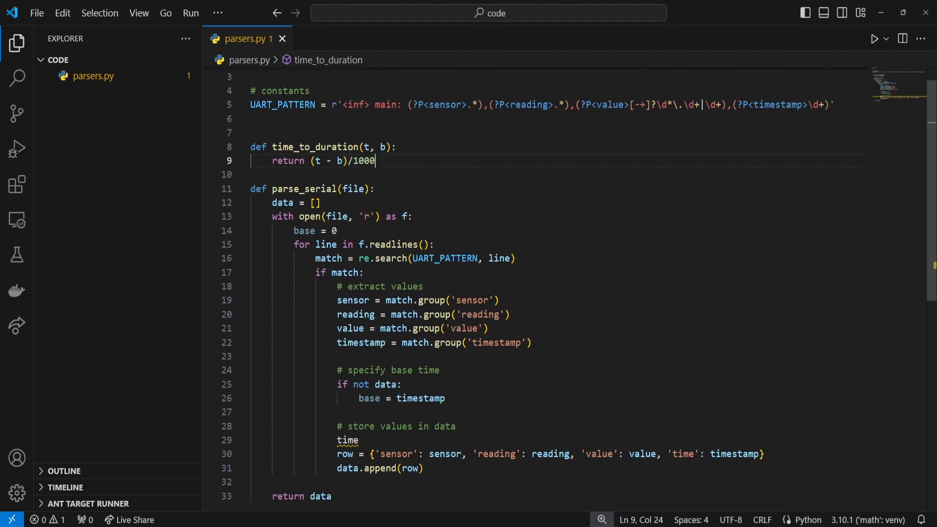
Step: Compute 'time = time_to_duration(timestamp, base)' in parse_serial
text(= time)
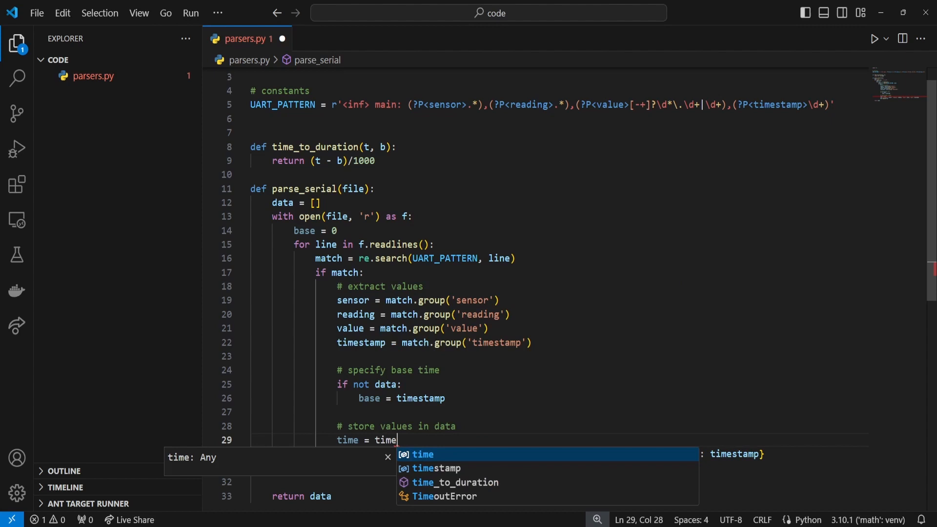
click(454, 482)
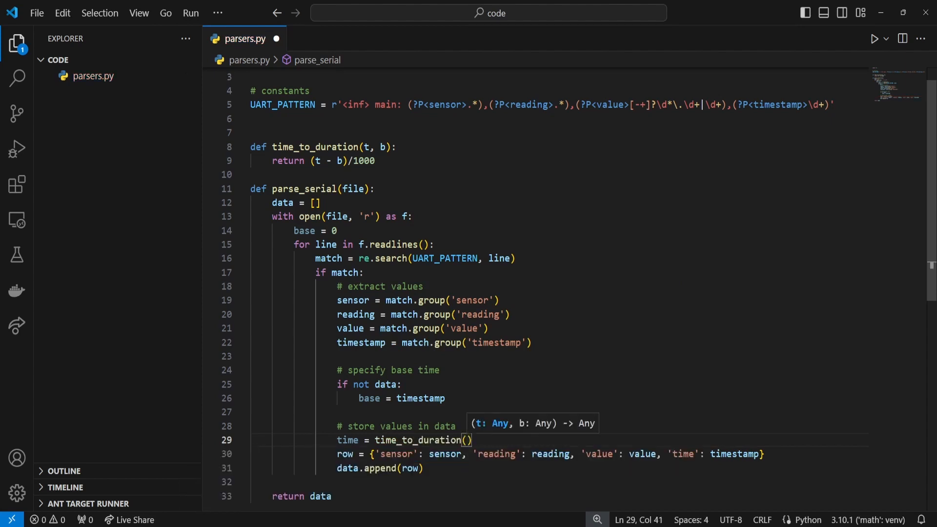
text(ti)
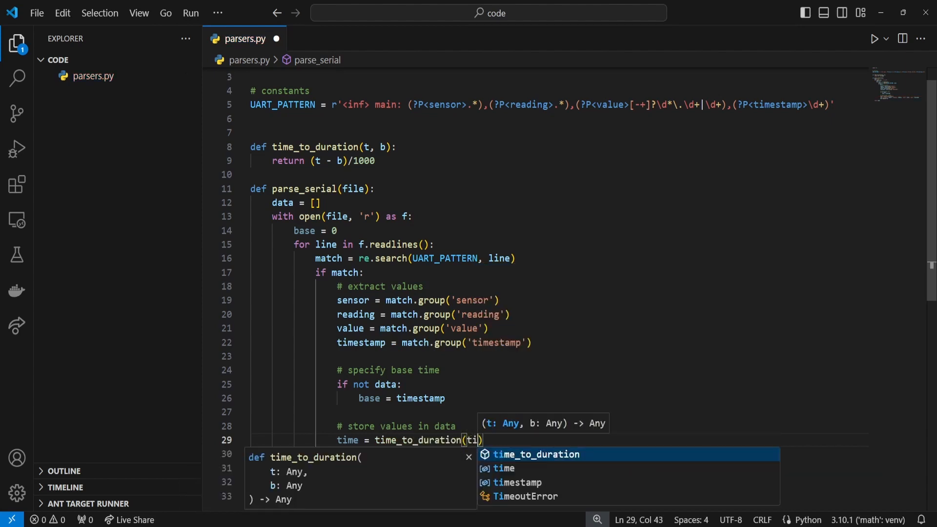
text(mestamp, base)
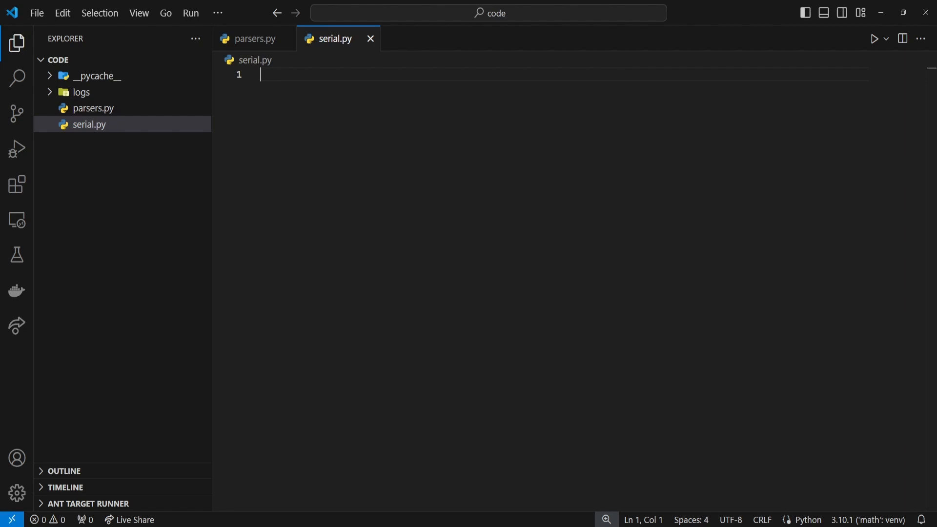
Step: Expand the logs folder to show the Gas_COM serial logs and begin serial.py's imports
click(81, 93)
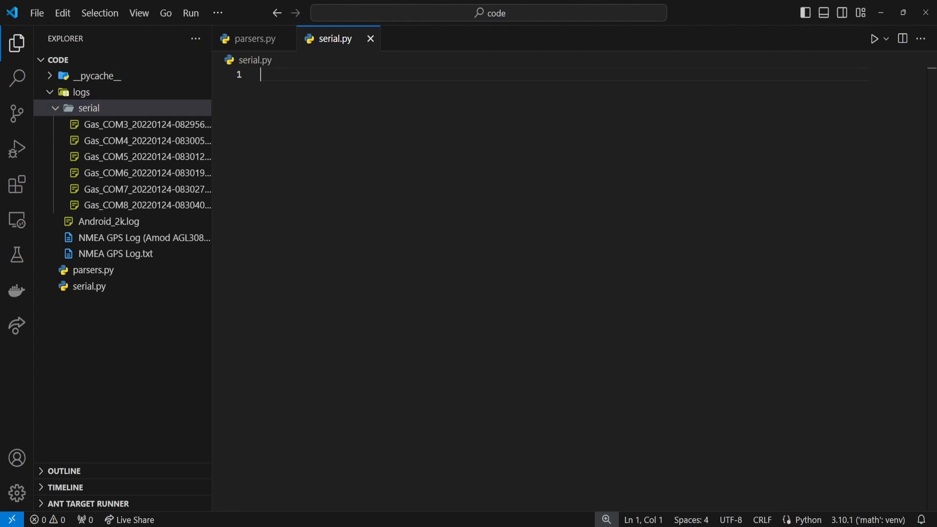
text(import pandas as pd)
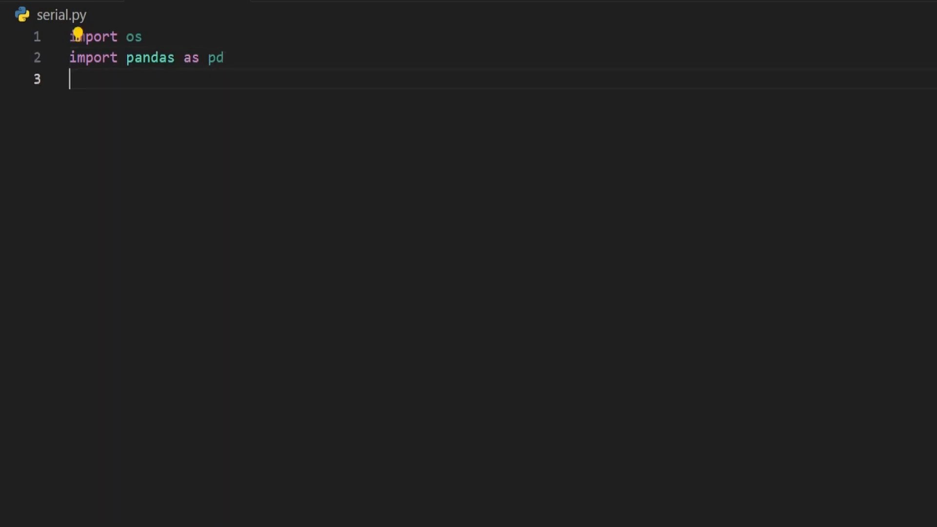
Step: Import matplotlib.pyplot as plt and parse_serial, and set LOGS_DIR in the main block
text(import matplotlib)
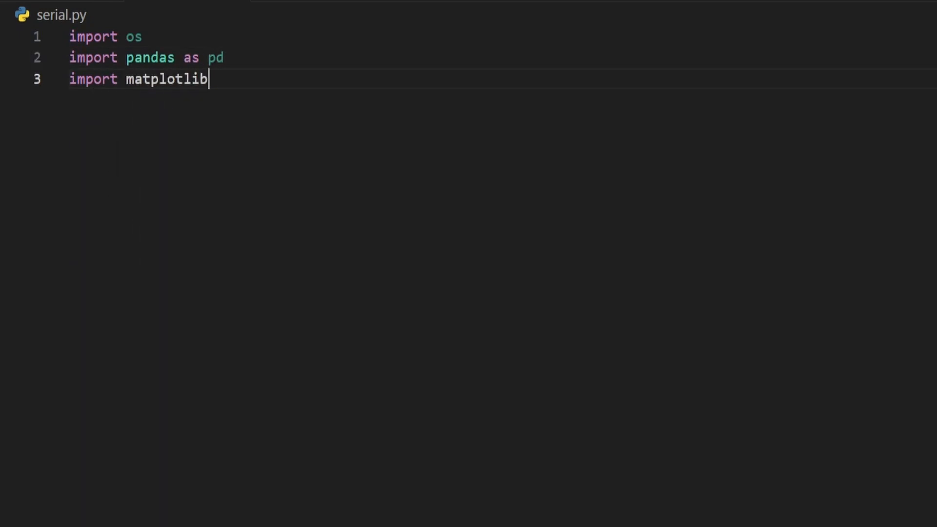
text(.pyplot as plt)
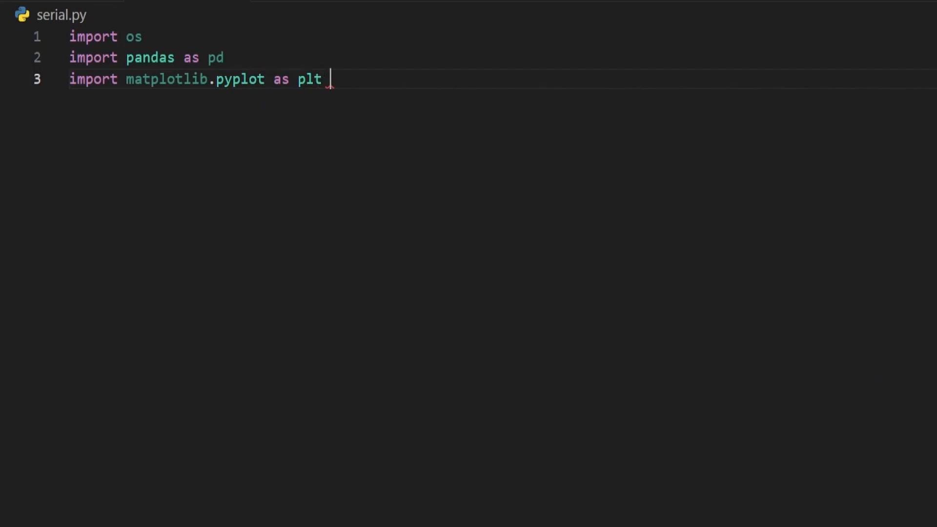
text(from pars)
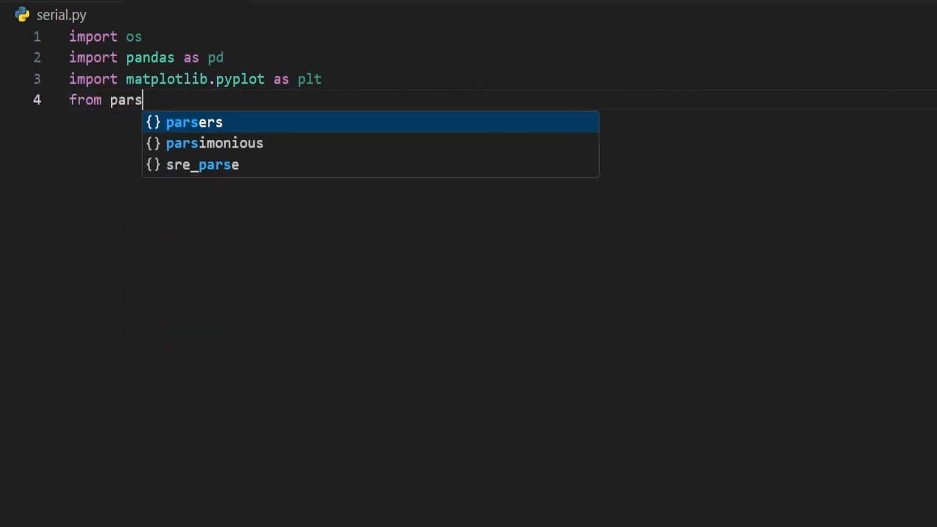
text(ers import parse_serial)
text(if __name__ == '__main__':)
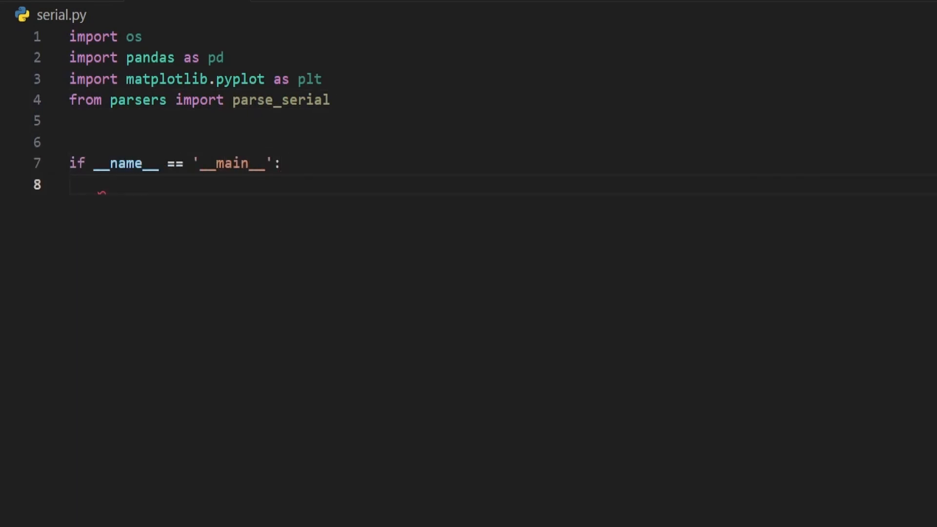
text(LOGS_DIR)
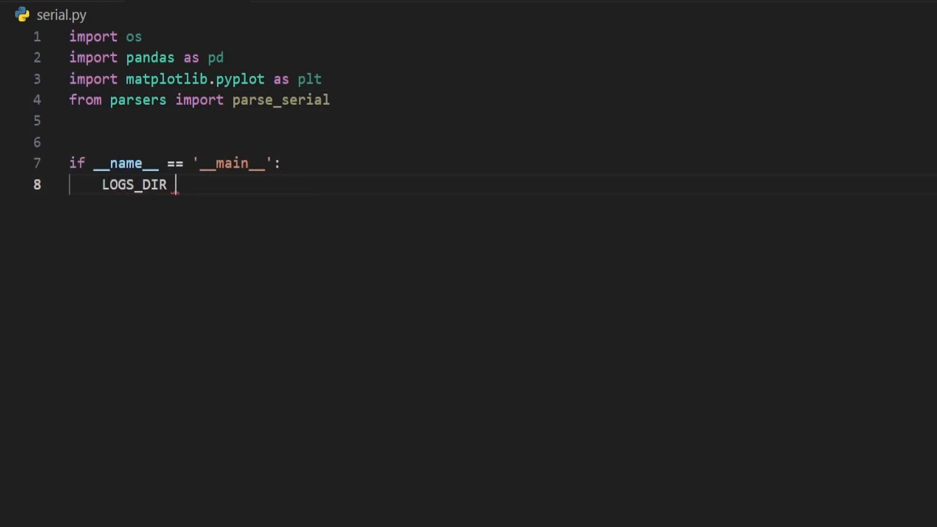
text(= 'logs')
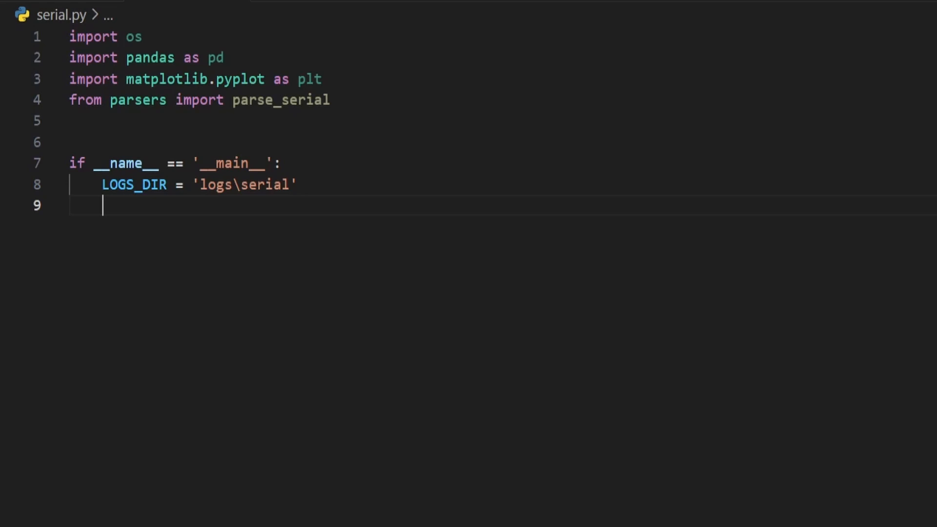
Step: Loop over os.listdir(LOGS_DIR), parse each real file with parse_serial, and wrap it in pd.DataFrame
text(for)
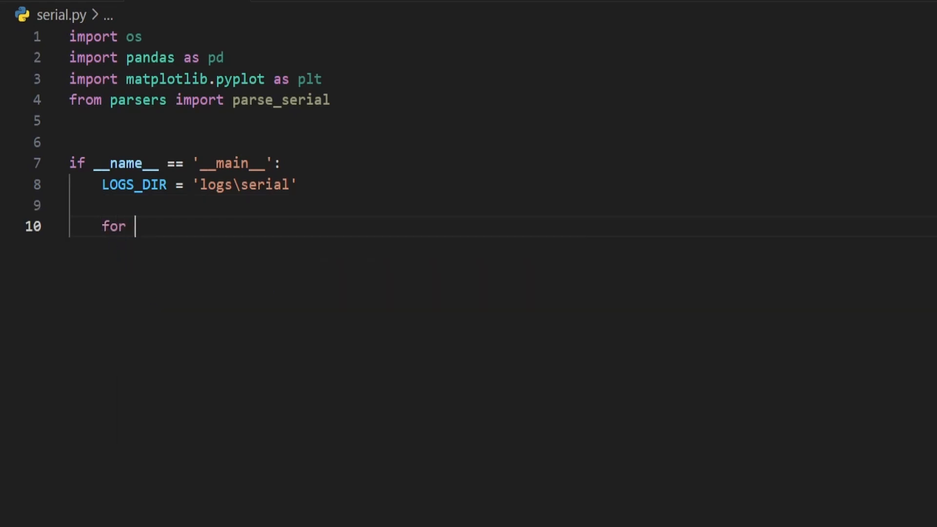
text(file in os.listdir(LOGS_DIR)
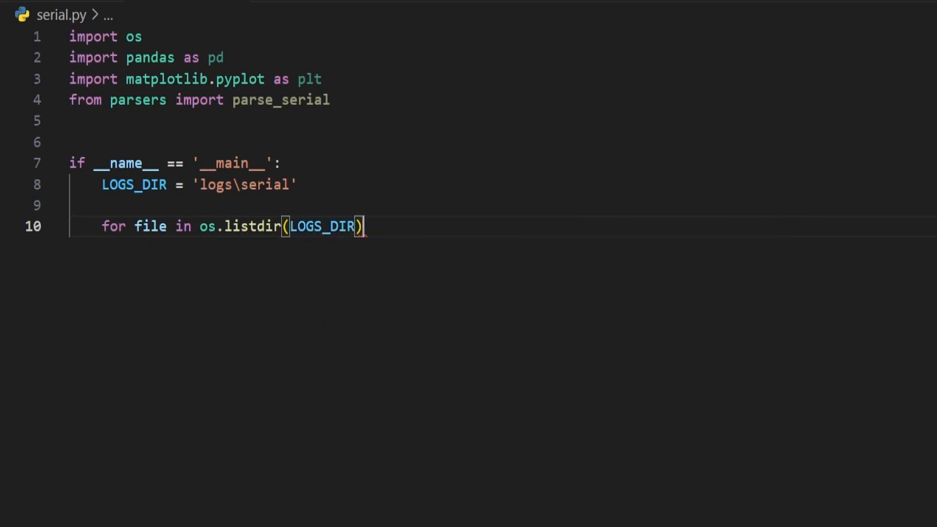
key(Enter)
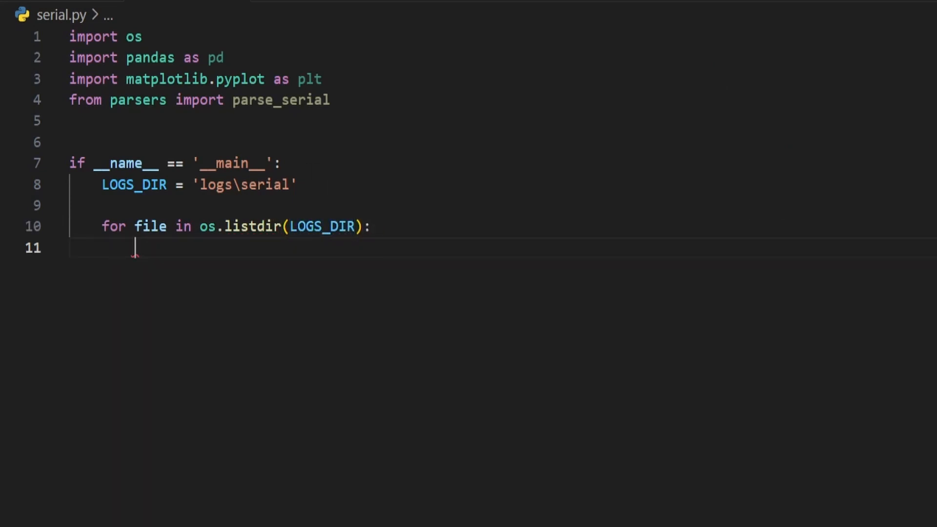
text(f = os.path.join(LOGS_DIR,)
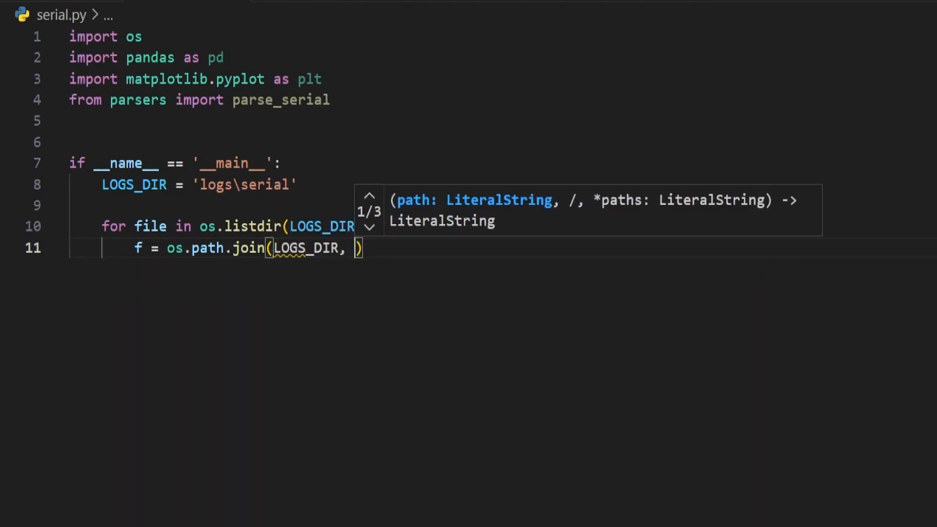
text(file)
text(if os)
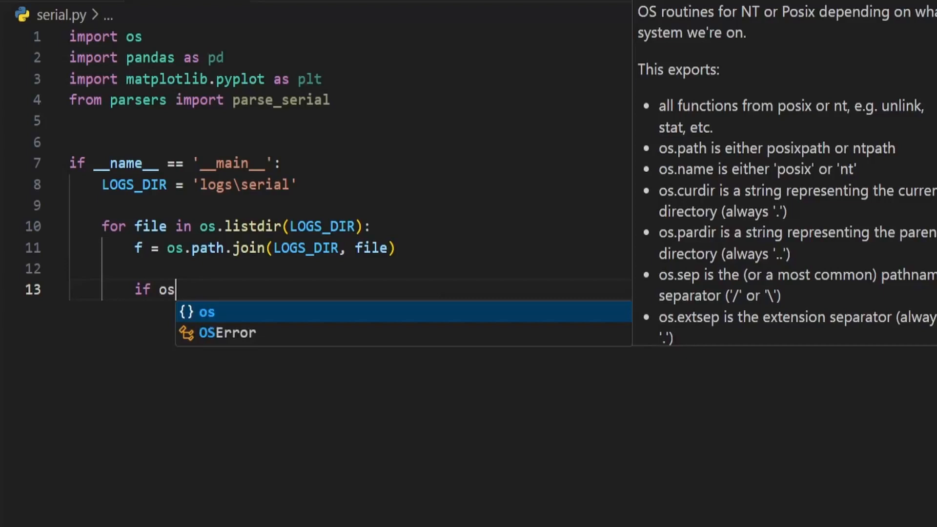
text(.path.isfile(f):)
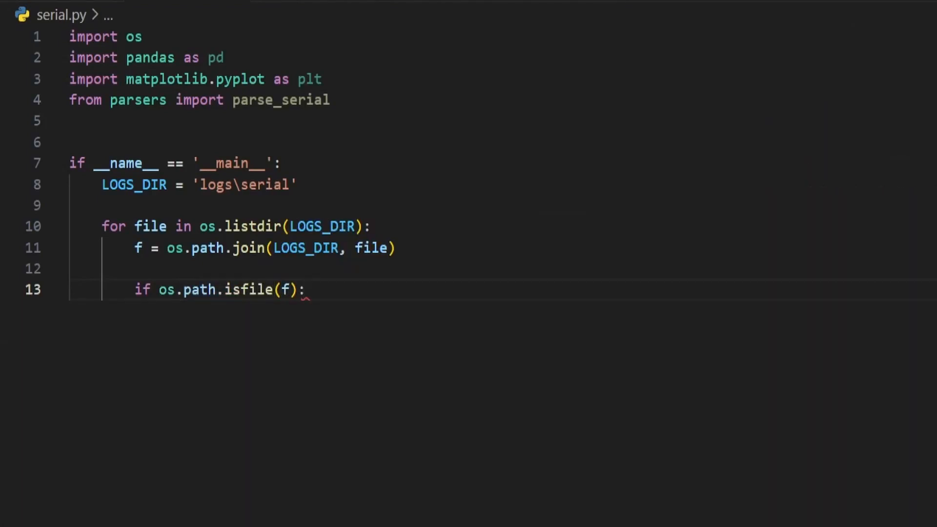
text(result =)
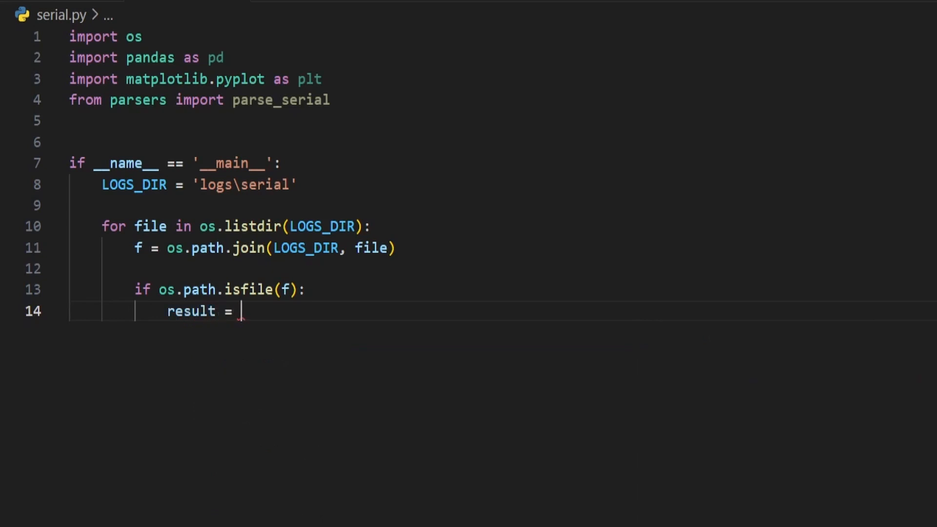
text(parse_serial(f)
text(df = pd)
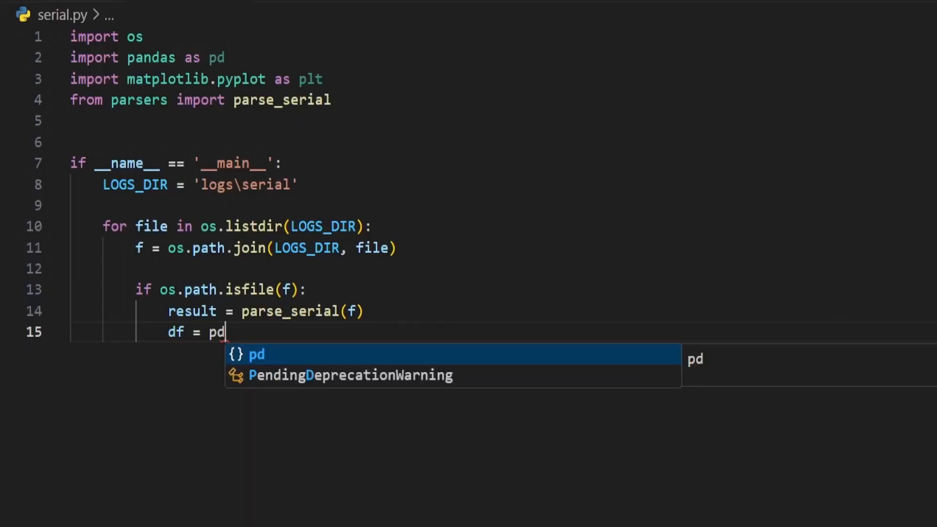
text(.DataFrame()
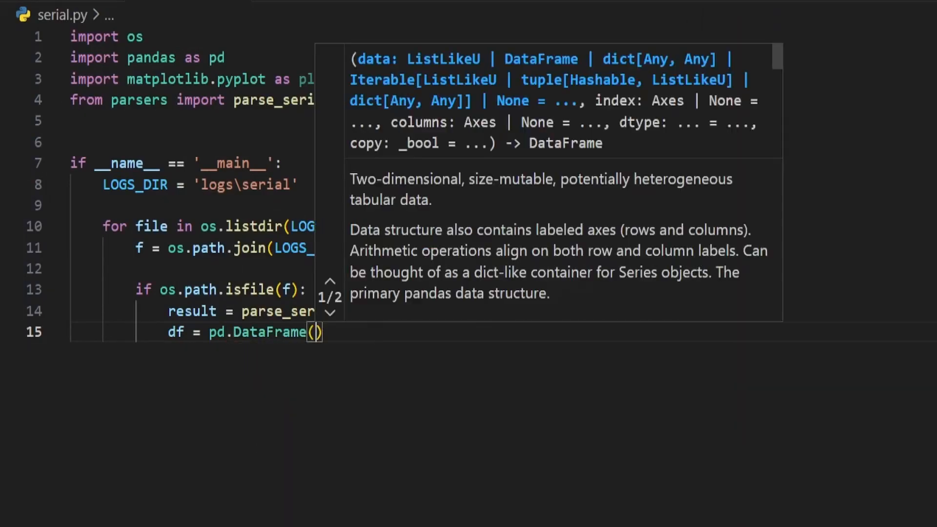
text(result)
text(print(df))
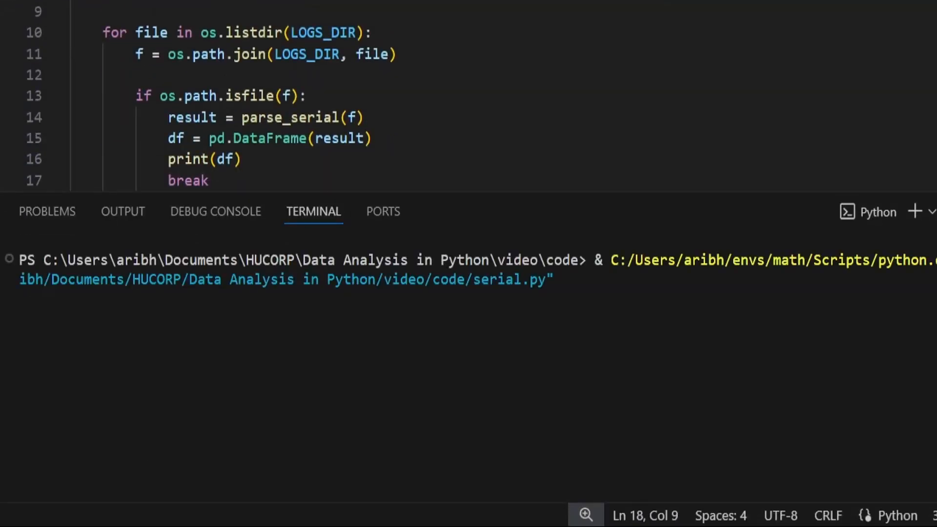
Step: Run serial.py and inspect the printed 204,171-row DataFrame with sensor, reading, value, time columns
key(Return)
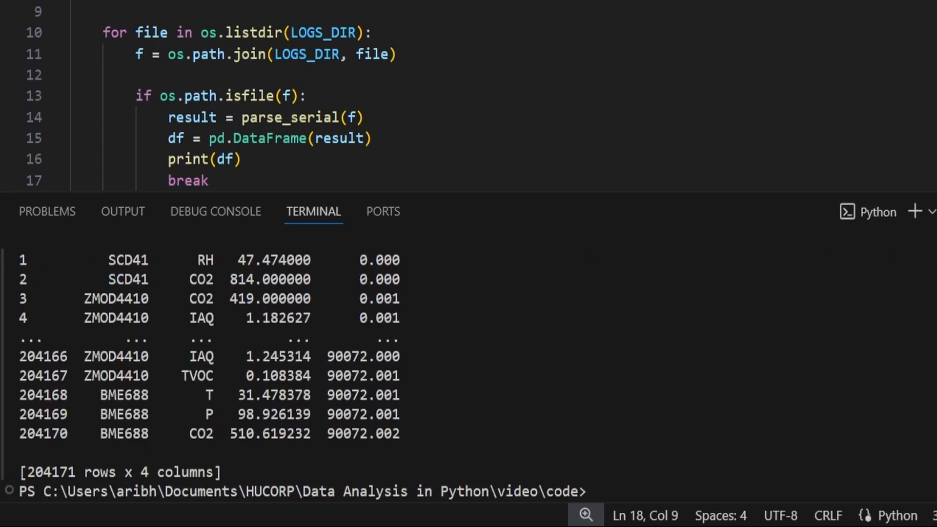
key(Return)
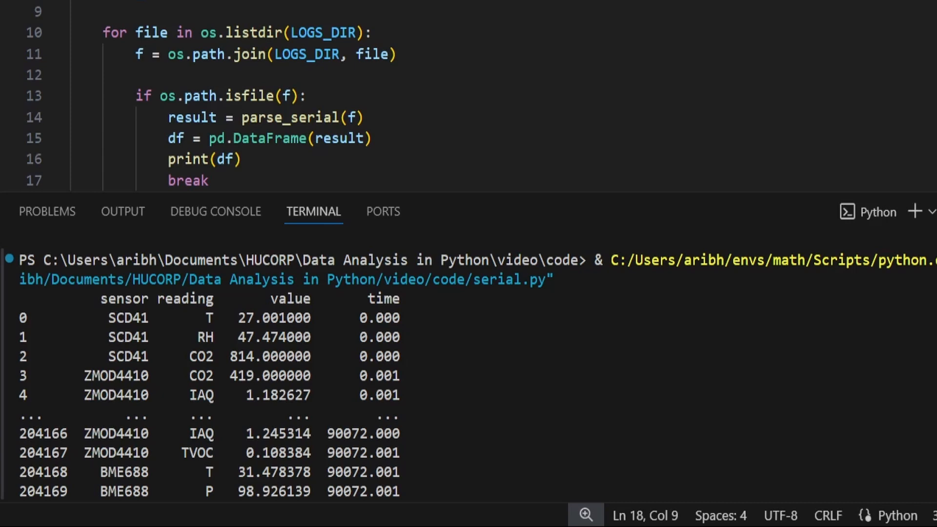
scroll(down, 3)
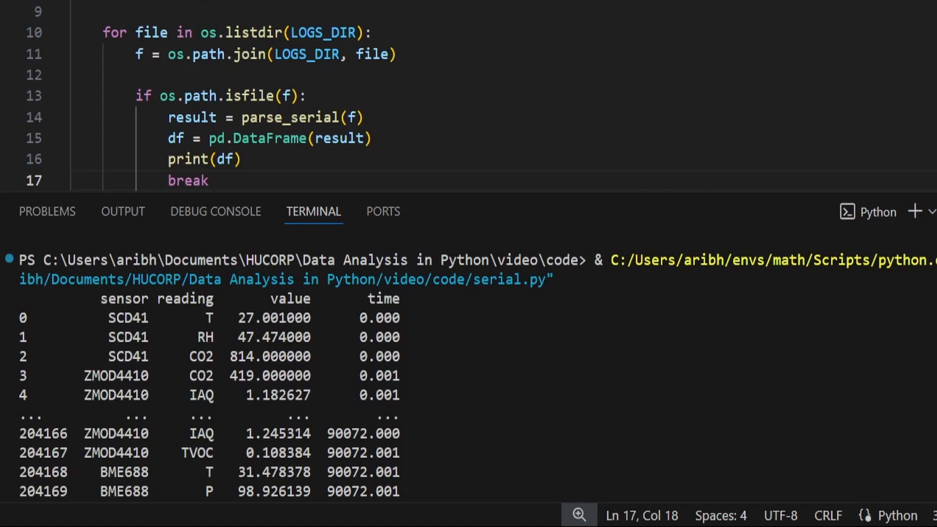
click(209, 180)
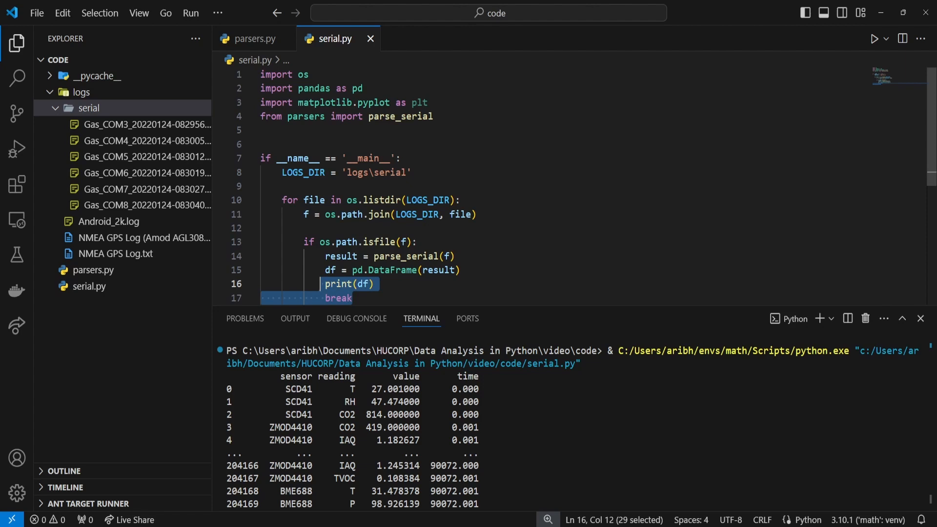
Step: Replace print(df) and break with a dfs list and dfs.append(df), then set n_devices = len(dfs)
key(Delete)
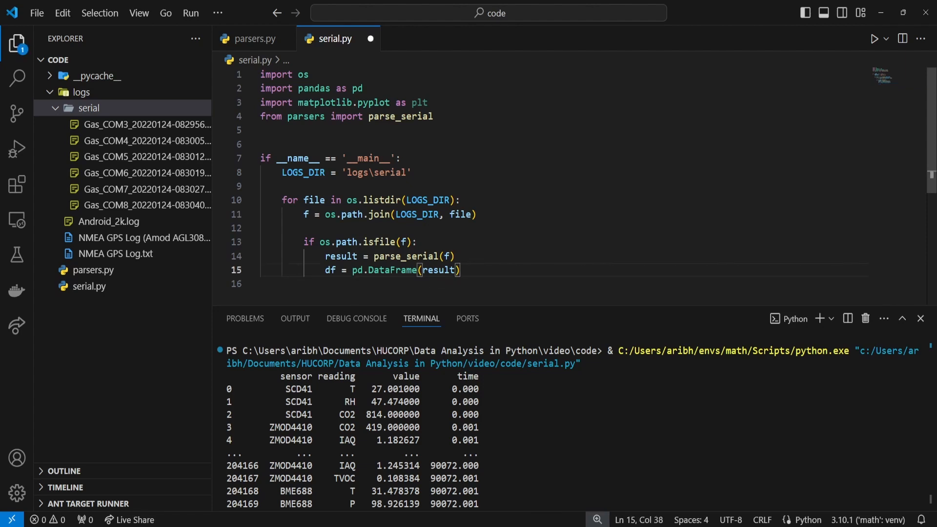
text(dfs = [])
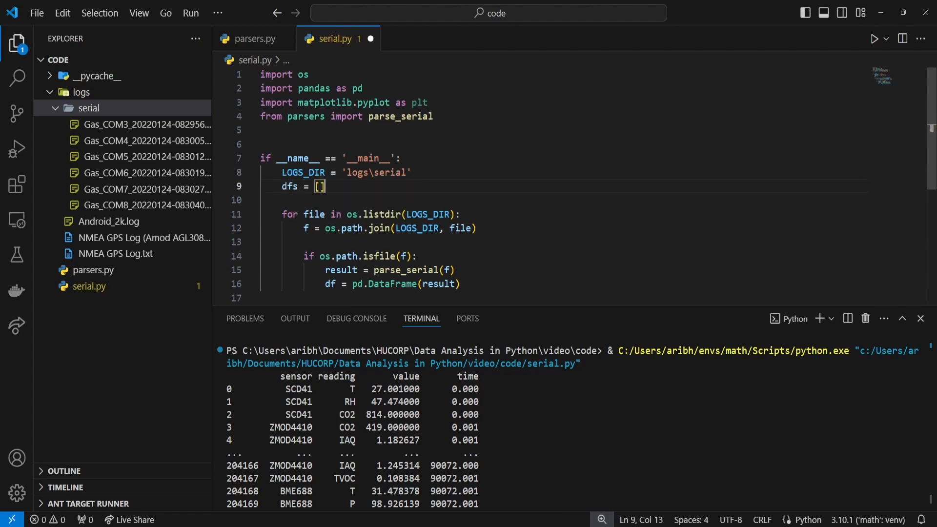
text(dfs.append(df)
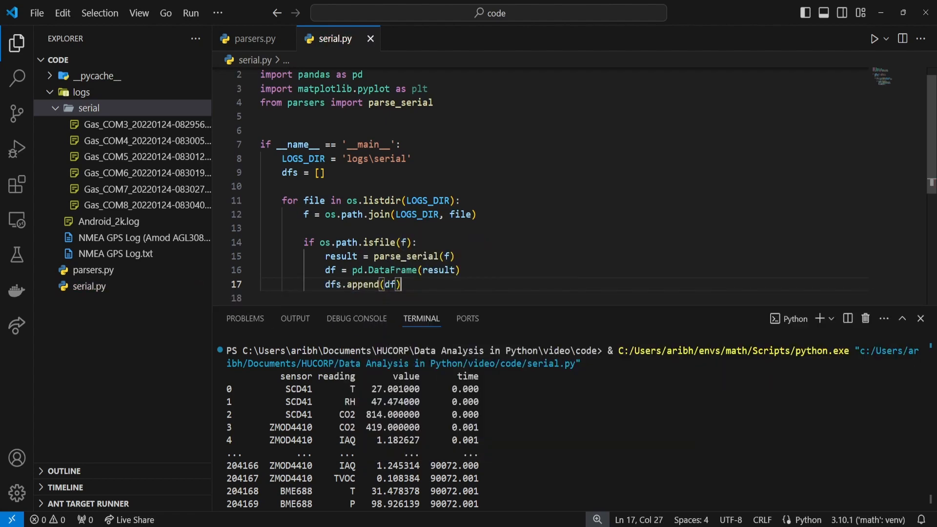
key(enter)
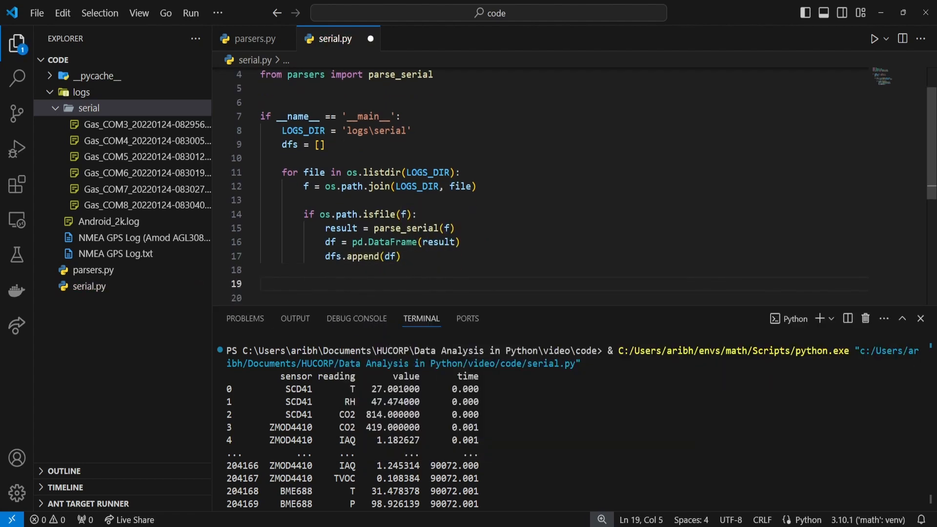
text(n_devices)
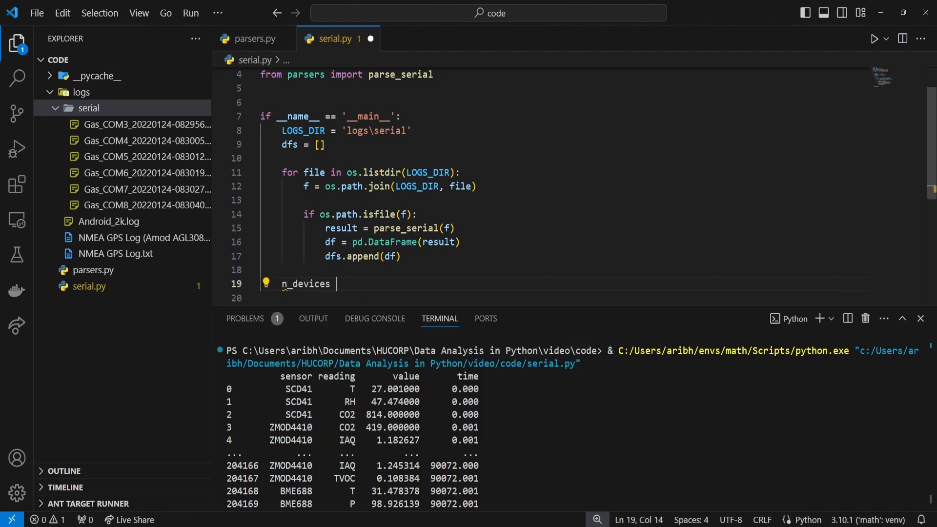
text(= len(dfs))
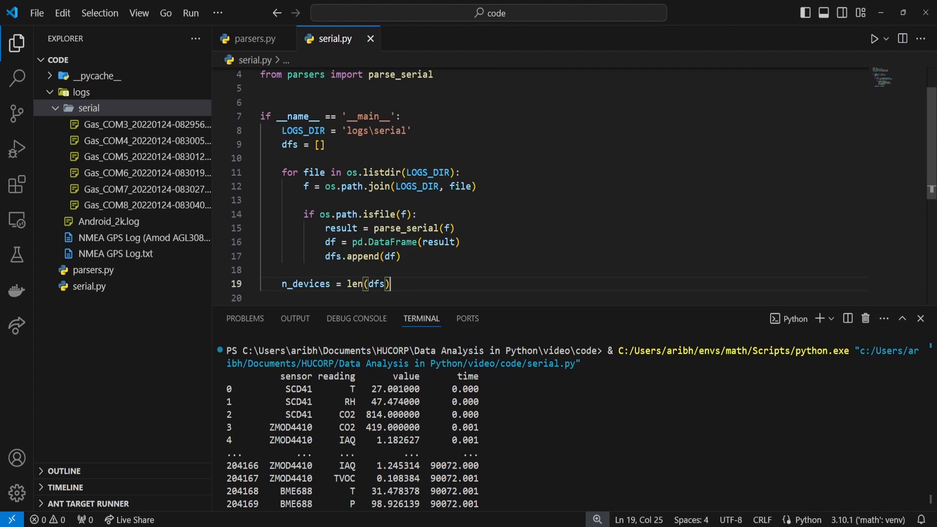
click(462, 172)
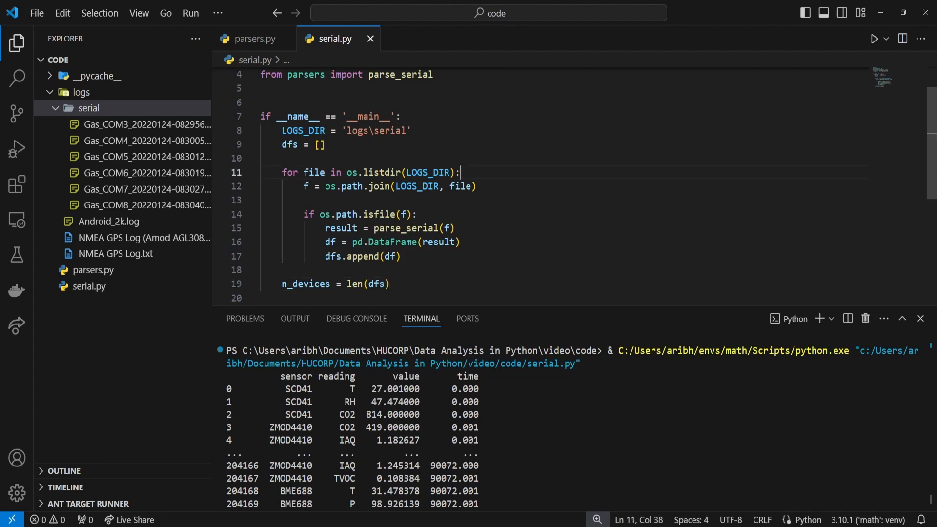
Step: Print f'Parsing file {idx}...' in the loop and iterate with enumerate(os.listdir(LOGS_DIR))
text(print)
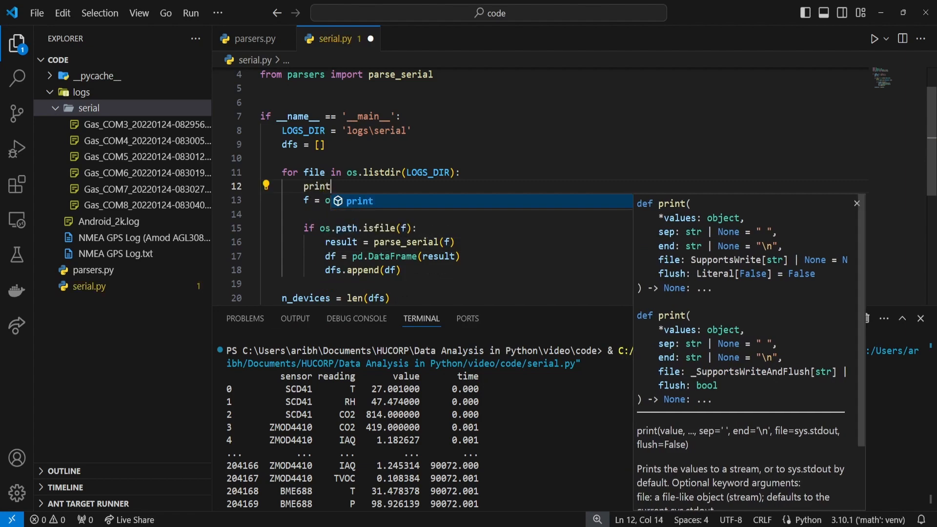
text((f'Parsing fi')
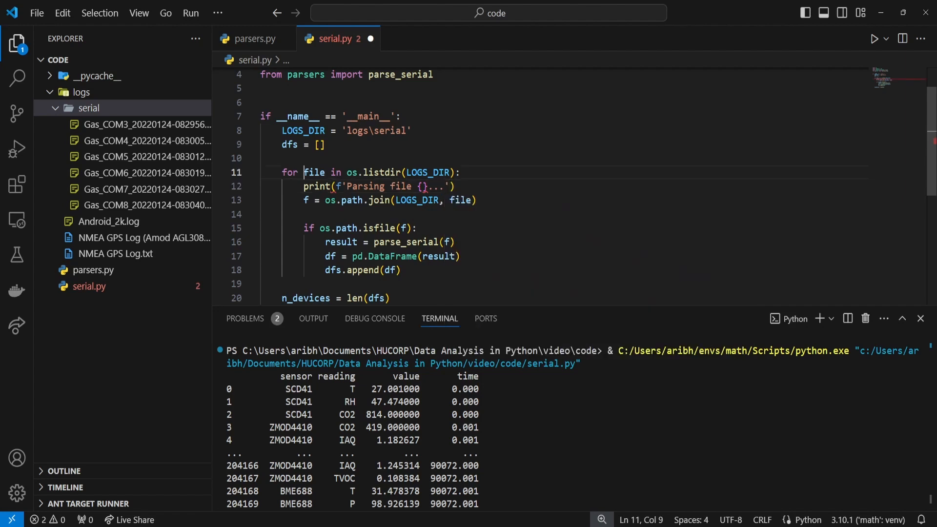
text(idx,)
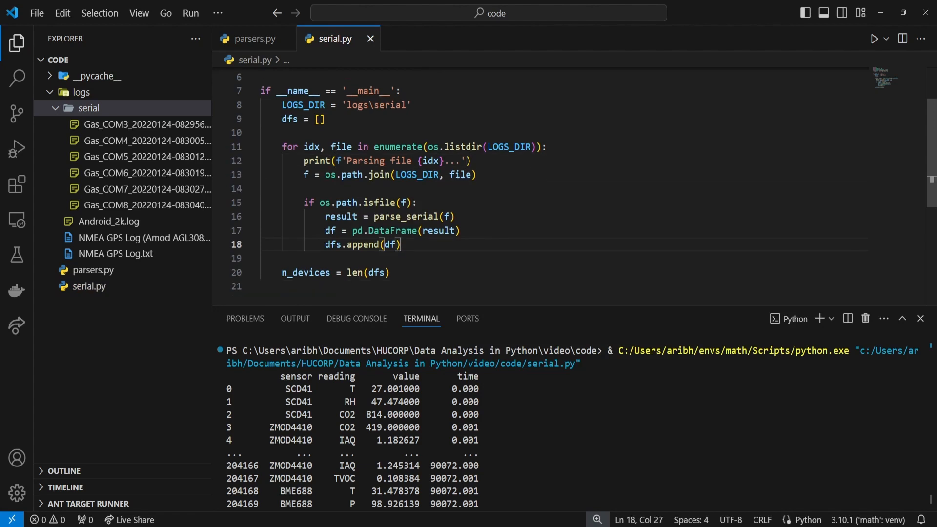
scroll(up, 3)
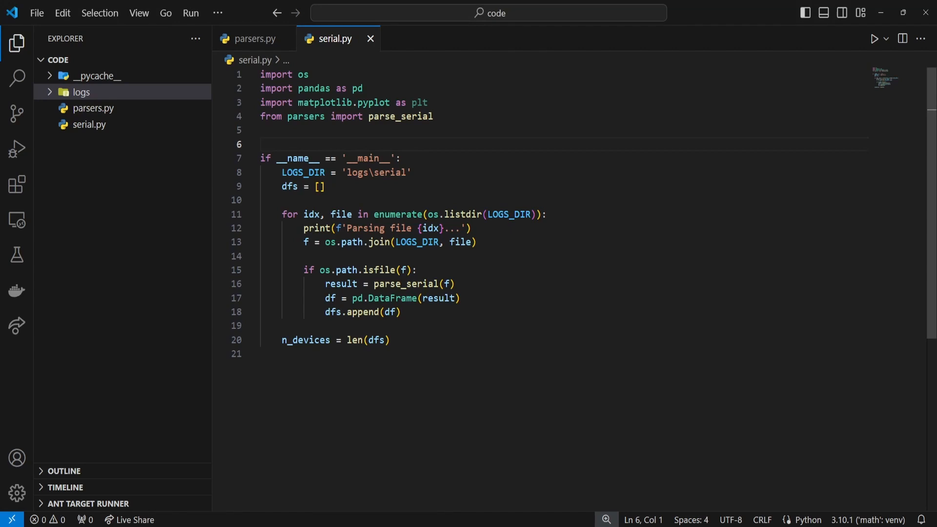
Step: Define extract_zmod_data(dfs) with empty iaq, tvoc, co2 lists and a loop over dfs
text(def extract_zmod_data)
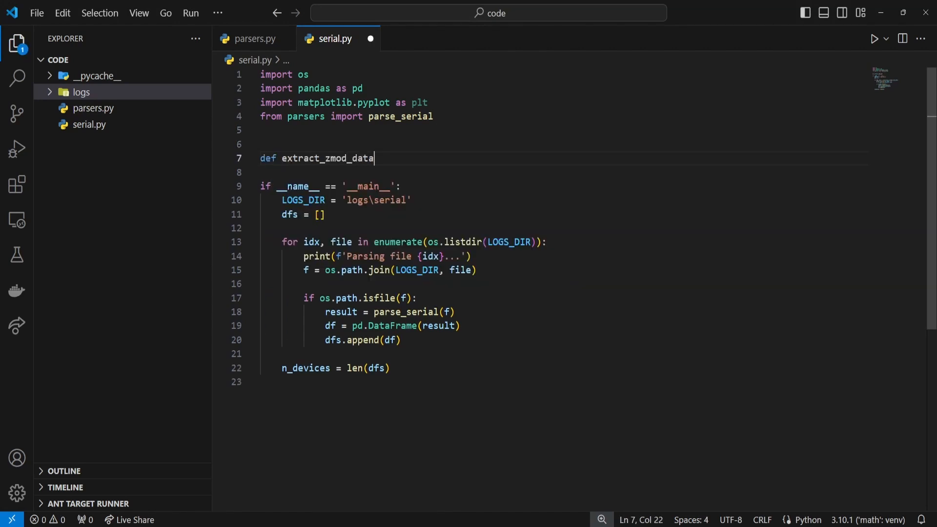
text((dfs):)
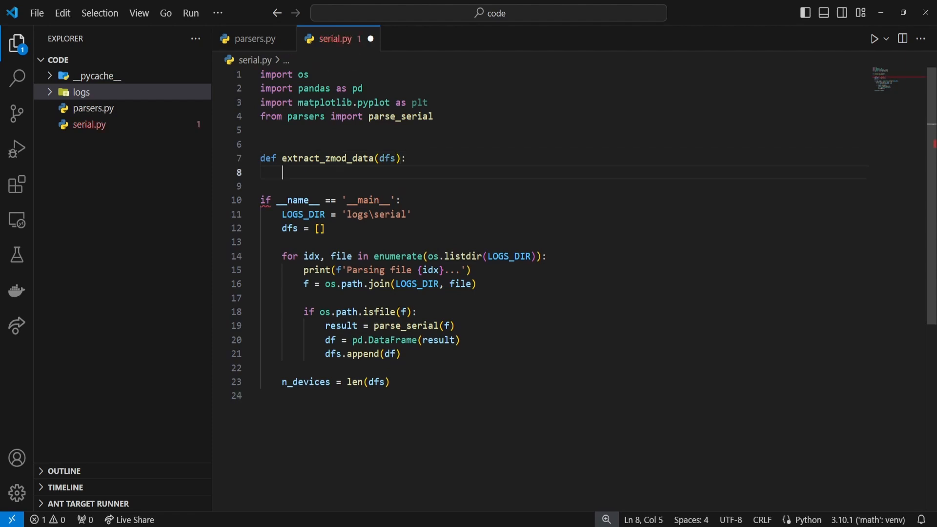
text(iaq, tvoc,)
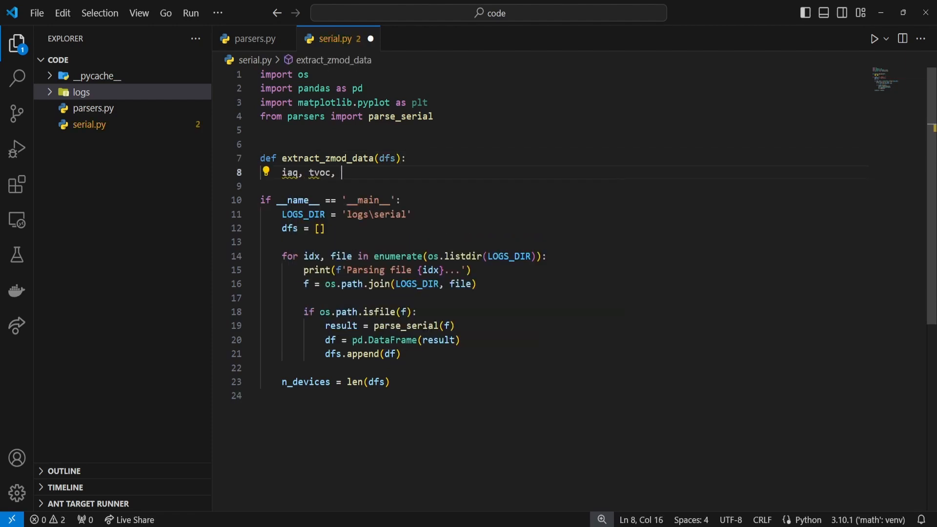
text(co2 = [], [], [])
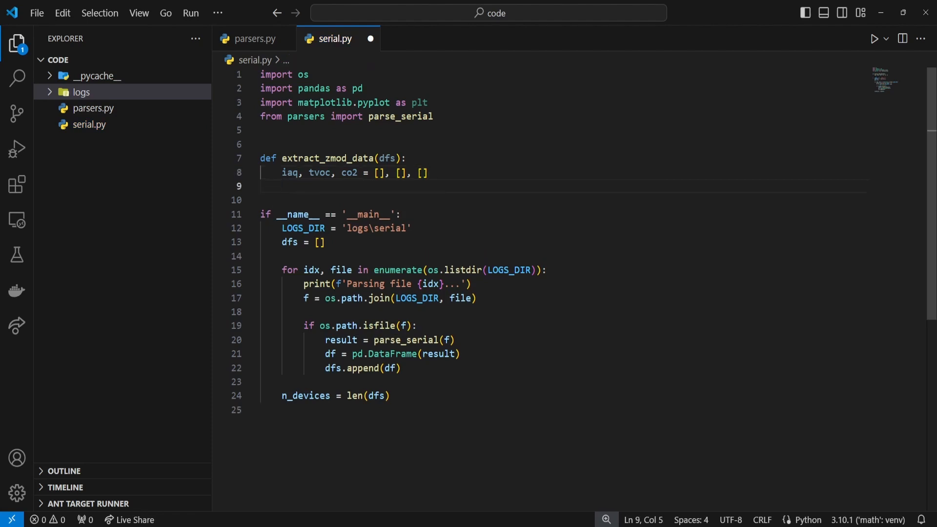
text(for df i)
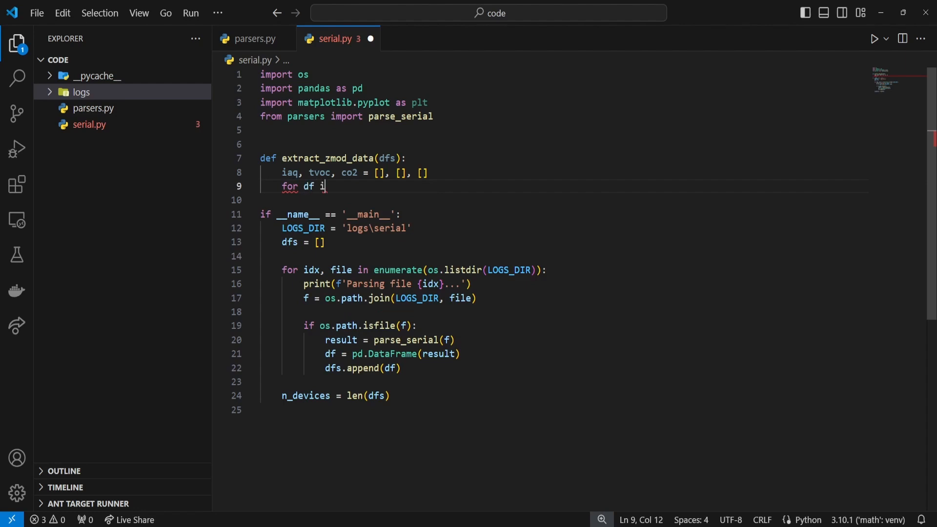
text(n dfs:)
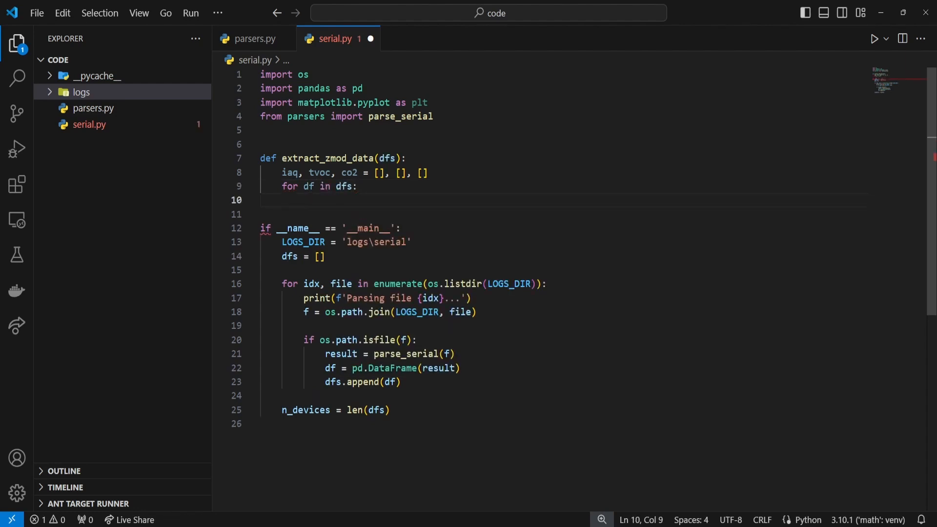
Step: Append df.loc filters for IAQ, TVOC and CO2, and return iaq, tvoc, co2
text(iaq.append()
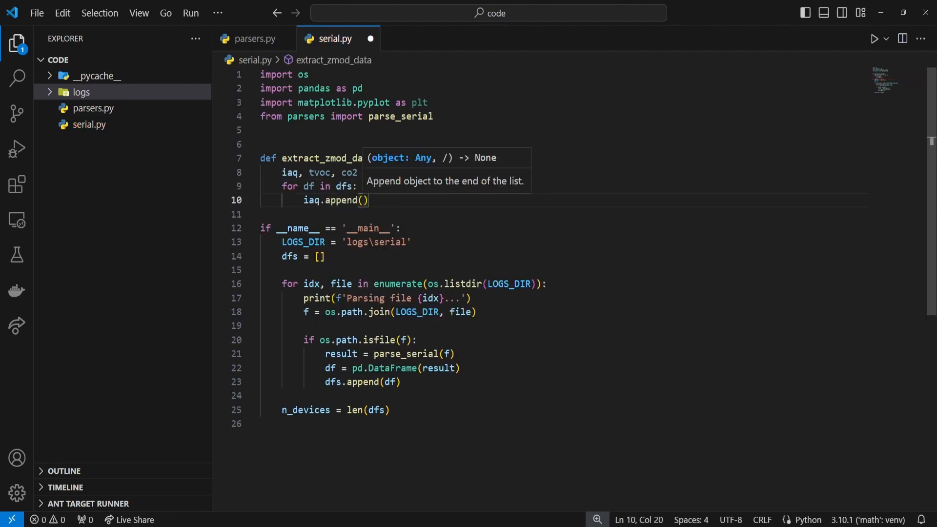
text(df.loc)
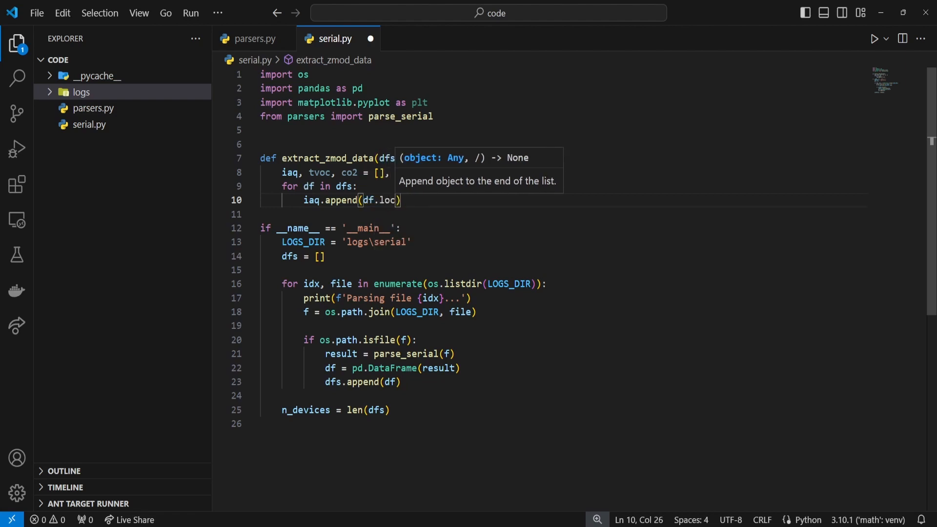
text([(df['sensor'] == 'ZMOD4410)
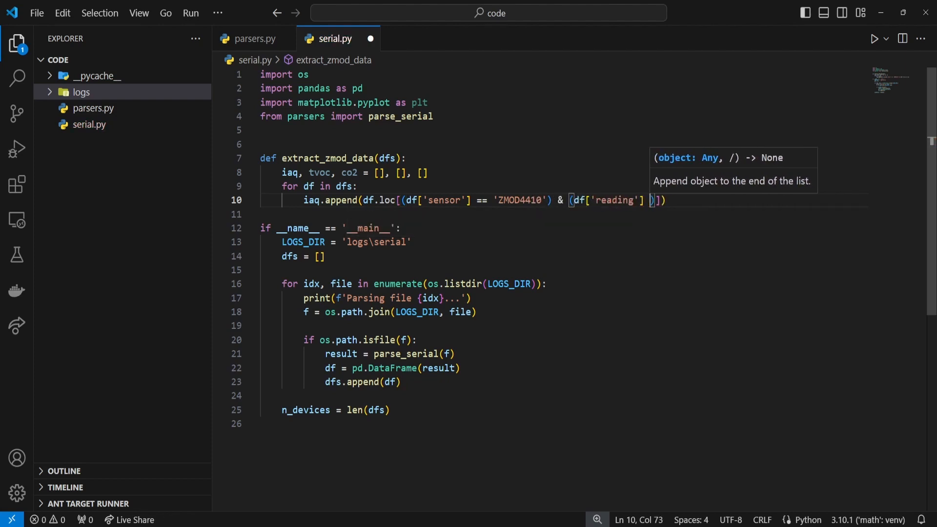
text(== 'IAQ')
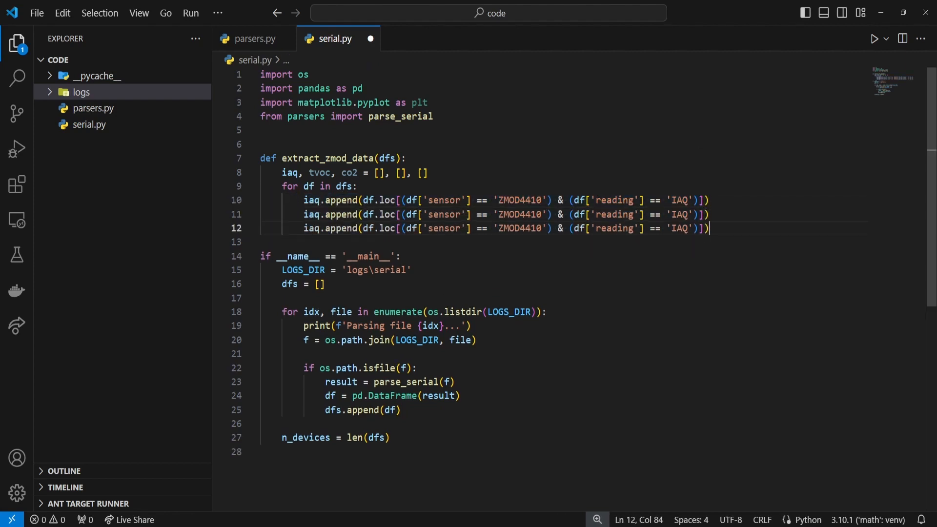
text(tvoc)
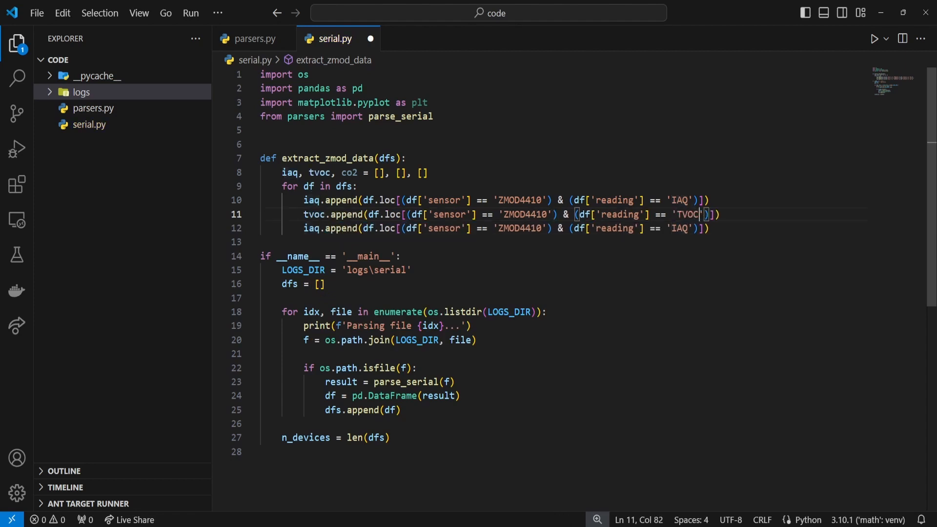
text(co2)
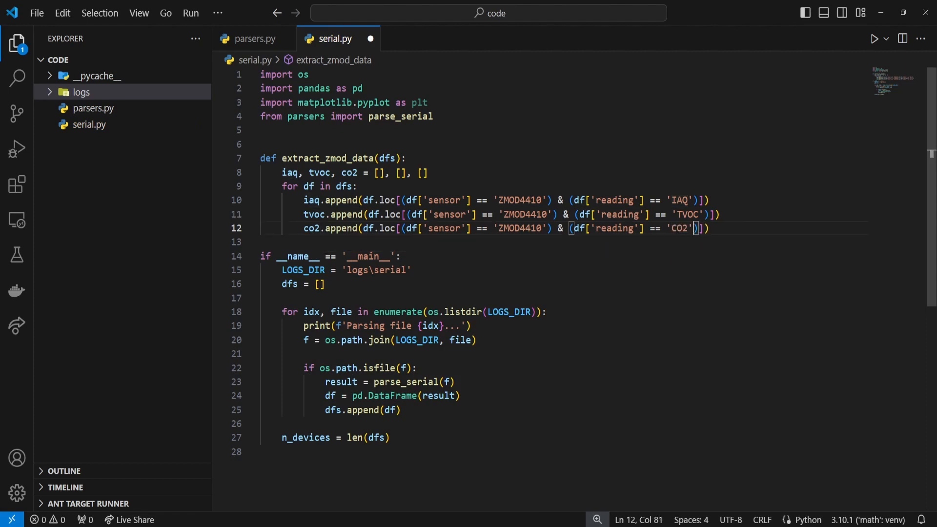
text(return)
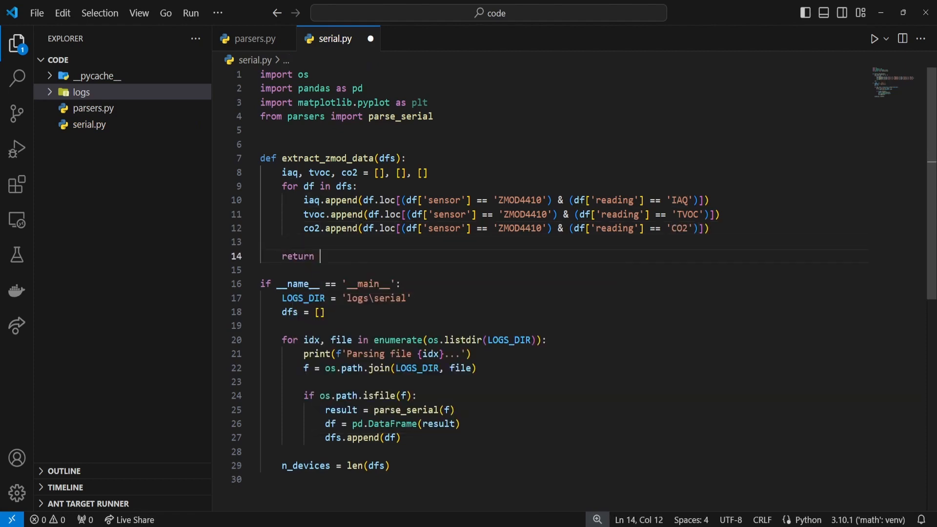
text(iaq, tvoc, co2)
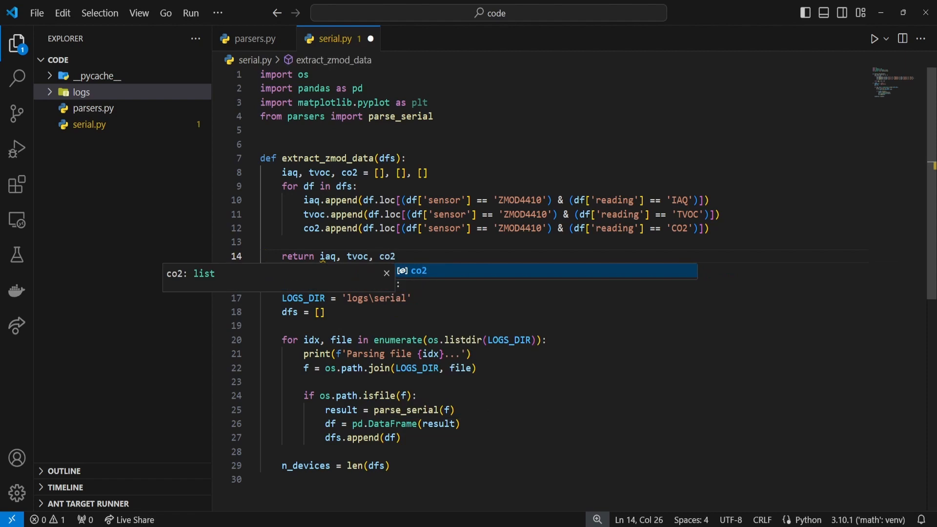
key(enter)
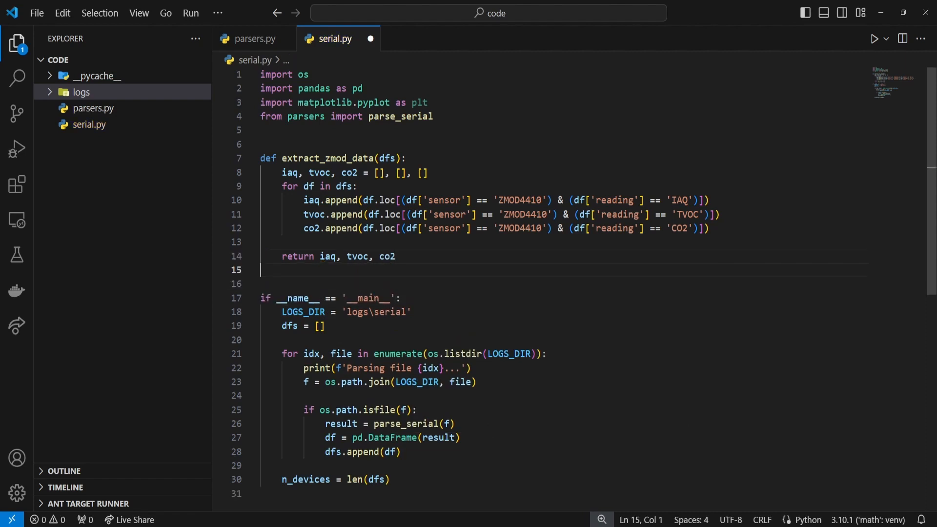
Step: Unpack zmod_iaq, zmod_tvoc, zmod_co2 from extract_zmod_data(dfs), then add '# plot figures' and plt.show()
scroll(down, 3)
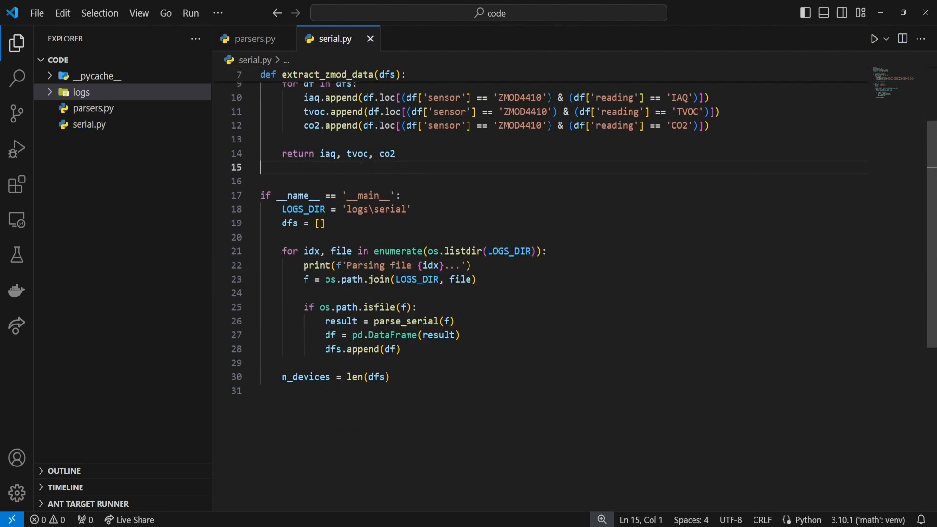
text(# ext)
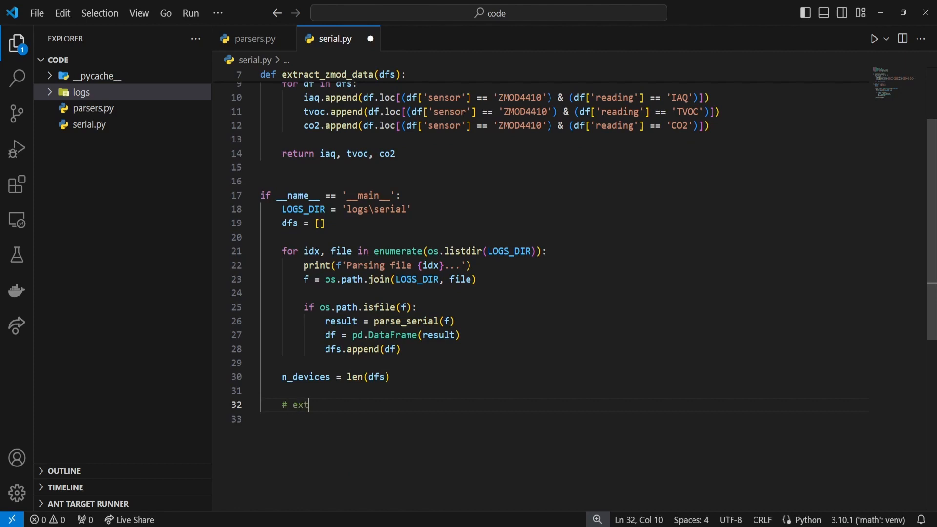
text(ract data from dataframes)
click(563, 419)
text(z)
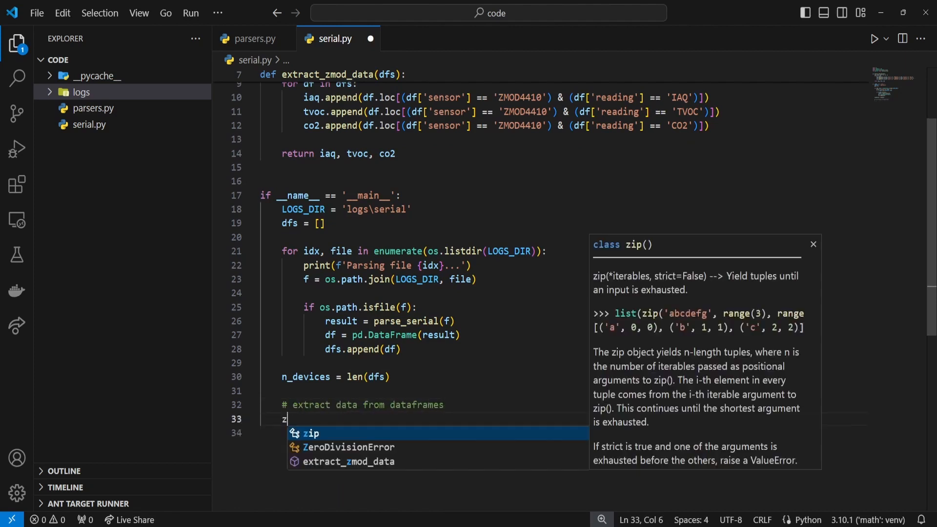
text(mod_)
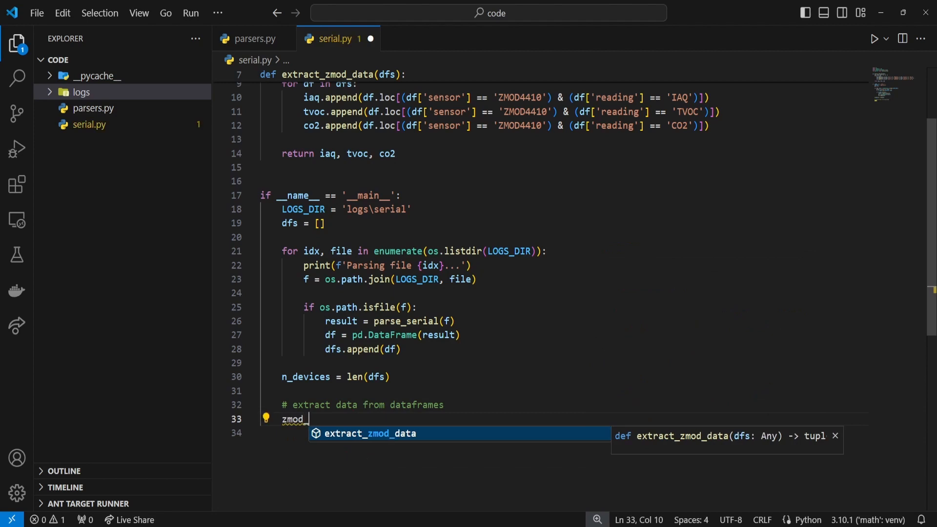
text(_iaq, zmod_tvo)
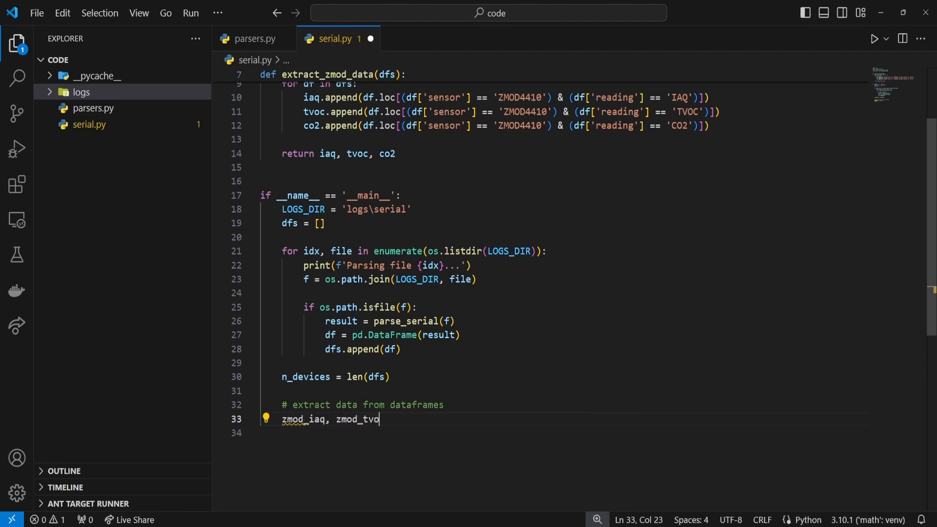
text(c, zmod_co2 =)
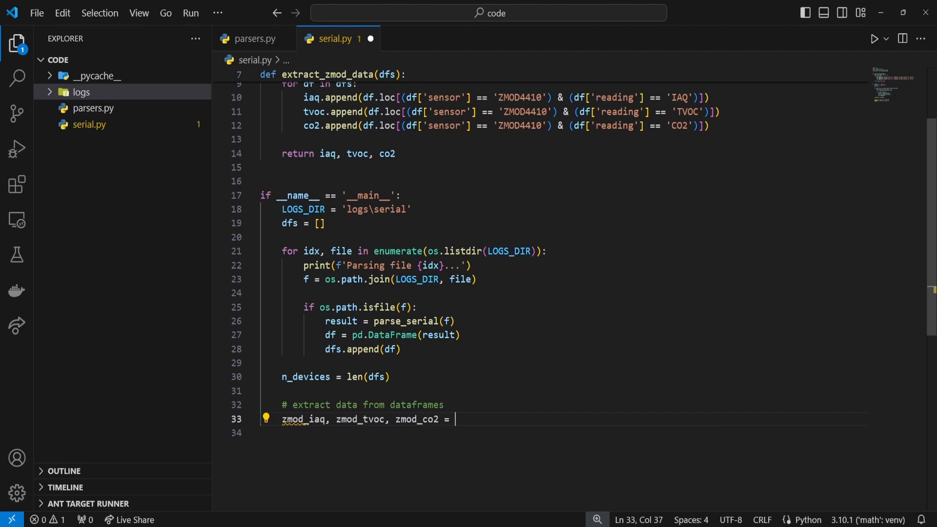
text(extract_zmod_data()
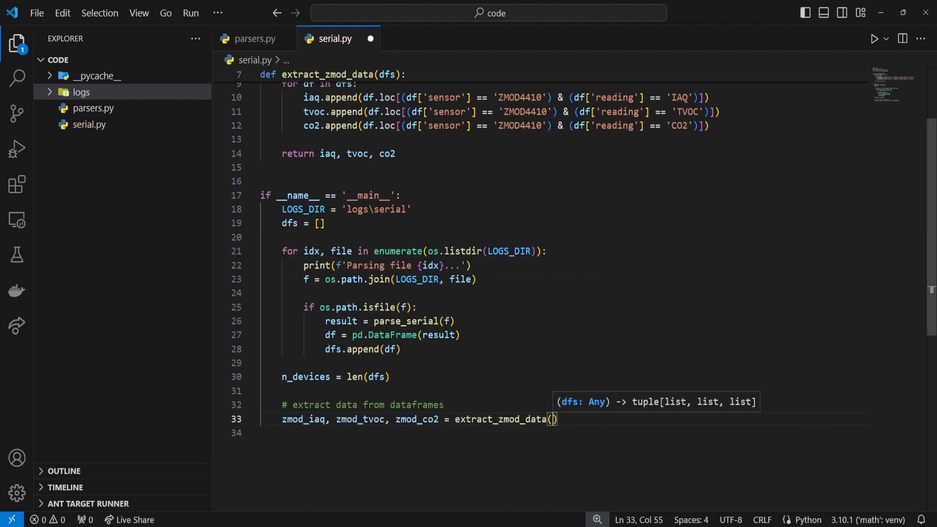
text(dfs)
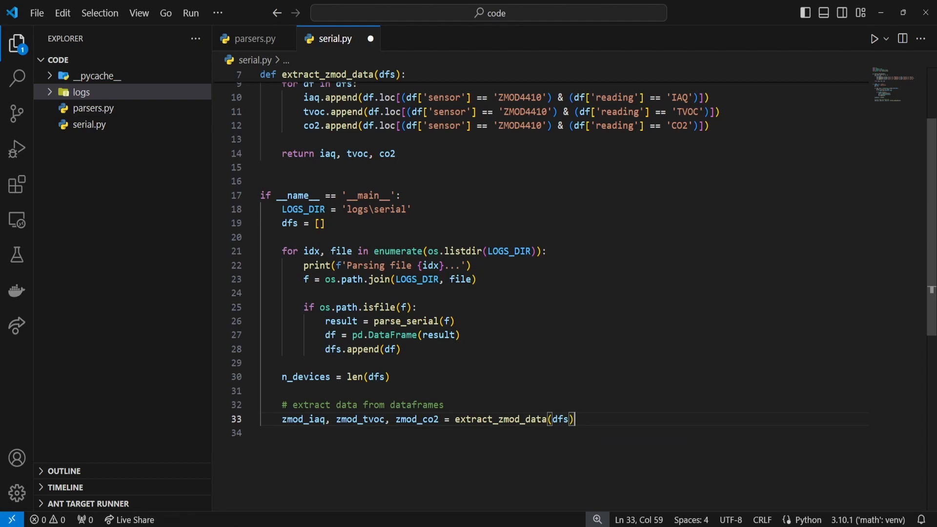
text(plt.show()
text(#)
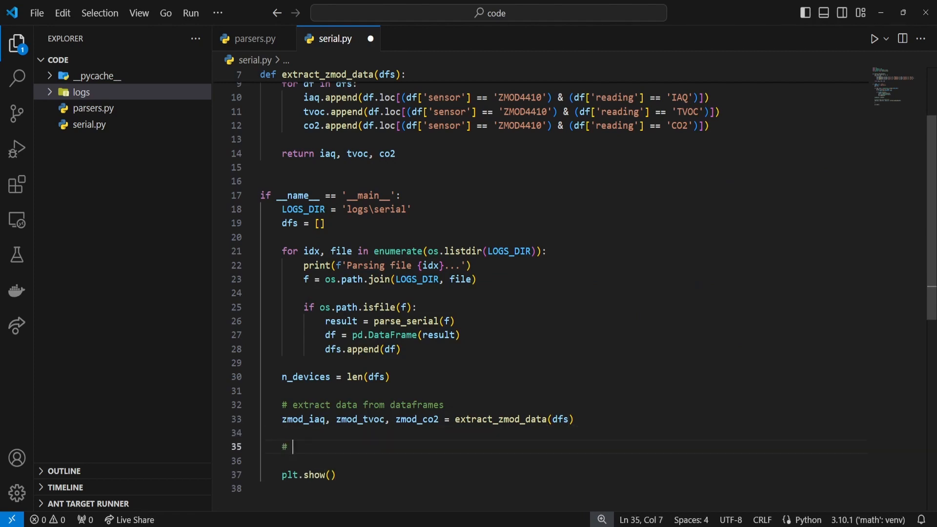
text(plot figures)
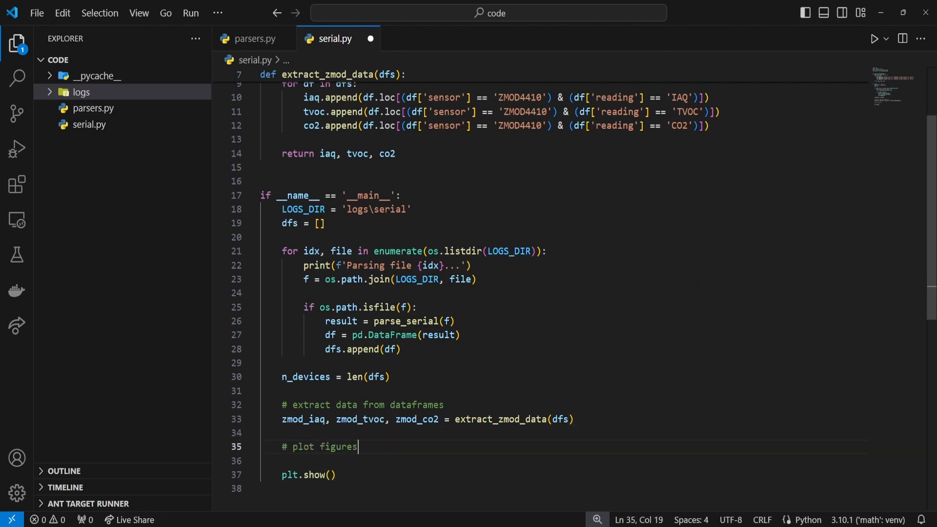
Step: Define plot_zmod(n, iaq, tvoc, co2) creating plt.subplots(3, sharex=True, figsize=(7,9))
scroll(up, 3)
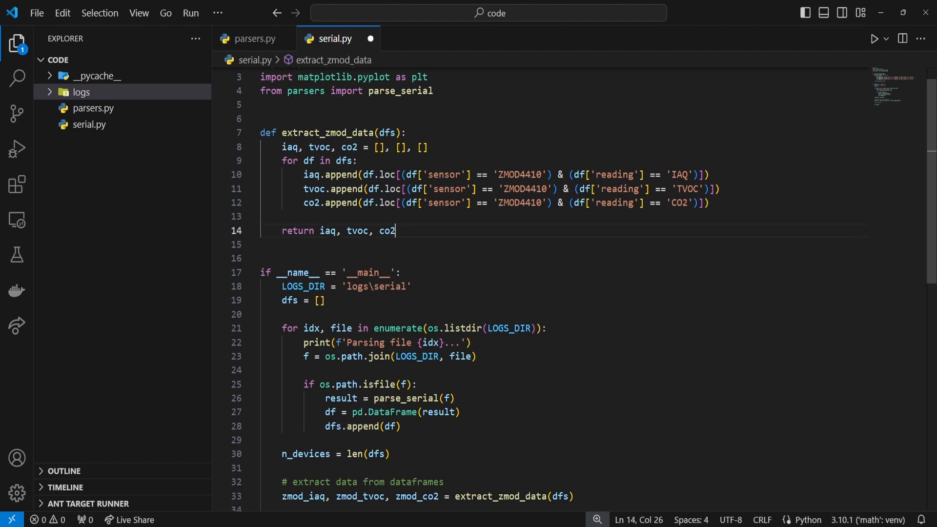
text(def pl)
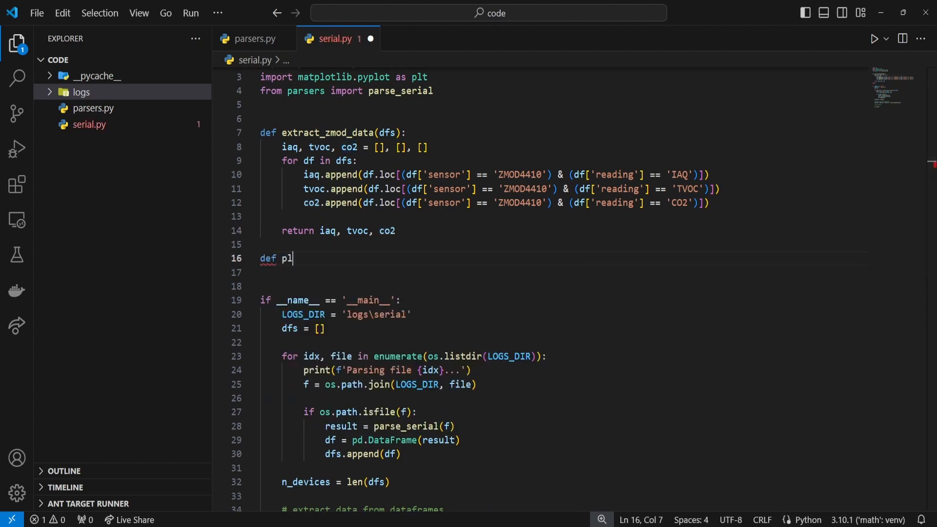
text(ot_zmod())
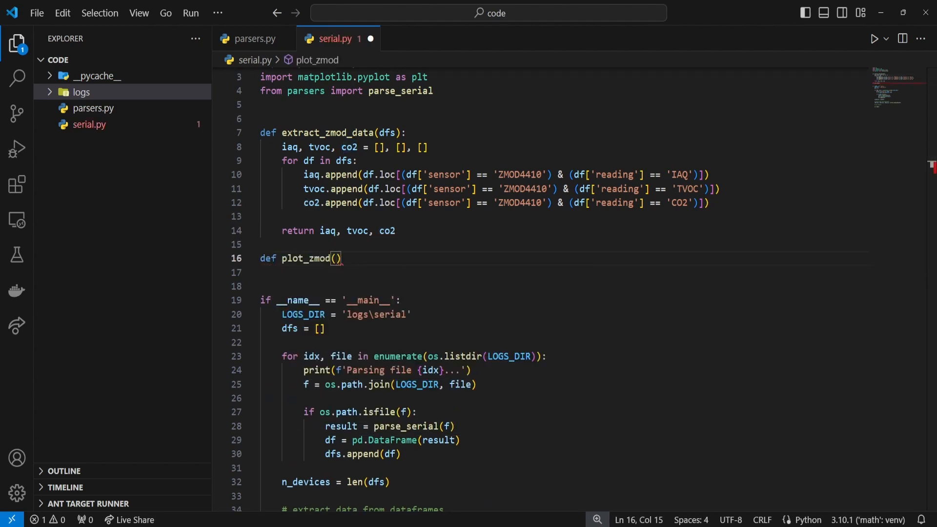
text(n, iaq, tvoc, co2)
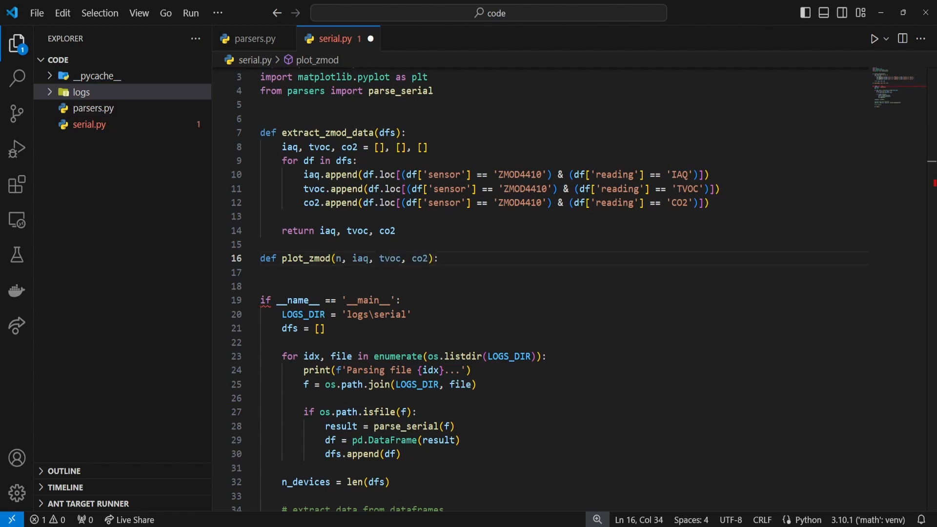
text(# prepare figure)
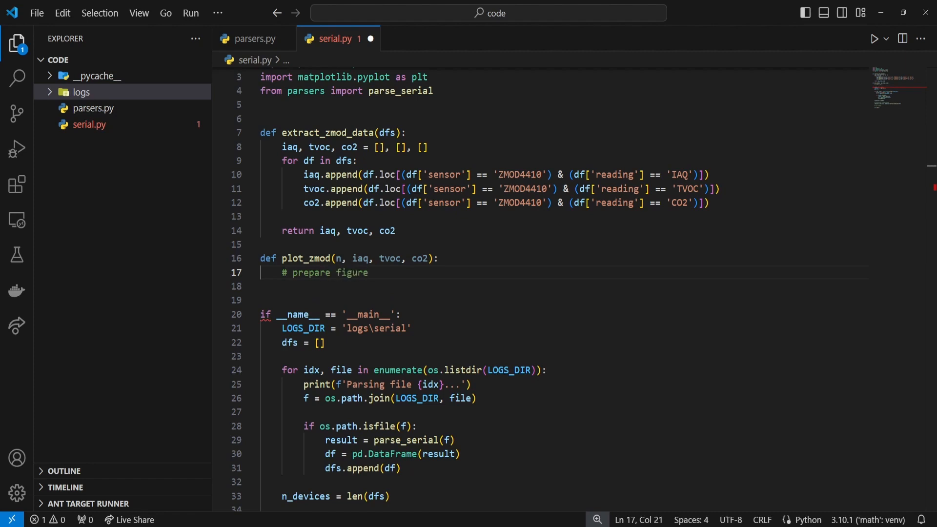
text(fig, axs =)
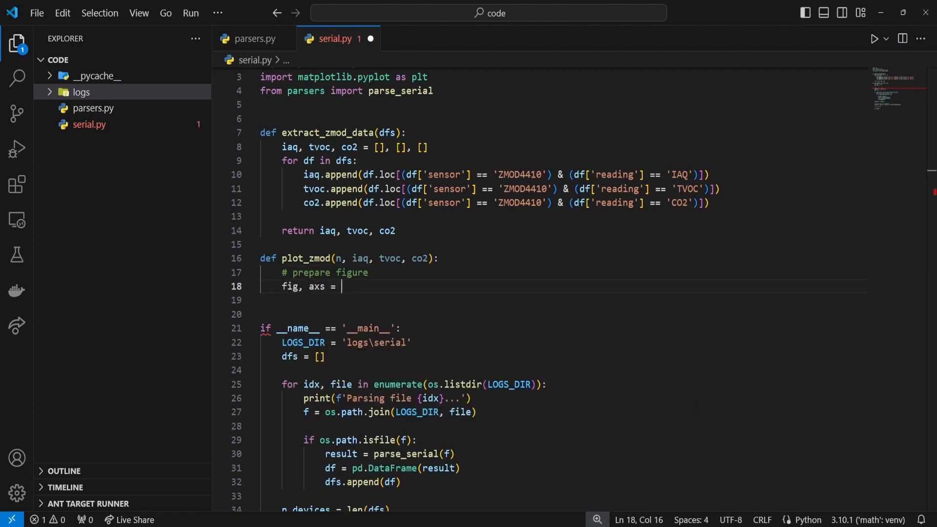
text(plt.subplots()
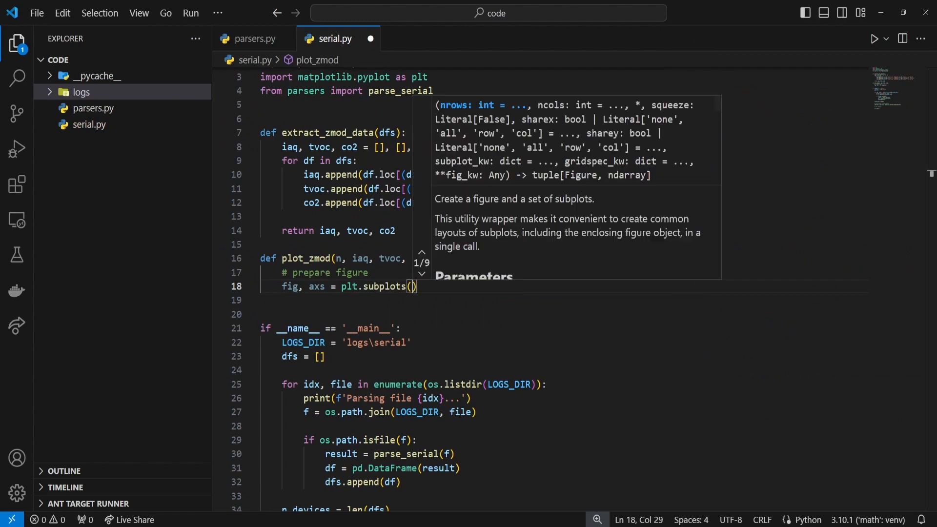
text(3,)
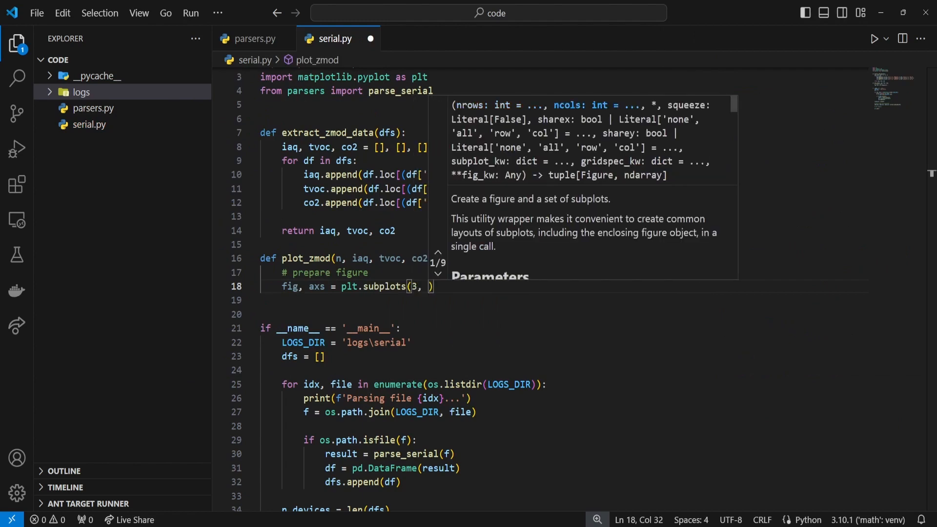
text(sharex=True)
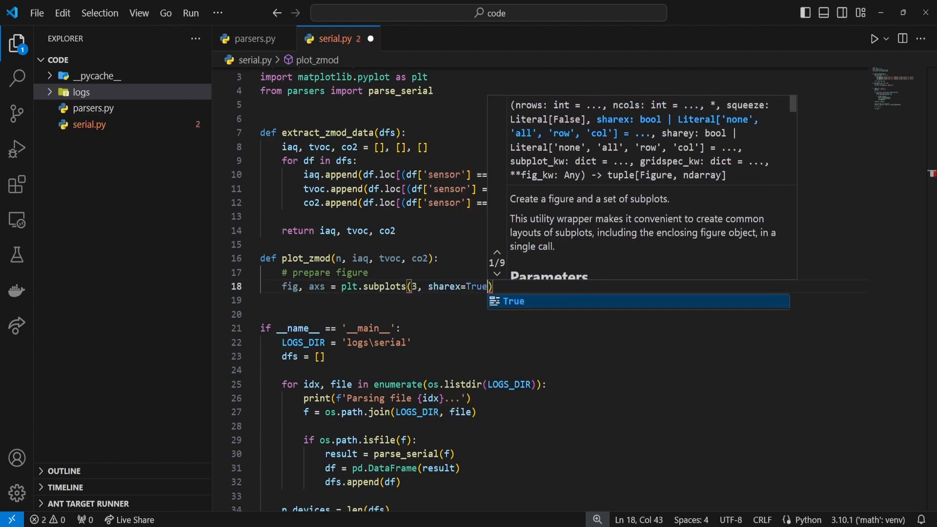
text(, figsize=(7,9)
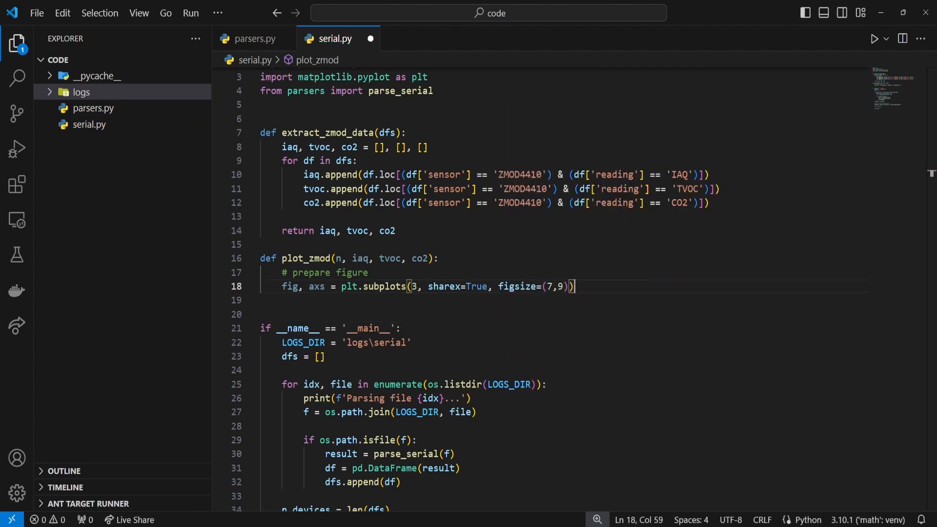
key(enter)
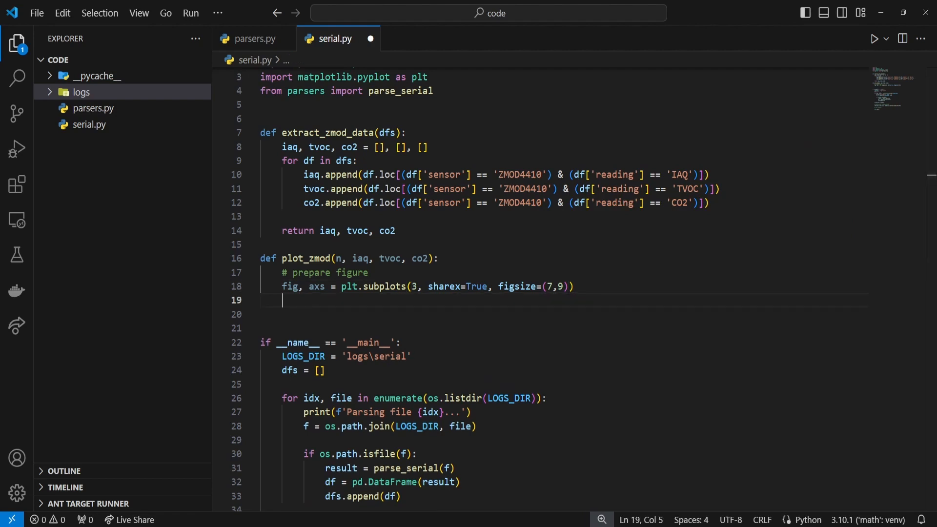
Step: Title the figure 'ZMOD4410 Readings' and set subplots_adjust(top=0.94, bottom=0.06)
text(fig.suptitle()
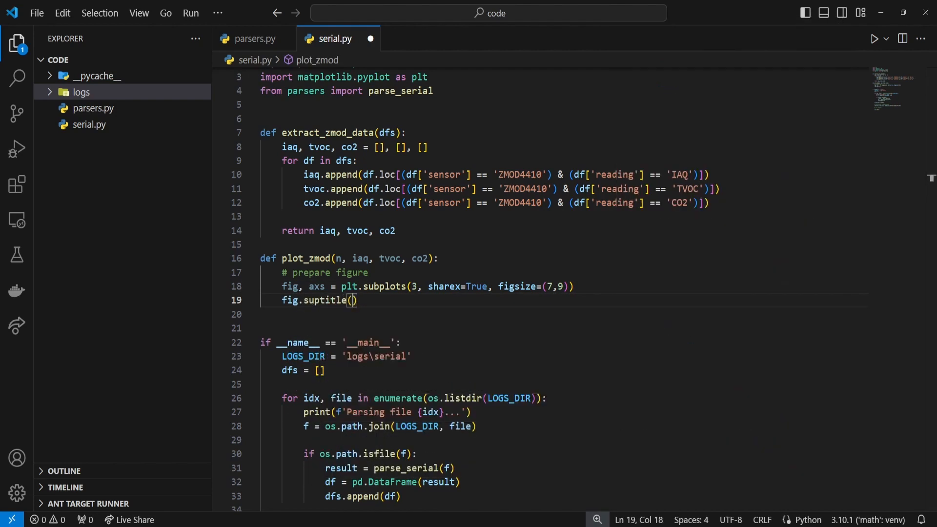
text('ZMOD4')
click(561, 313)
text(plt.subplots_adjust)
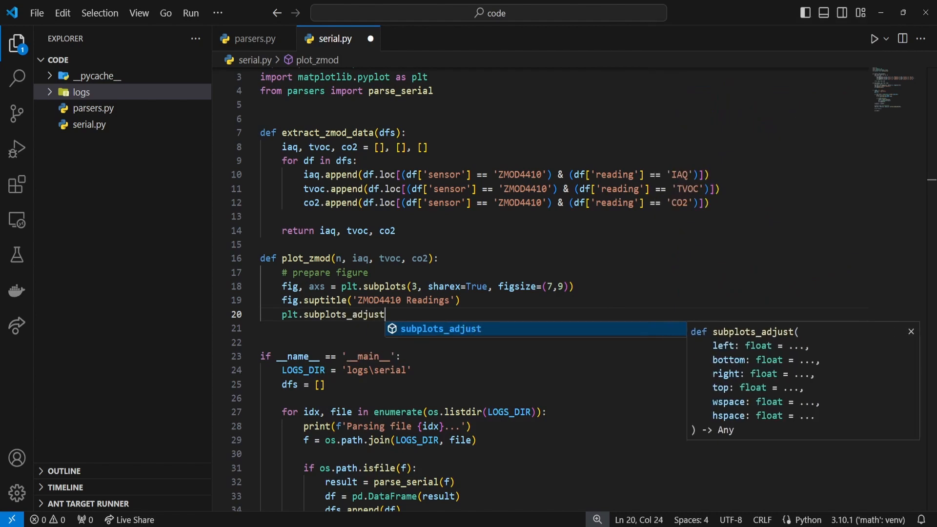
text((top=0.)
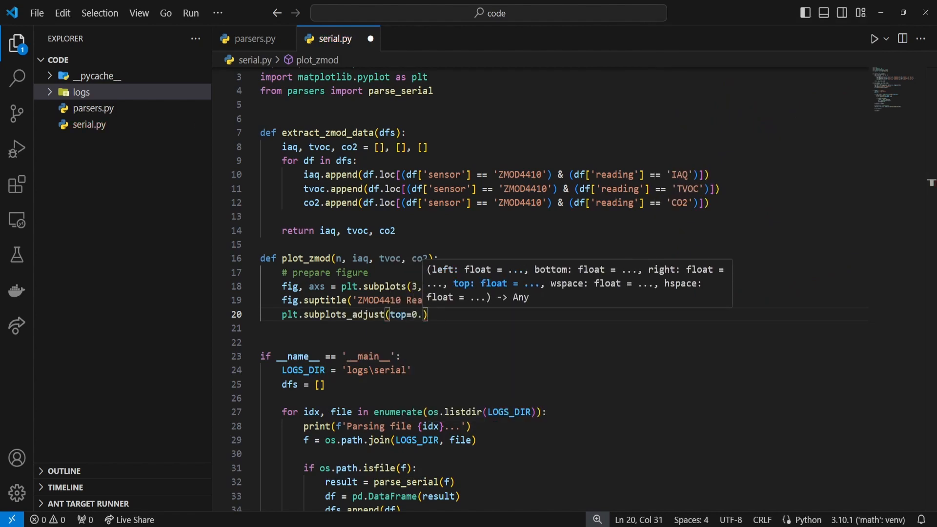
text(94, bottom=0.06)
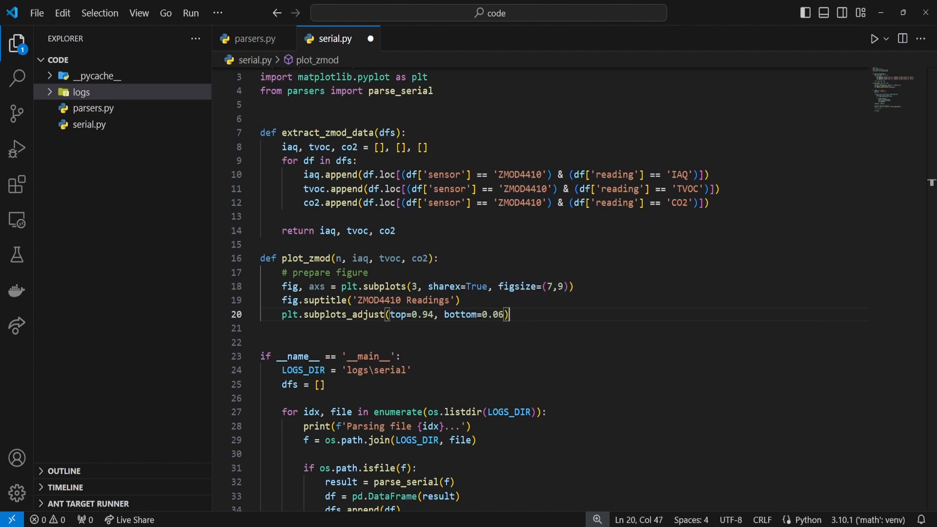
Step: Loop over range(n), plotting iaq[i] time vs value with 'Time (s)', 'IAQ' and COM{i+3} labels
text(#)
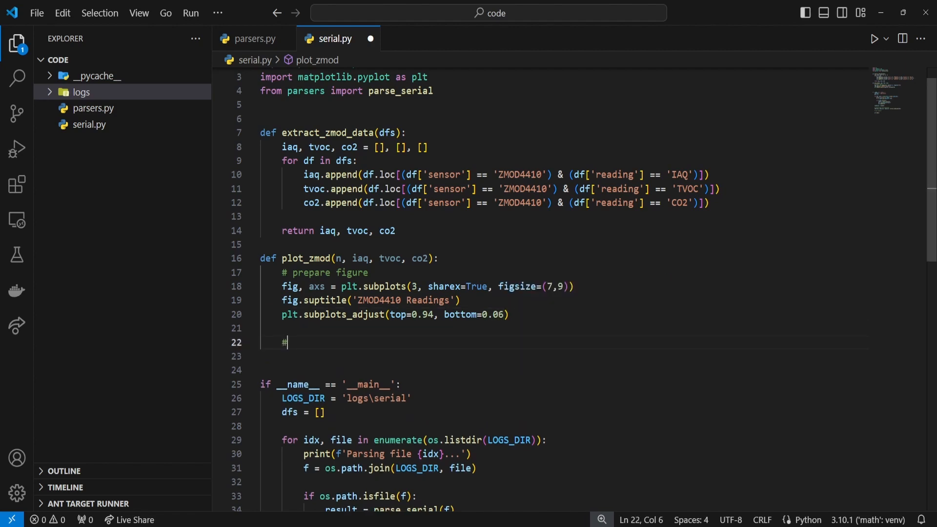
text(plot data)
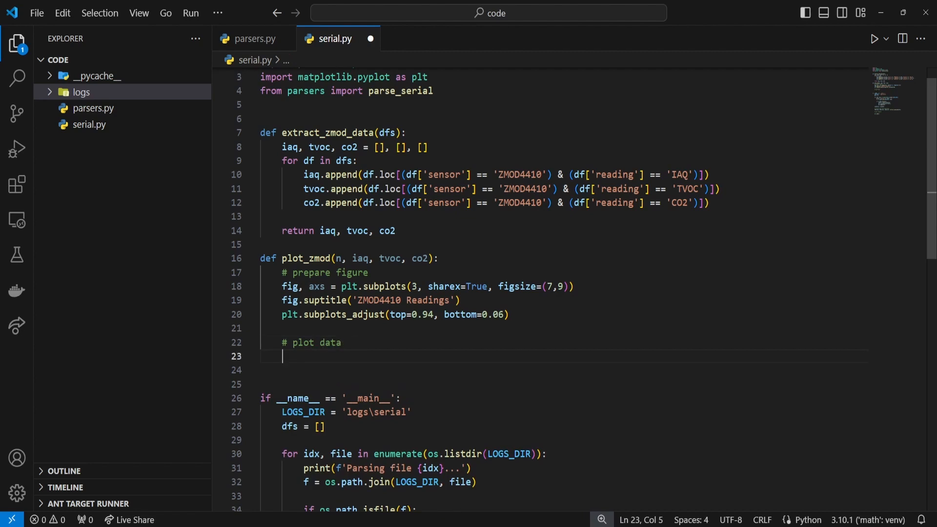
text(for i in range(n):)
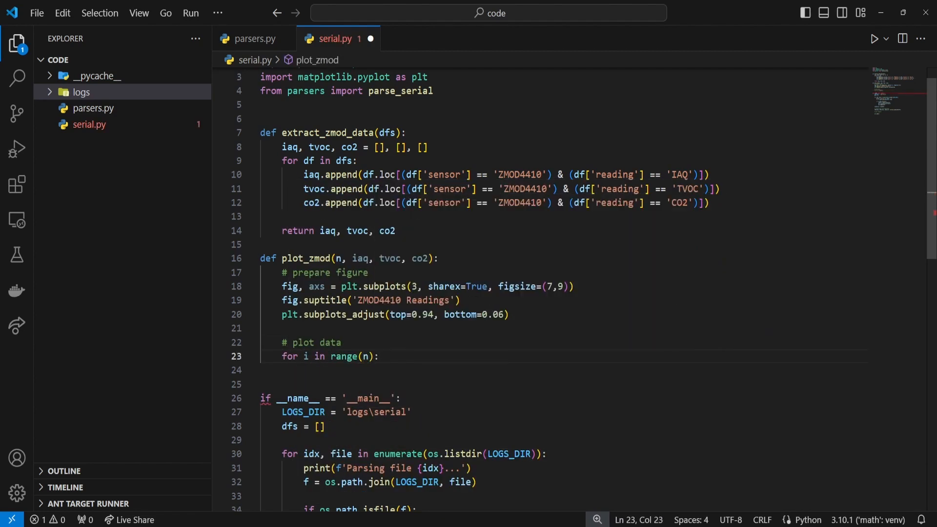
text(iaq)
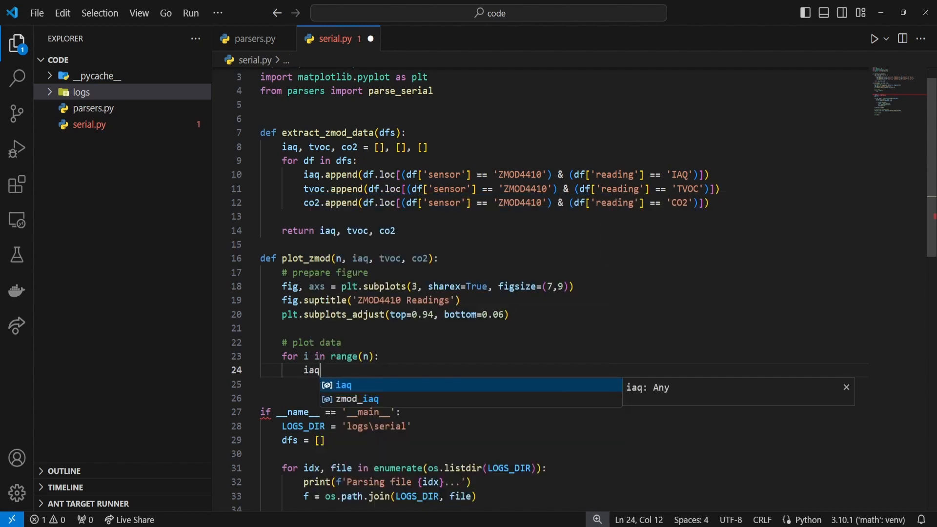
text([i].plot)
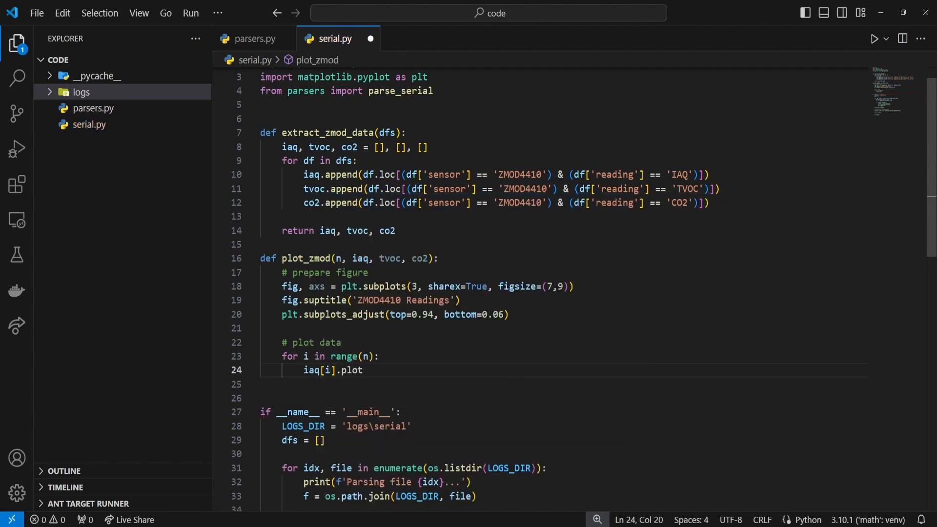
text((x='time'))
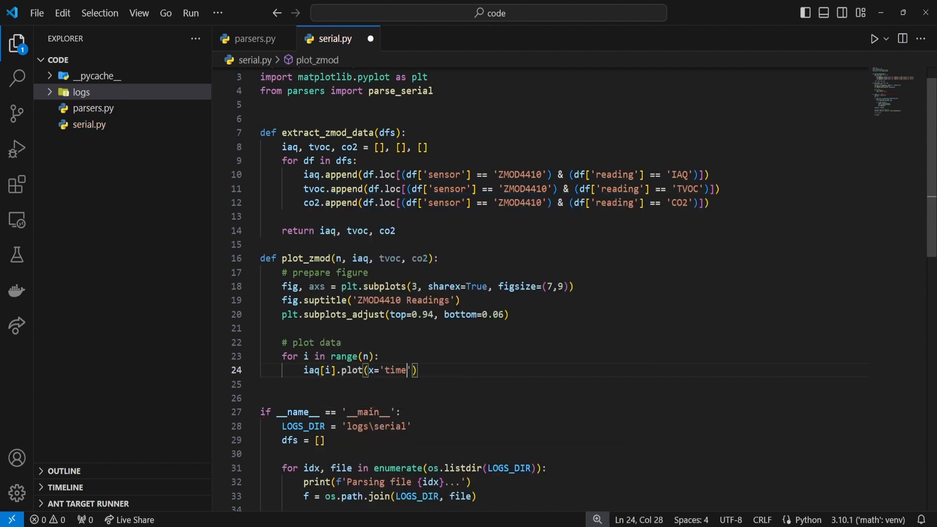
text(, y=)
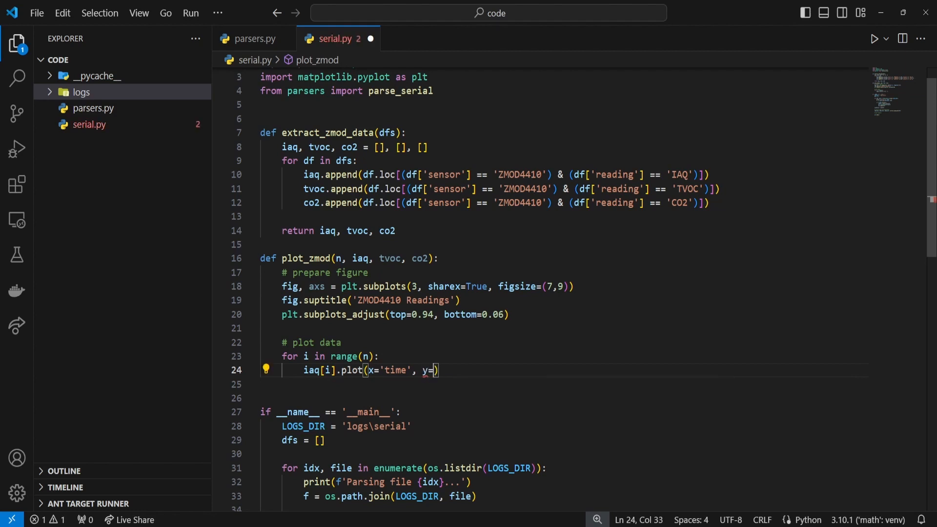
text('value',)
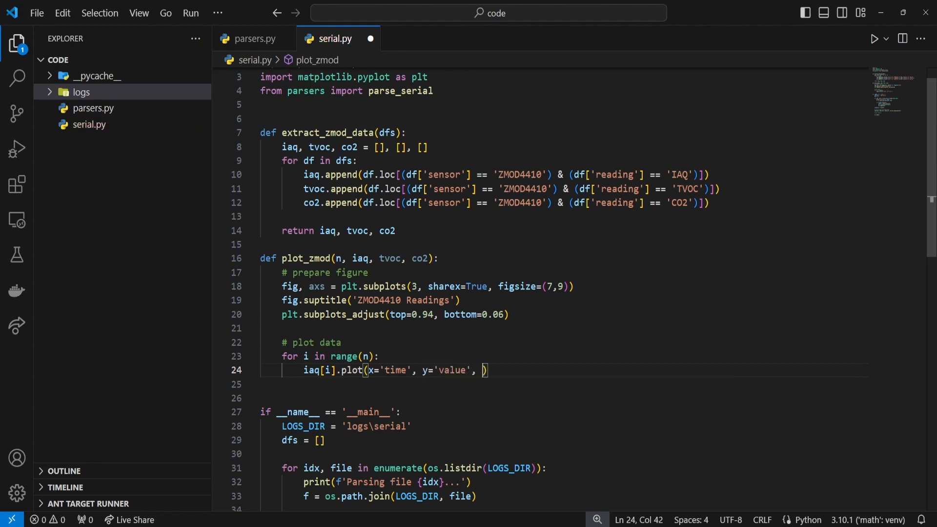
text(xlabel='Time (s)')
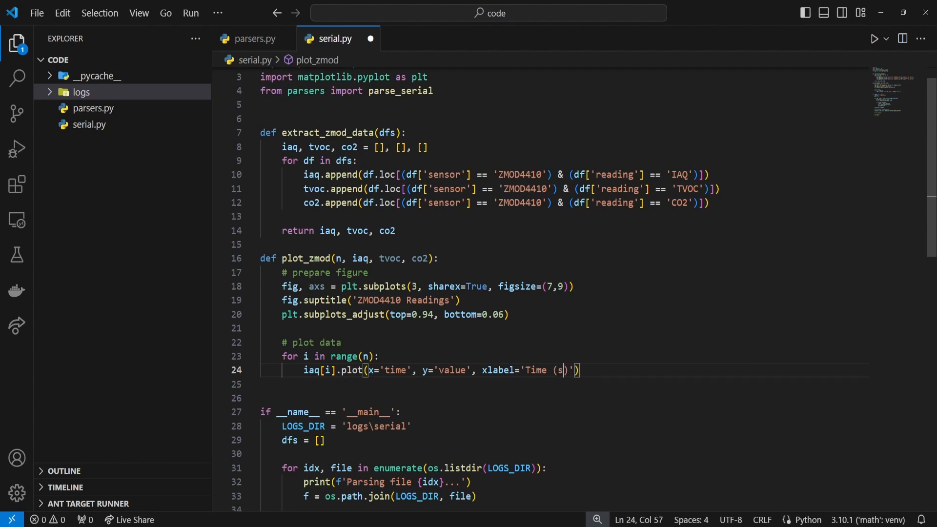
text(, yl)
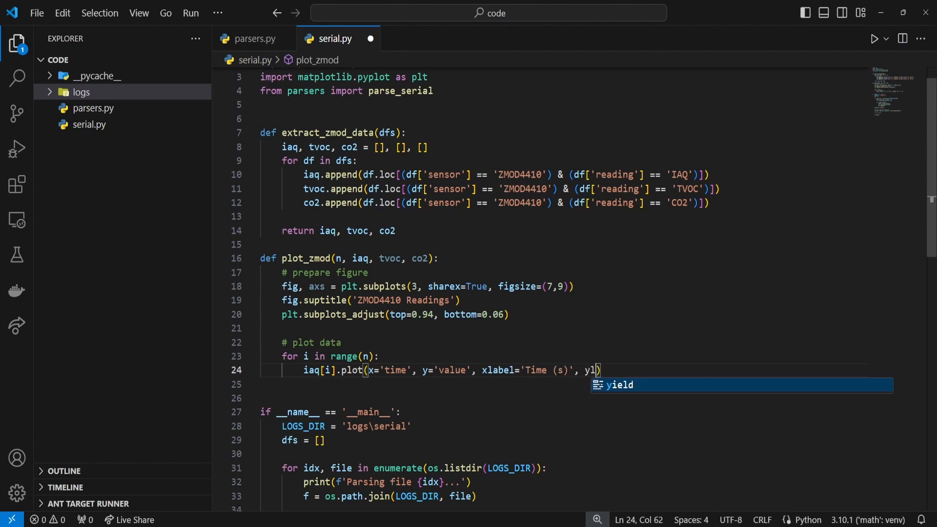
text(abel='IAQ',)
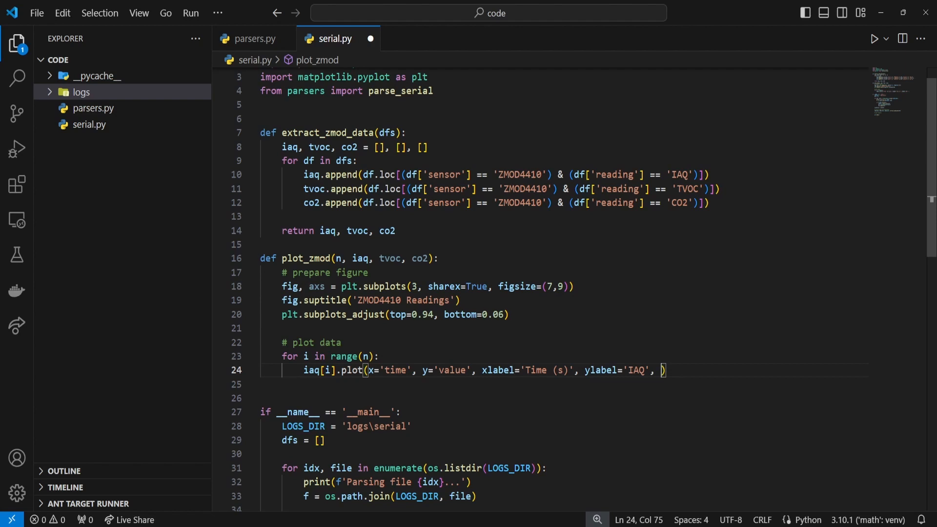
text(label=)
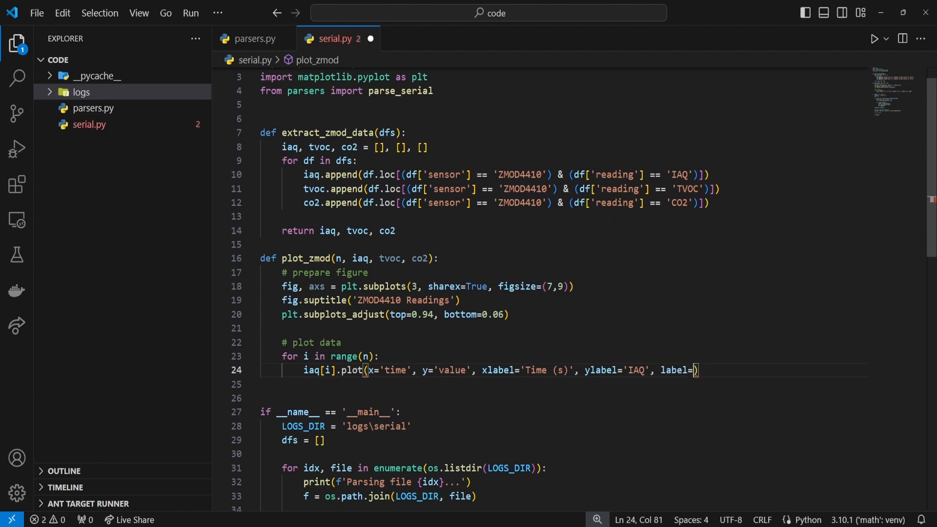
text(f'COM')
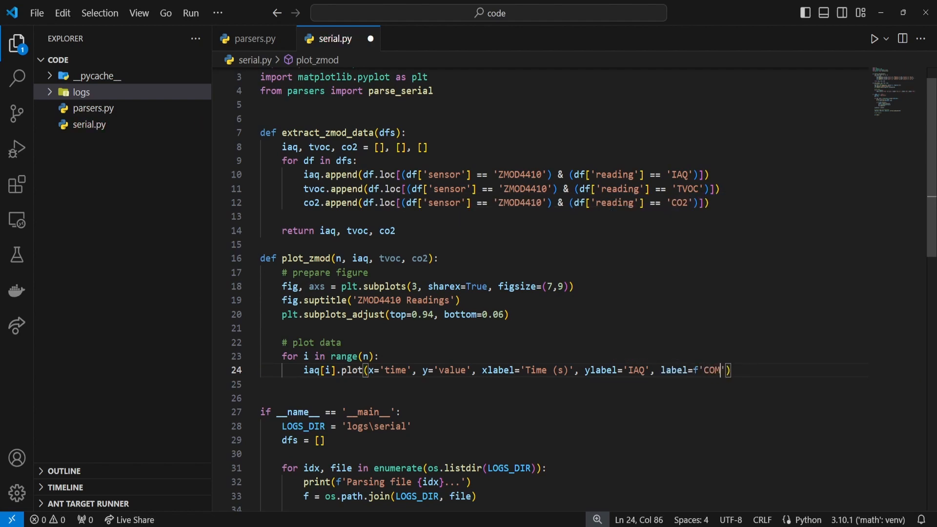
text({i+3})
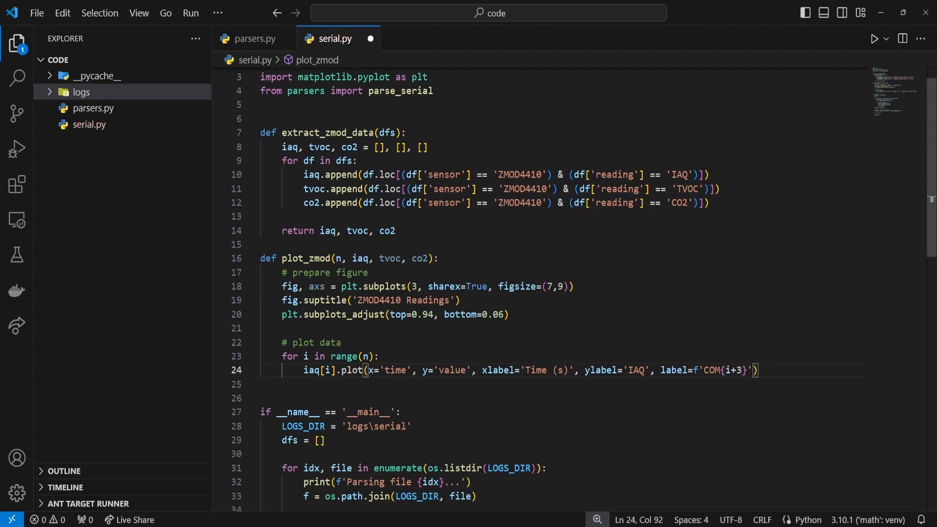
Step: Add upper-right legends and matching TVOC and CO2 plot calls
text(.)
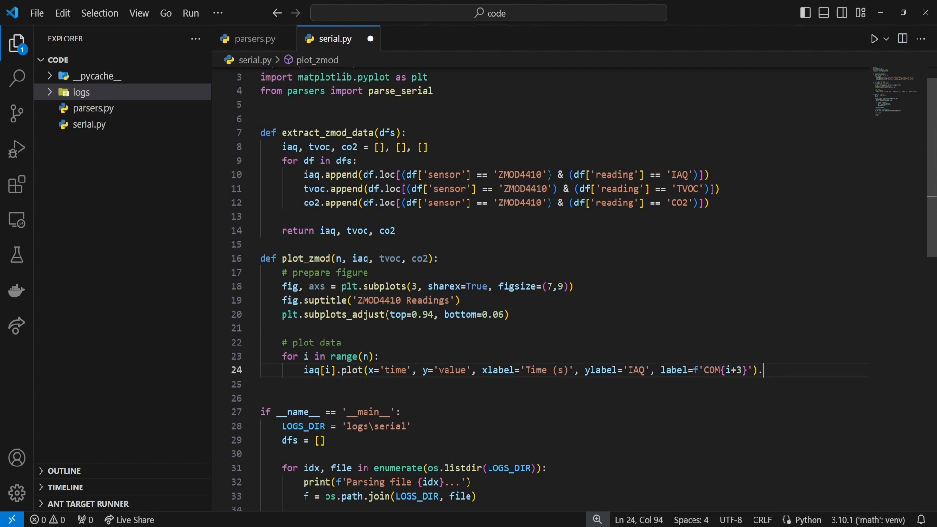
text(.legend(loc=)
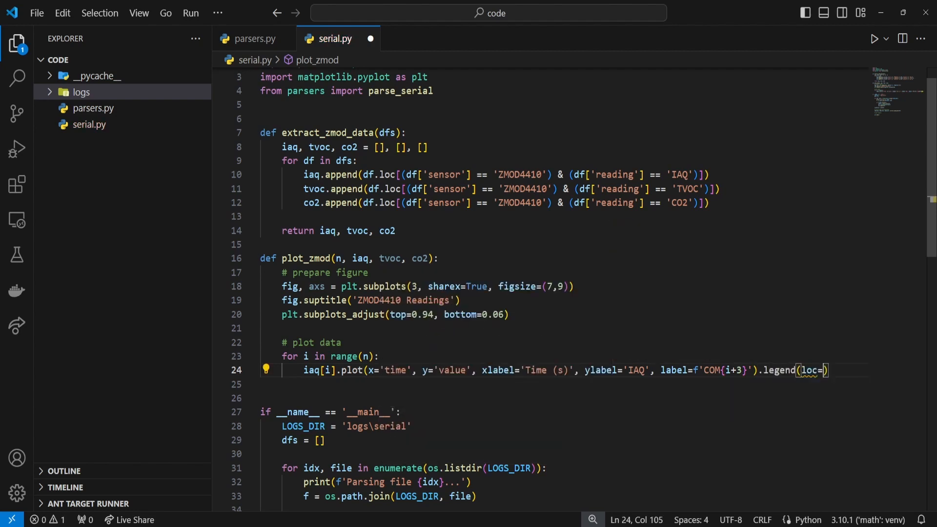
text('upper right')
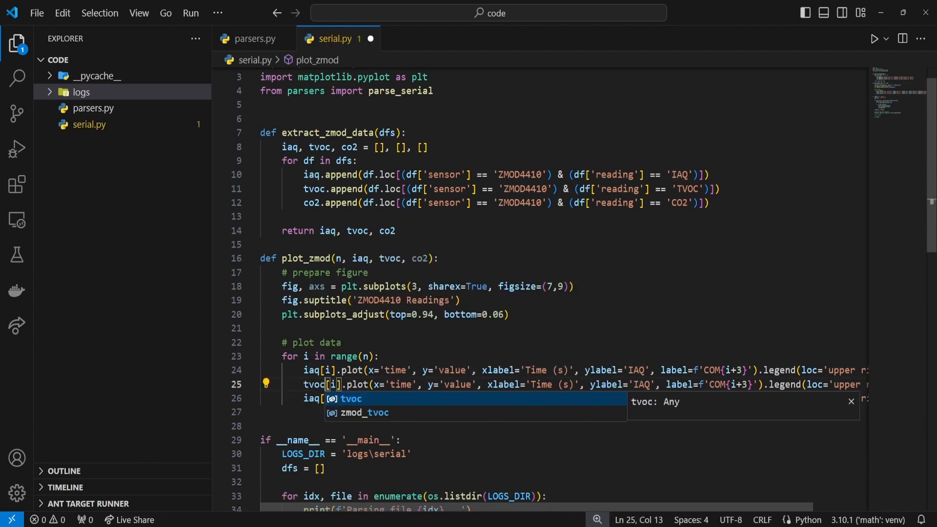
text(co2)
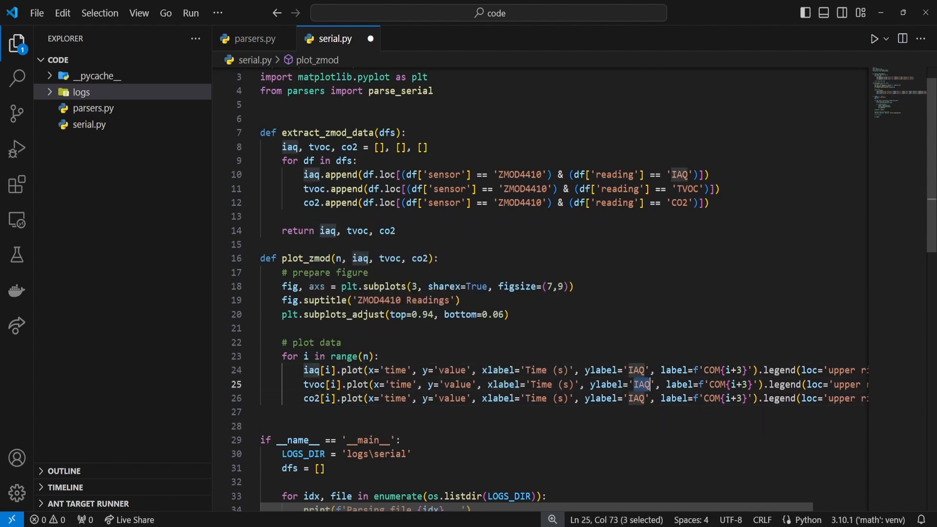
text(TVOC)
click(563, 398)
text(CO2)
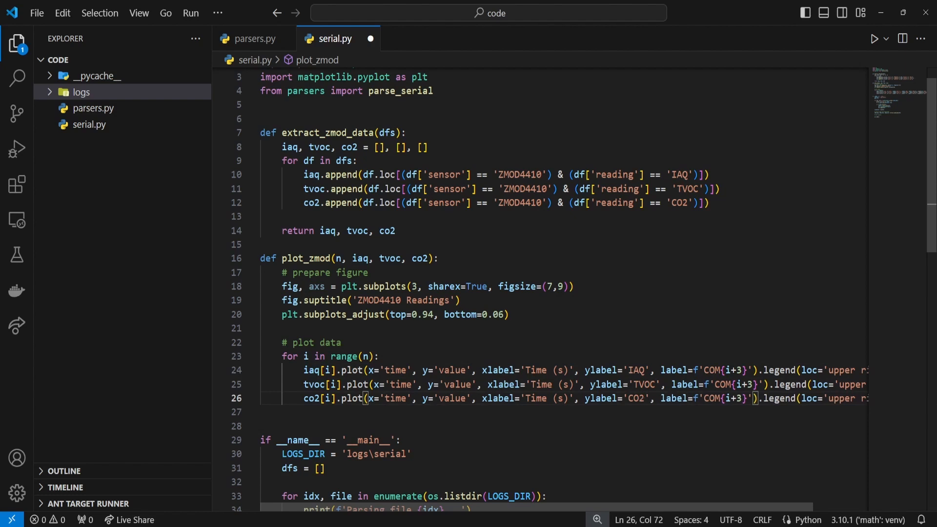
Step: Call plot_zmod(n_devices, zmod_iaq, zmod_tvoc, zmod_co2) under '# plot figures'
scroll(down, 3)
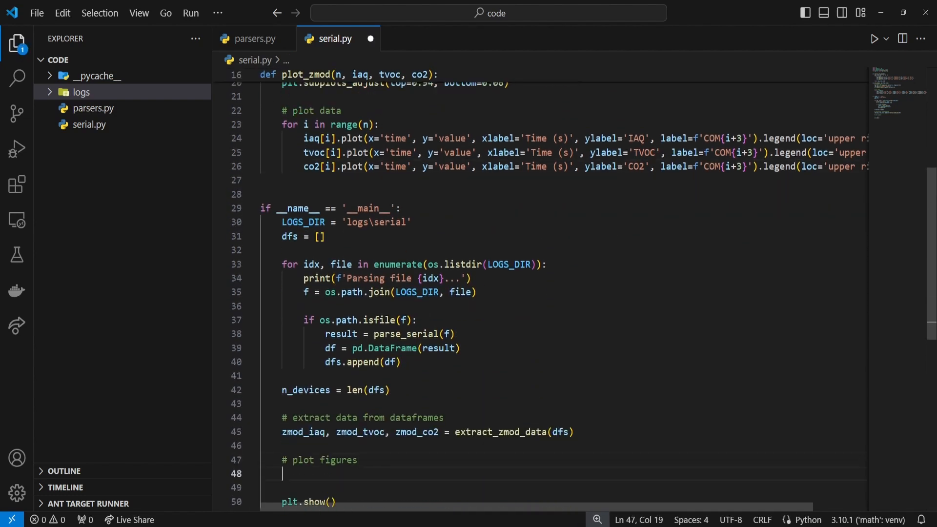
text(plot_zmod()
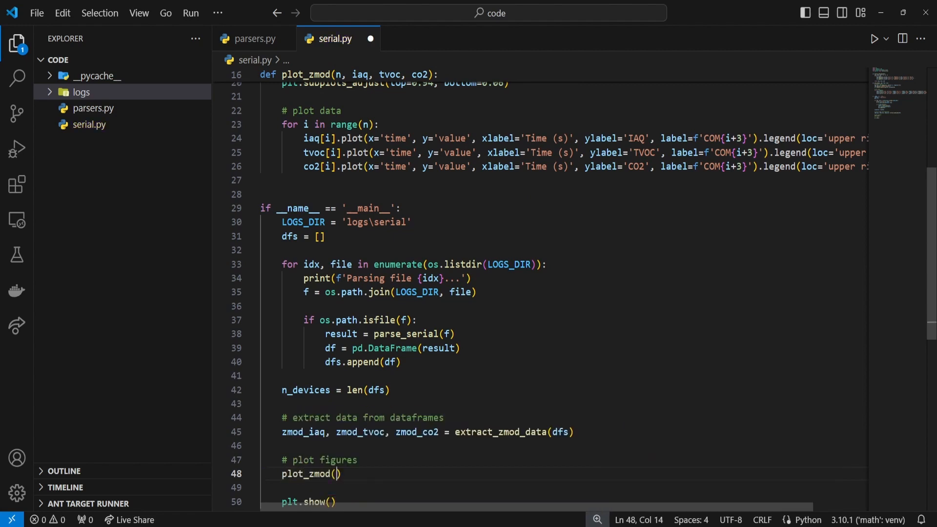
text(n_devices, zmod_iaq, zmod_tvoc, zmod_co2)
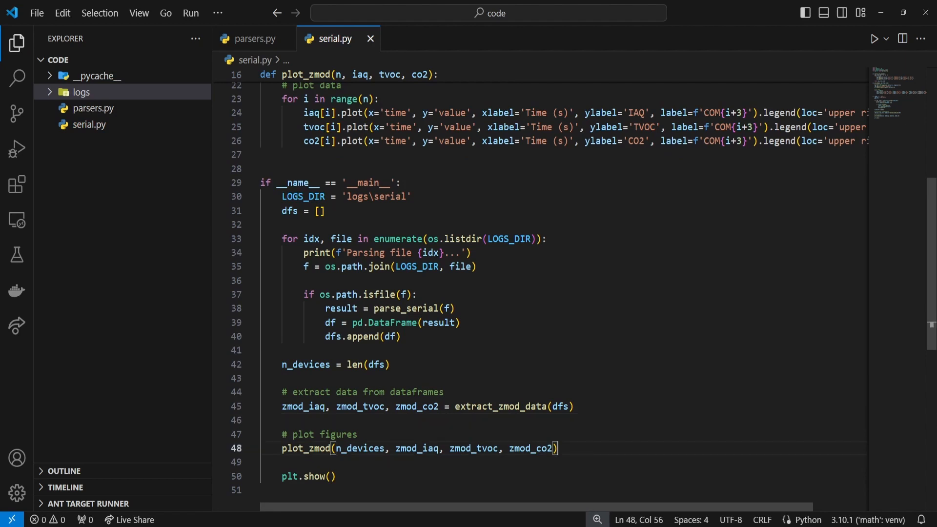
Step: Target the IAQ, TVOC and CO2 plots at axs[0], axs[1] and axs[2]
scroll(up, 3)
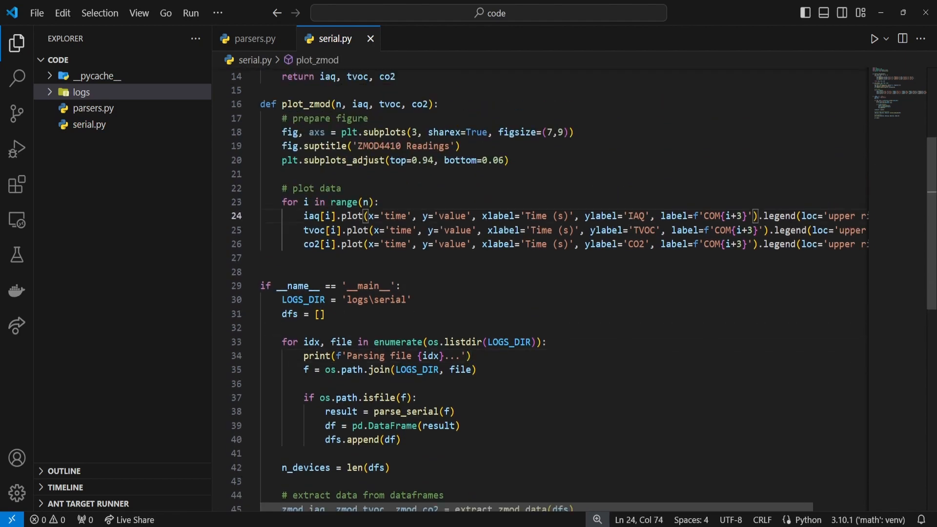
text(ax=axs[0],)
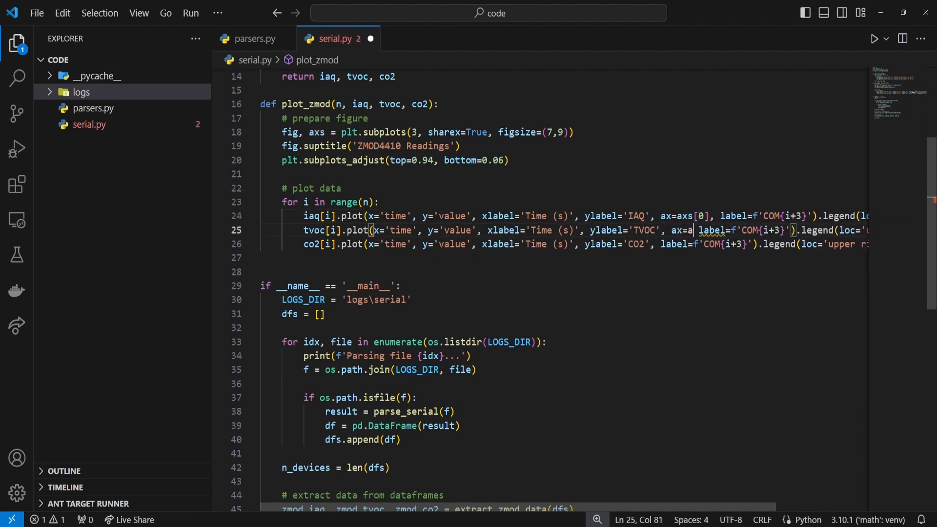
text(xs[1],)
click(585, 244)
text(ax=axs[2], )
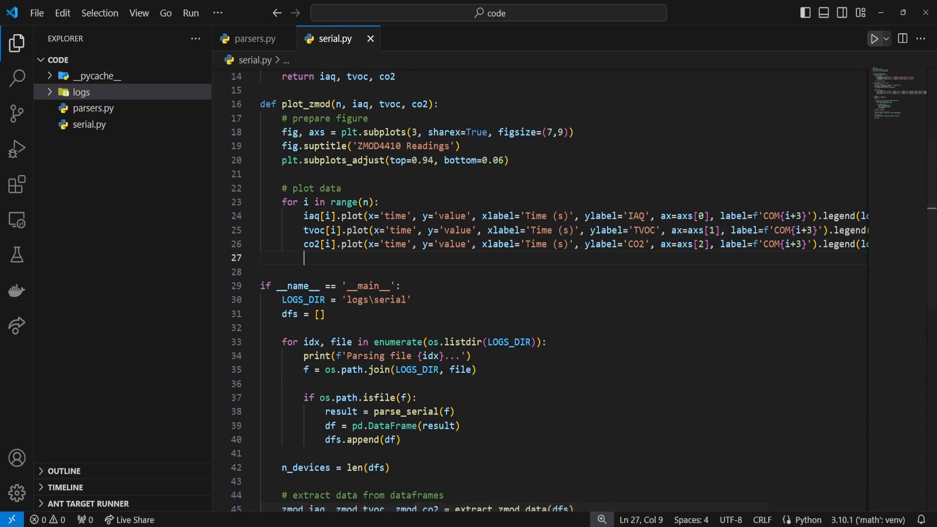
Step: Run serial.py, check the three-panel ZMOD4410 figure for COM3–COM8, and close it
click(873, 38)
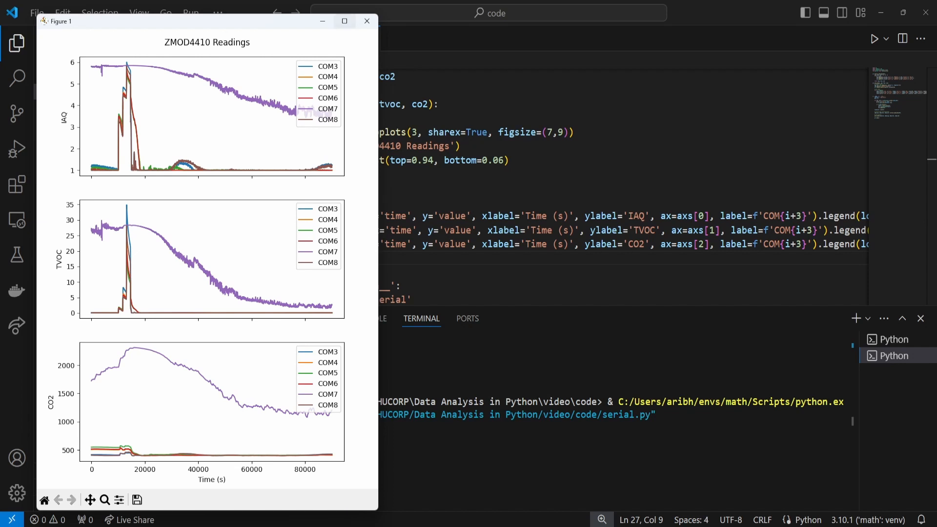
click(366, 21)
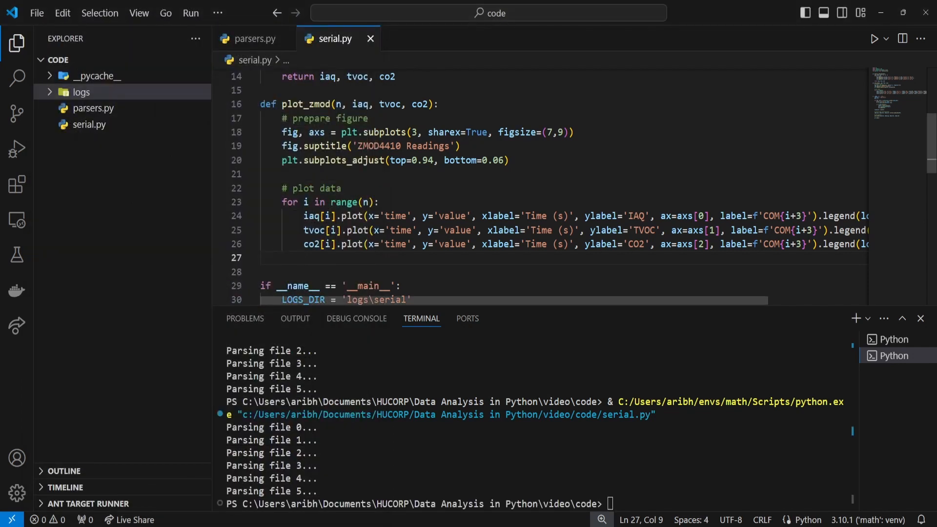
click(728, 216)
text(xlim=[0, ] )
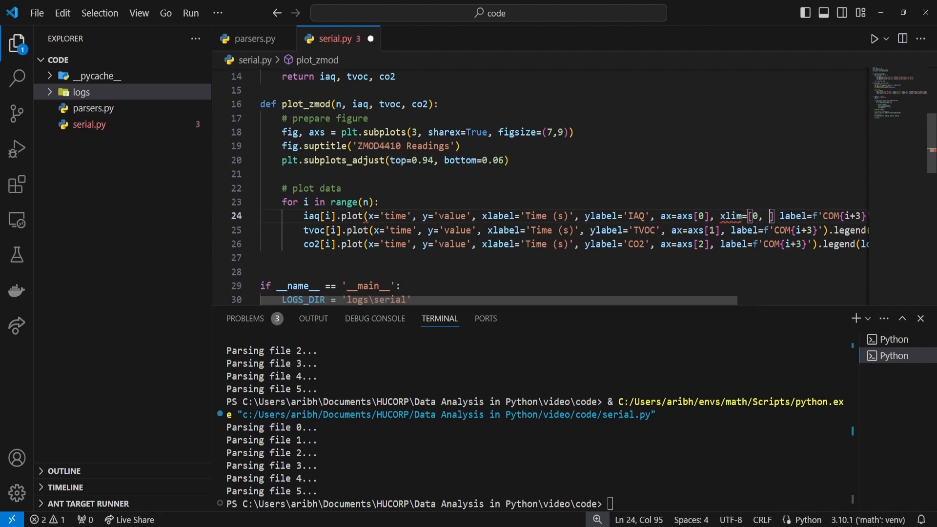
Step: Set xlim=[0, 40000] on all three ZMOD plots and verify in the rerun figure
text(40000)
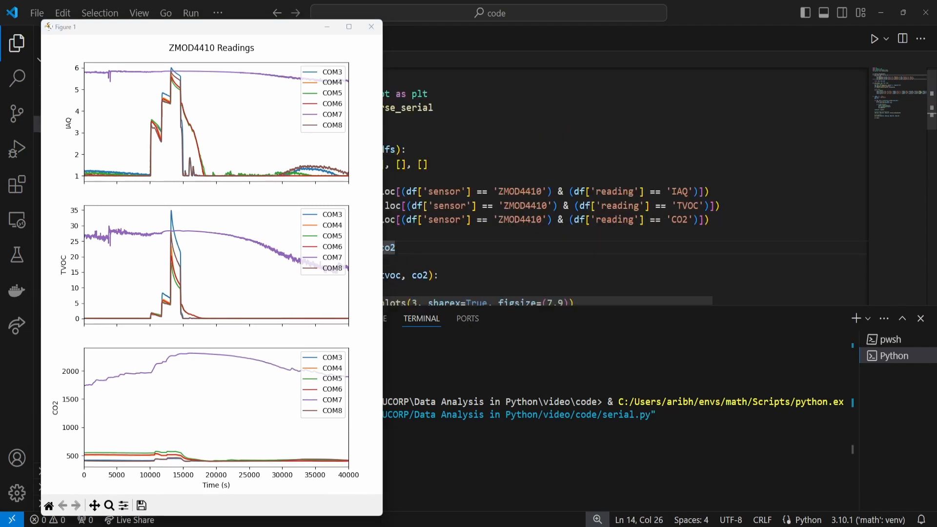
click(370, 26)
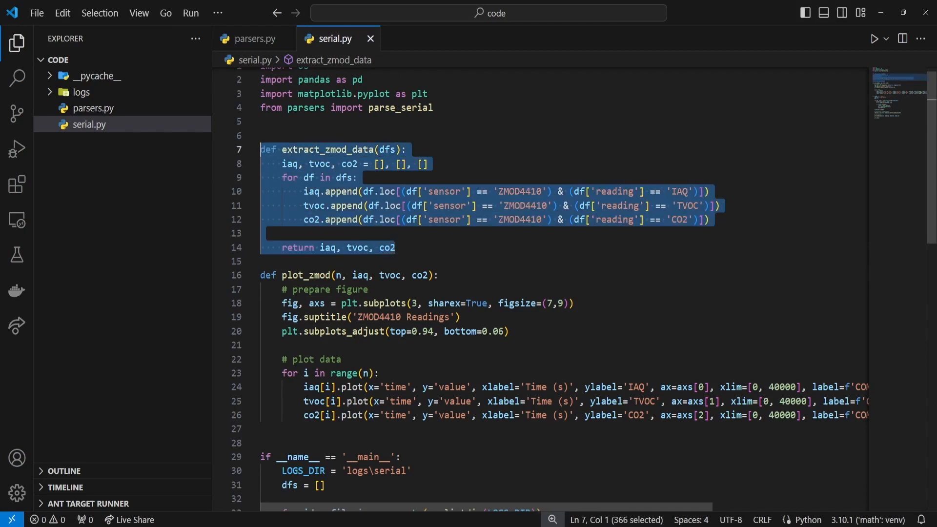
Step: Duplicate the ZMOD functions as extract_scd_data and plot_scd, renaming variables to t, rh, co2
key(Enter)
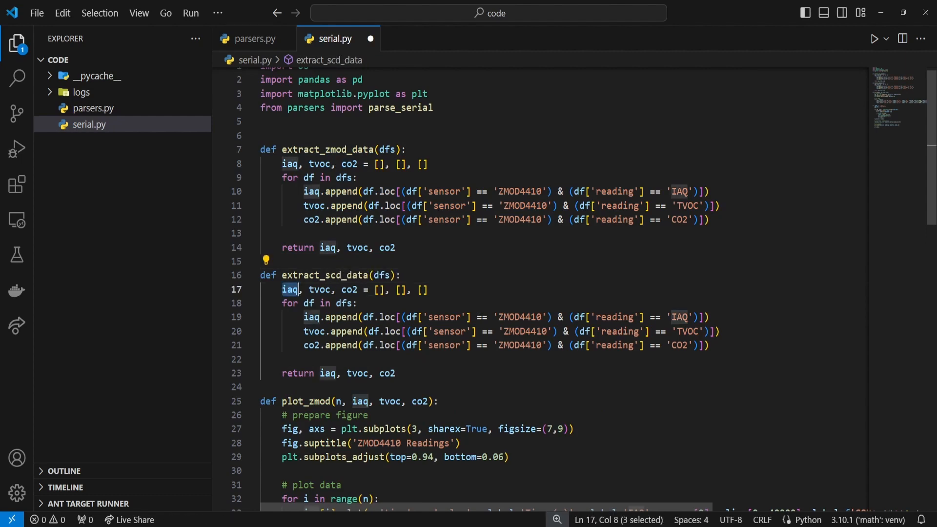
text(t, rh)
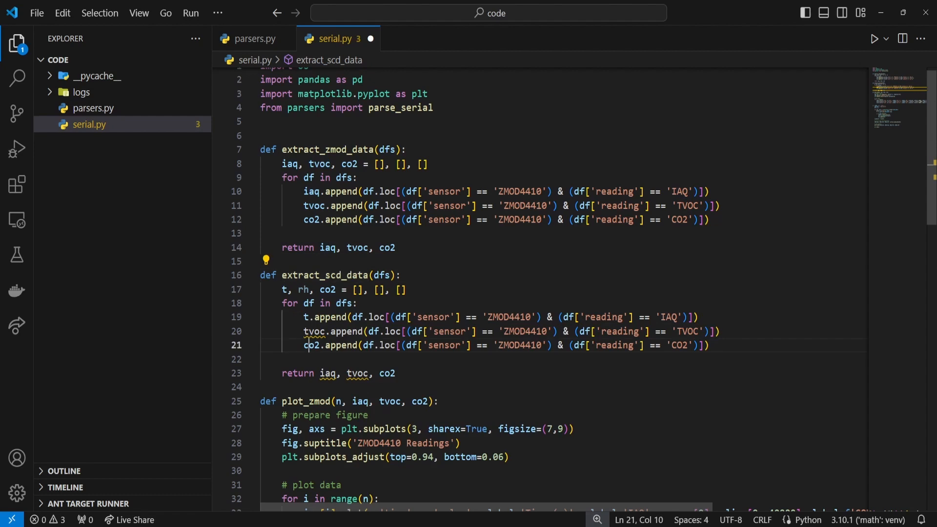
text(rh)
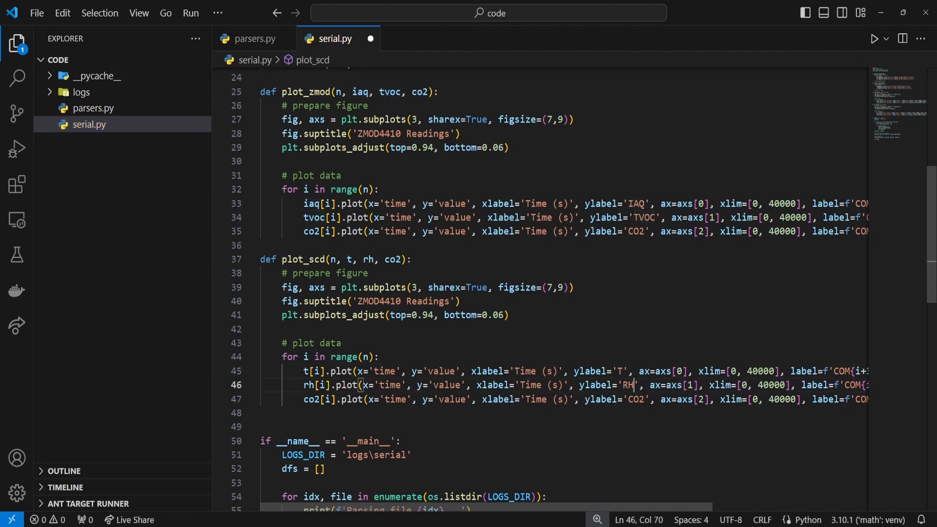
Step: Make extract_scd_data filter SCD41 T, RH and CO2 readings and duplicate it below
scroll(down, 3)
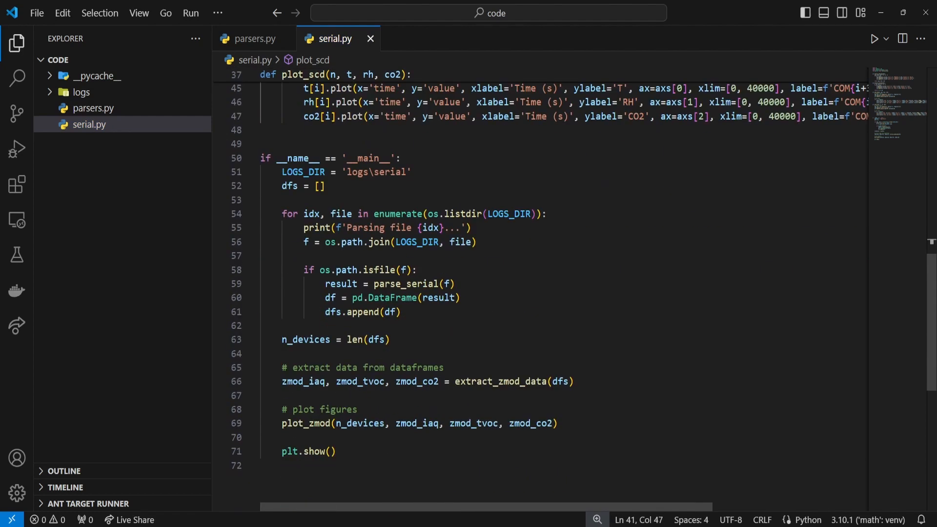
text(scd_t, scd_rg, zmod_co2 = extract_zmod_data(dfs)
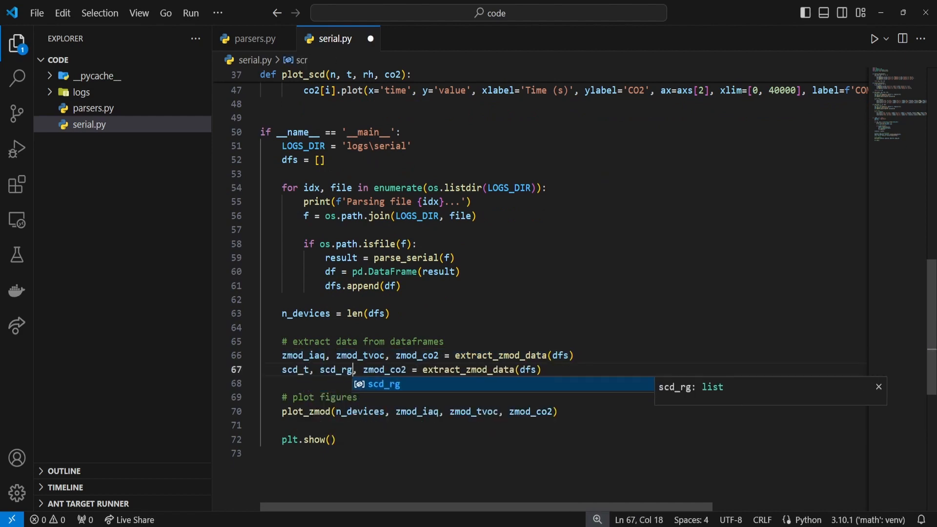
text(plo)
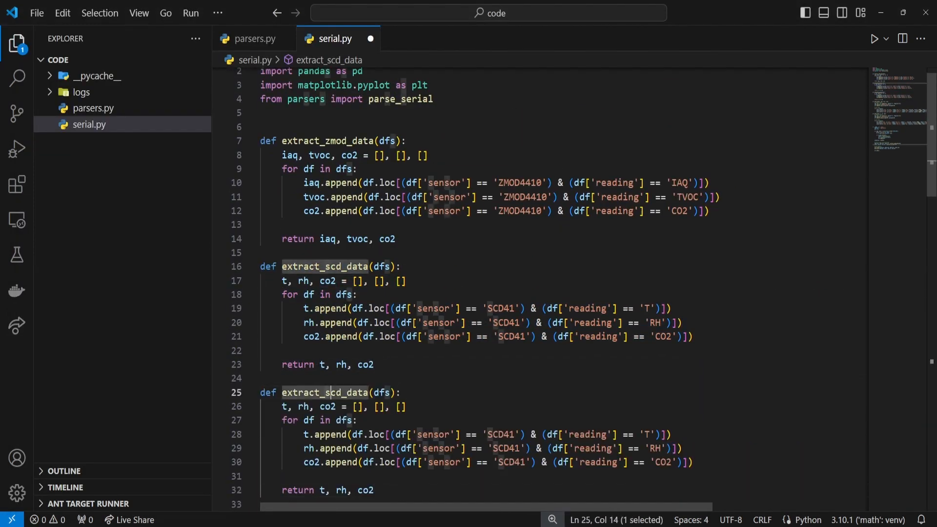
Step: Rename the copy extract_bme_data, appending BME688 T, P, CO2, RH, CT, CH, SIAQ, IAQ, RG, BVOC
text(s)
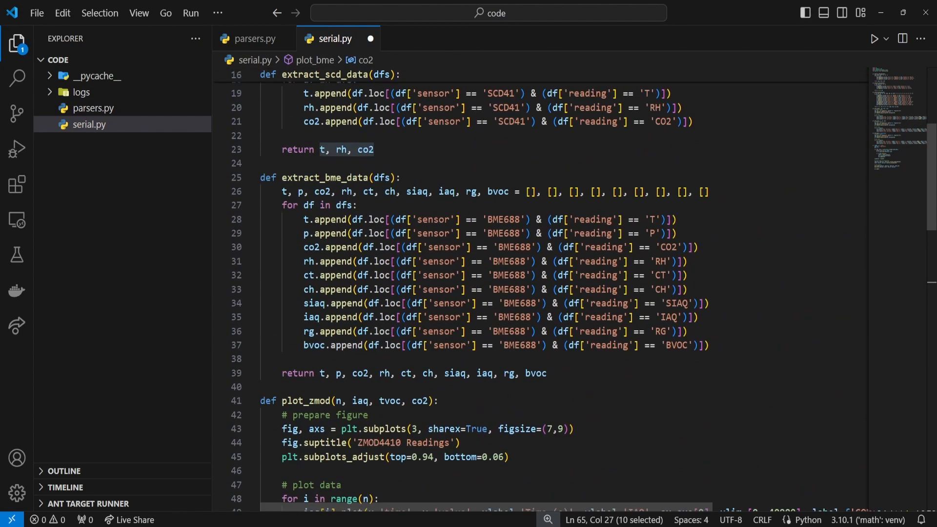
Step: Add plot_bme with subplots(2, 5), tight_layout(w_pad=3.0), margins left=0.04 and right=.96
scroll(down, 3)
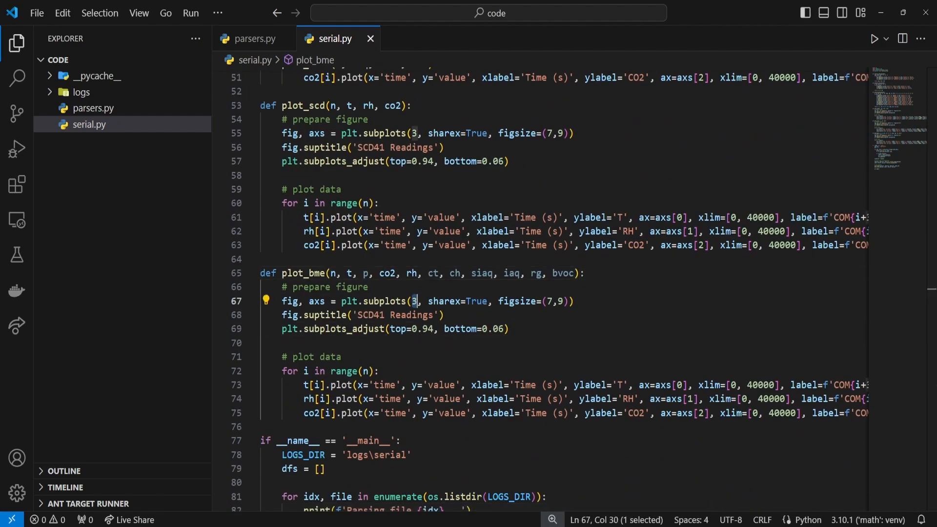
text(2, 5)
text(fig.tight_layout)
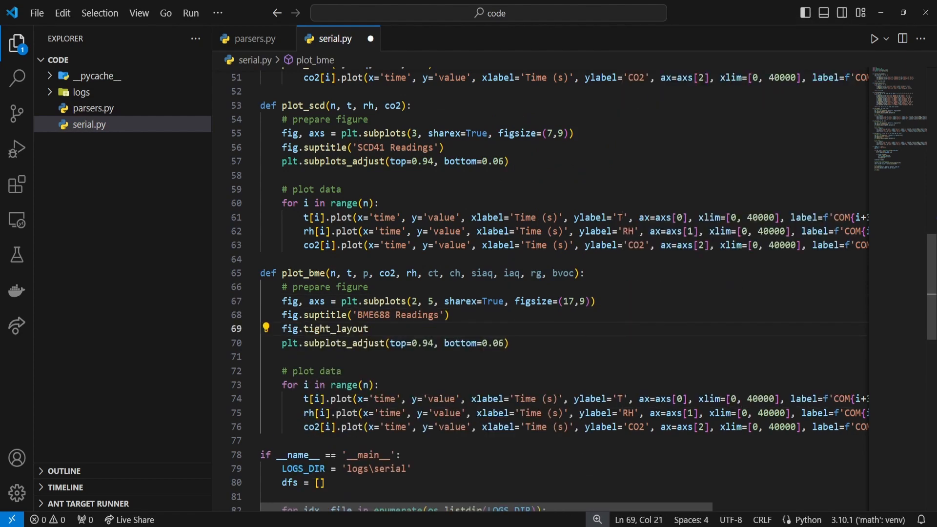
text((w_pad=3.0))
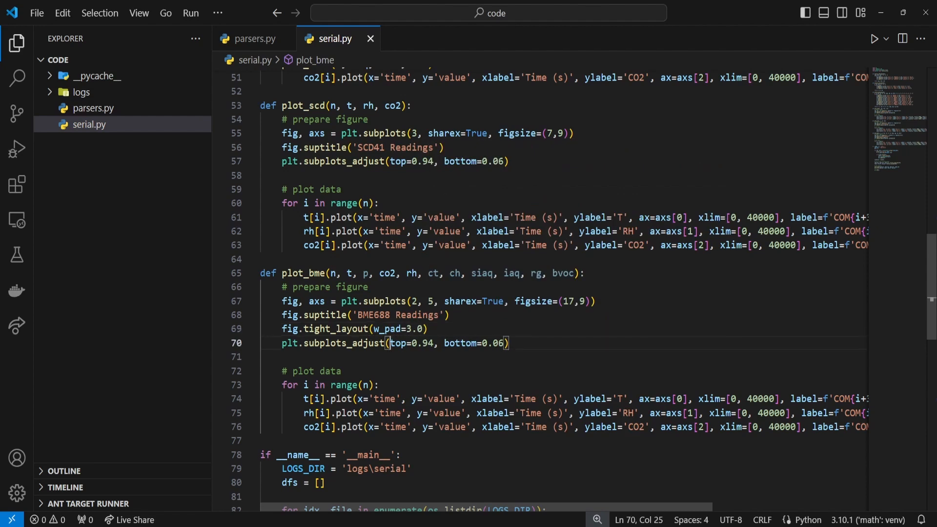
text(left=0.04, right=.96,)
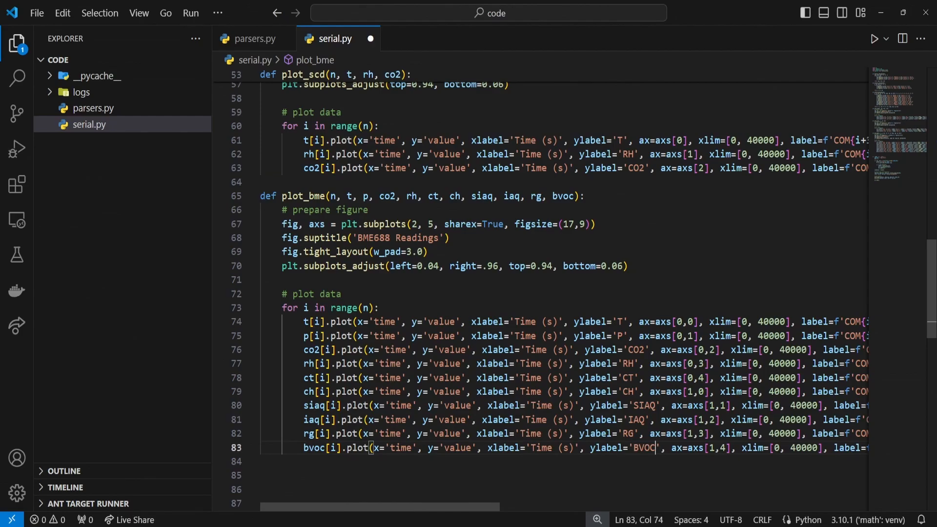
Step: Assign n_devices and bme_t through bme_rg from the extractors in main, then call the plot functions
scroll(down, 3)
text(plot_bme()
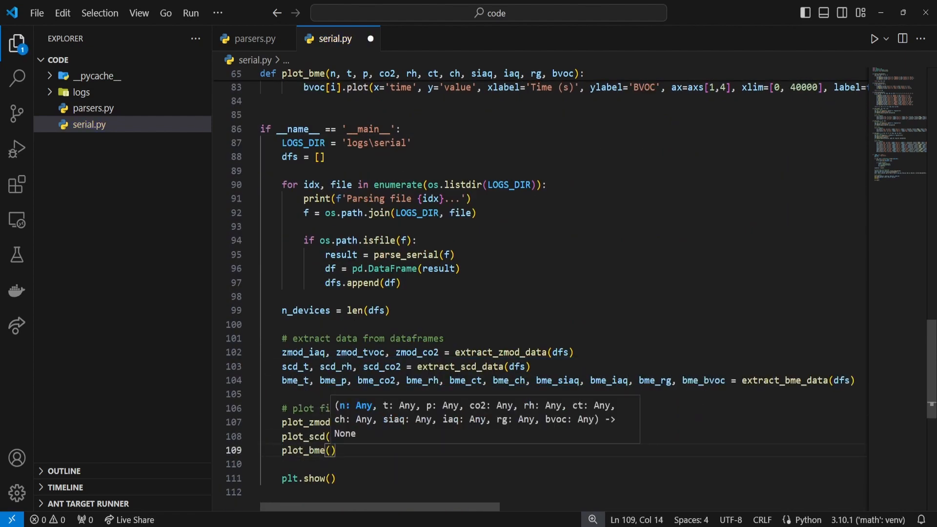
text(n_devices, bme_t, bme_p, bme_co2, bme_rh, bme_ct, bme_ch, bme_siaq, bme_iaq, bme_rg, bme_bvoc)
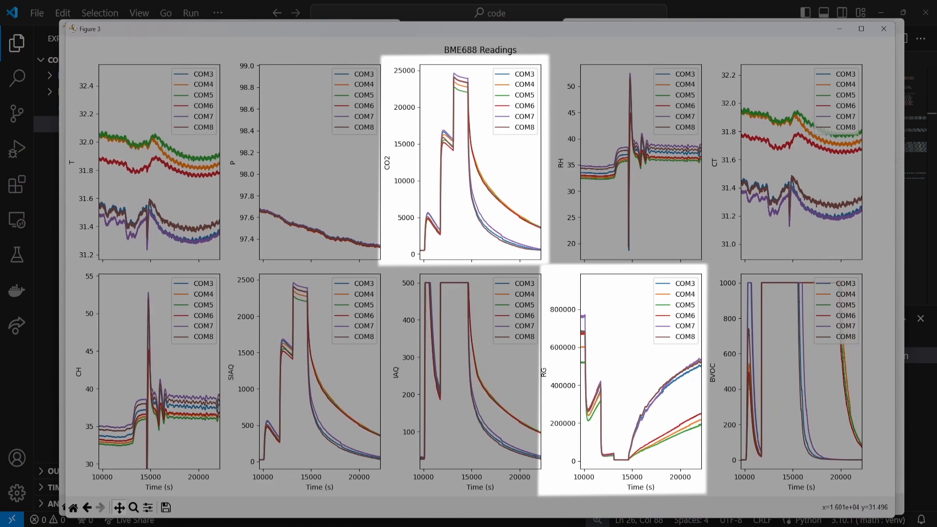
Step: Maximize the Figure 3 BME688 readings window to show all ten panels
click(882, 29)
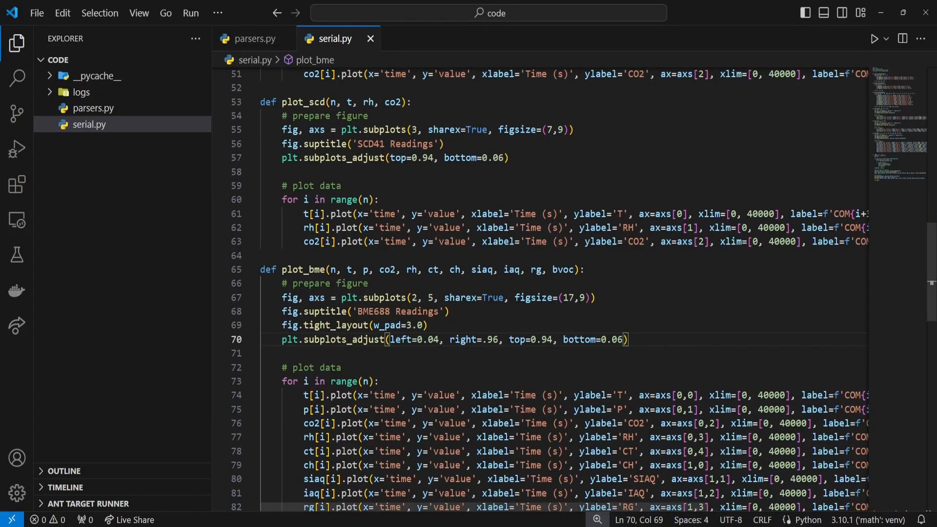
scroll(down, 3)
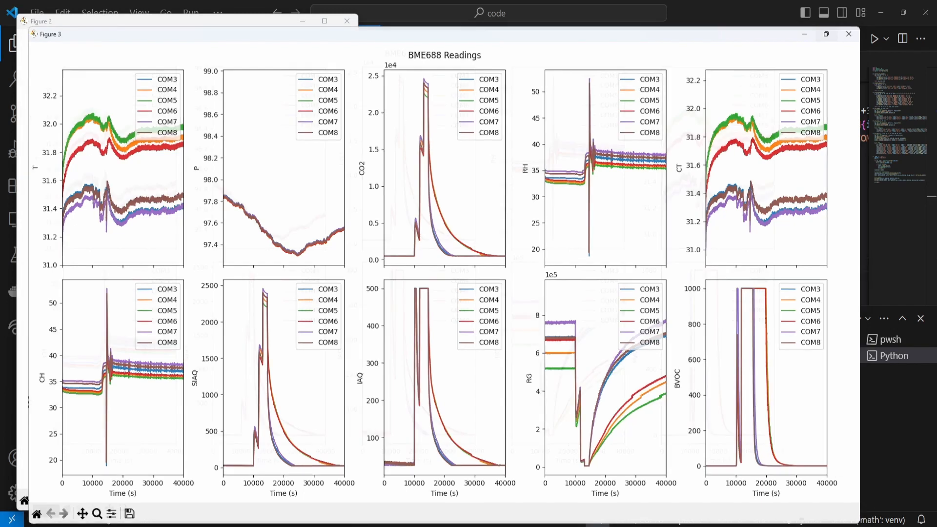
click(826, 34)
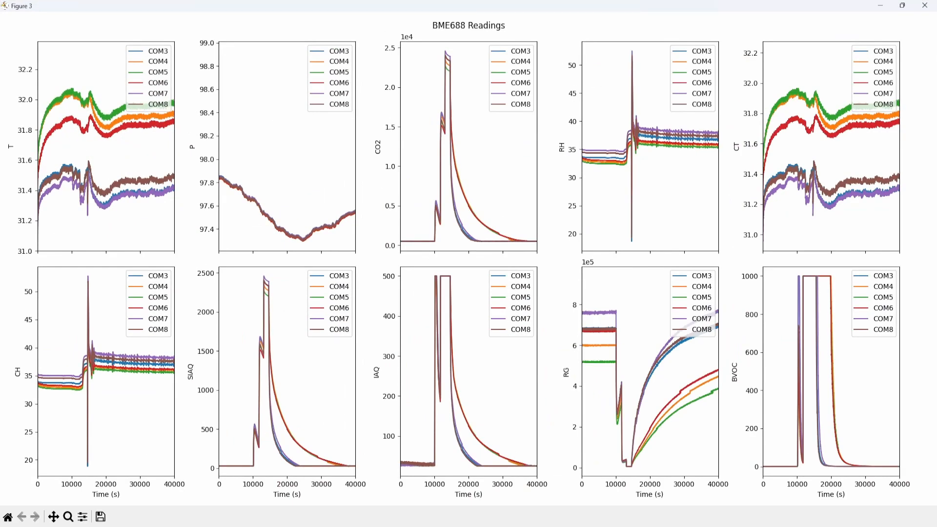